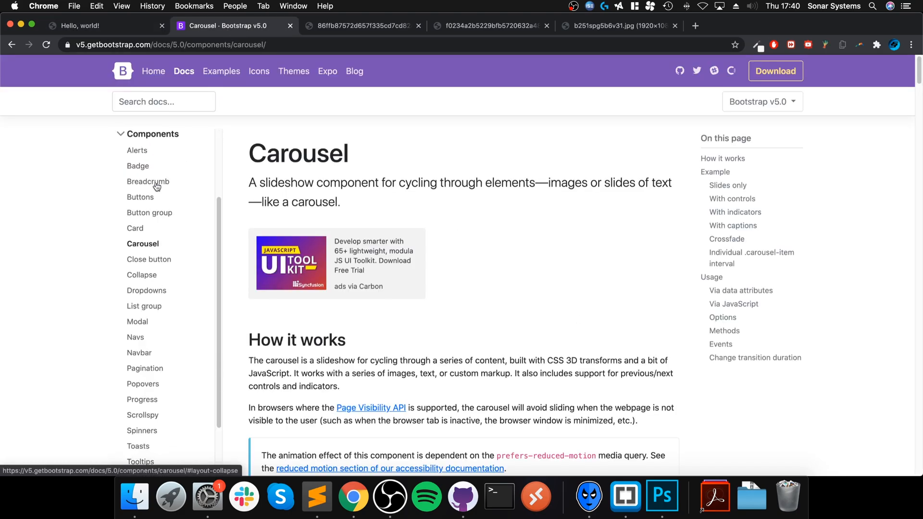
# Review Bootstrap's carousel example in the docs, stepping it back one slide.
pyautogui.scroll(-3)
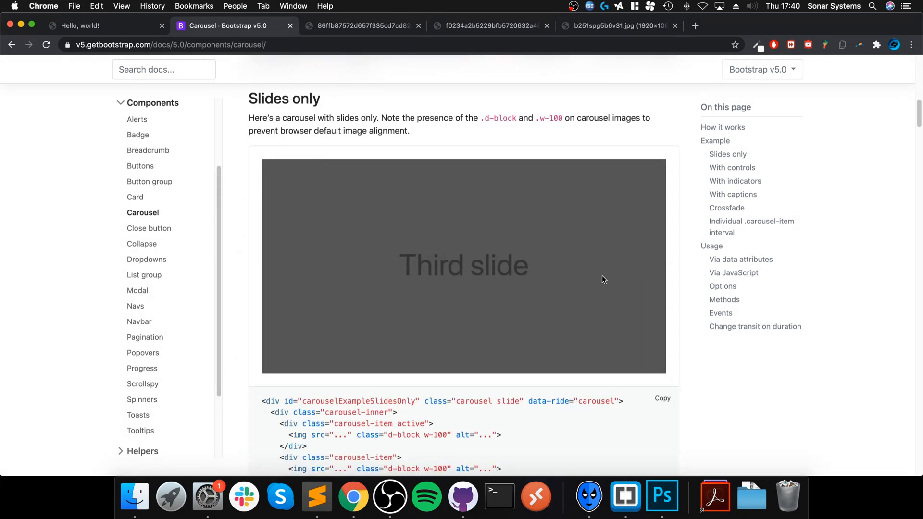
pyautogui.scroll(-3)
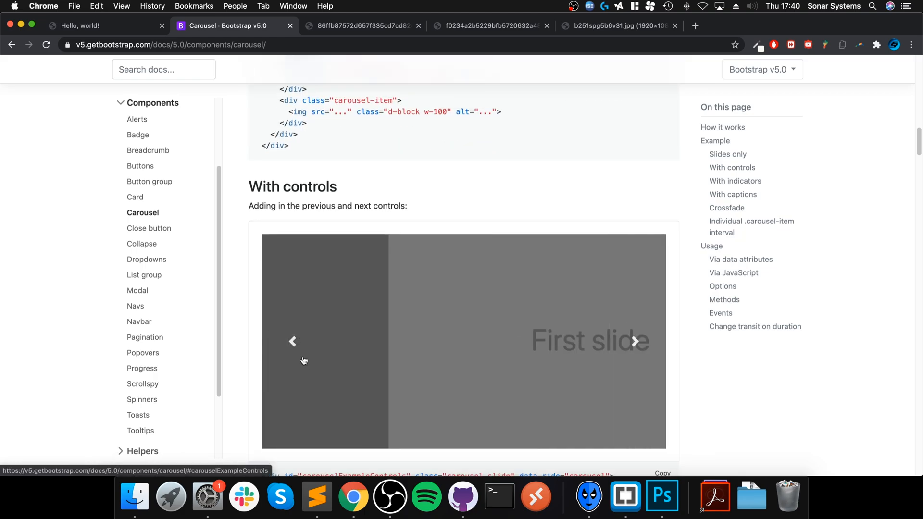
pyautogui.click(292, 341)
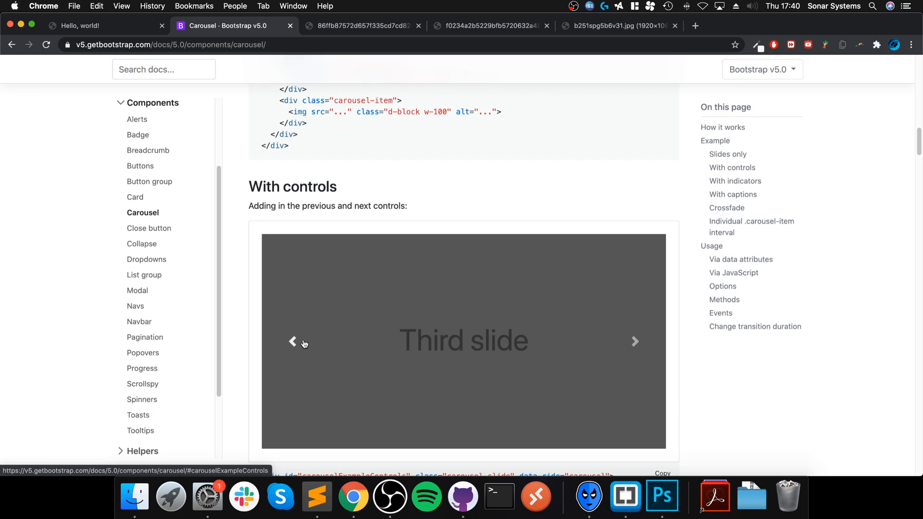
pyautogui.scroll(-3)
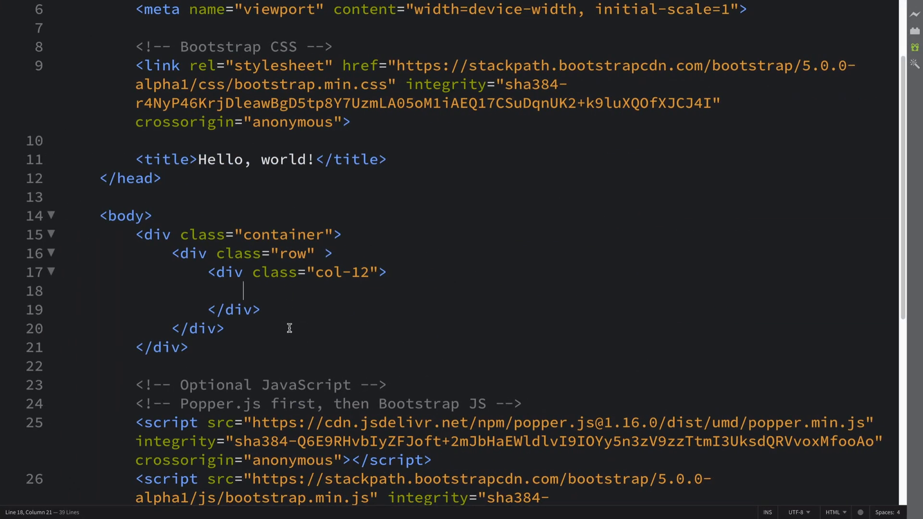
# Write the div with id EpicCarousel, class carousel slide and data-ride carousel inside col-12.
pyautogui.moveTo(330, 272); pyautogui.dragTo(240, 310)
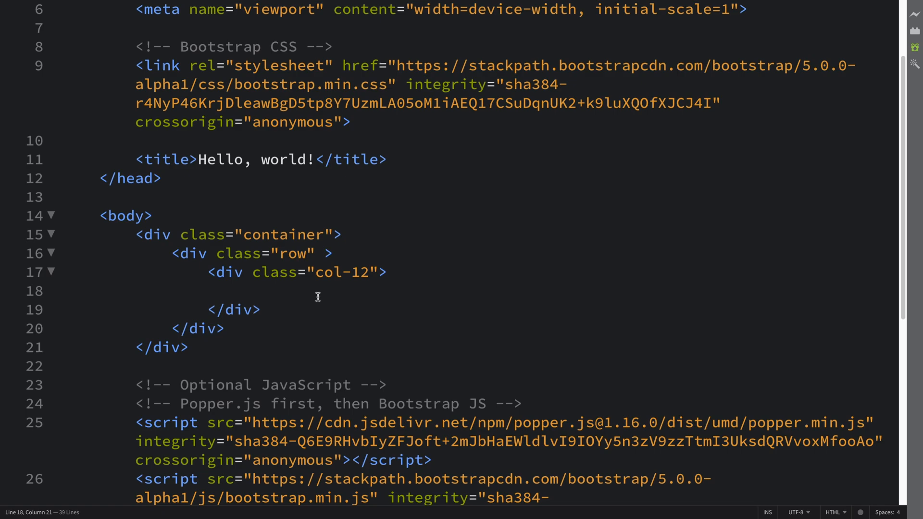
pyautogui.write('<div></div>')
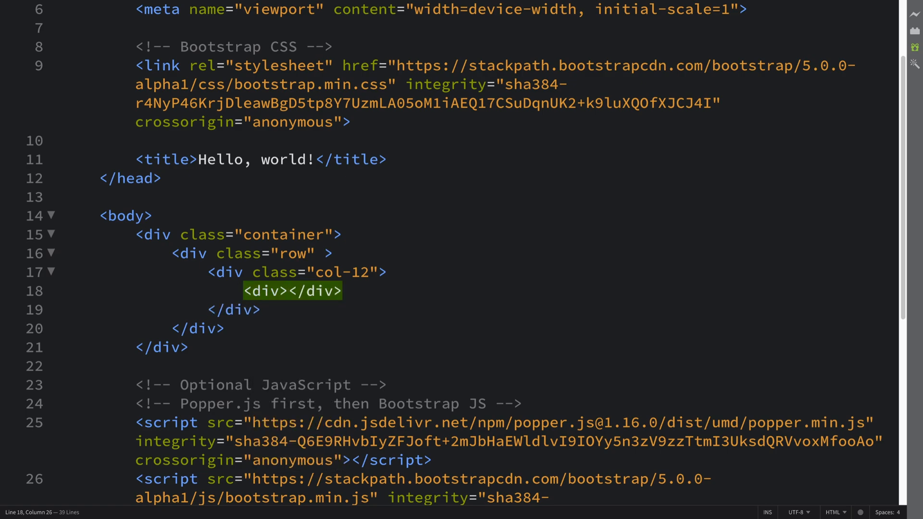
pyautogui.write('id=""')
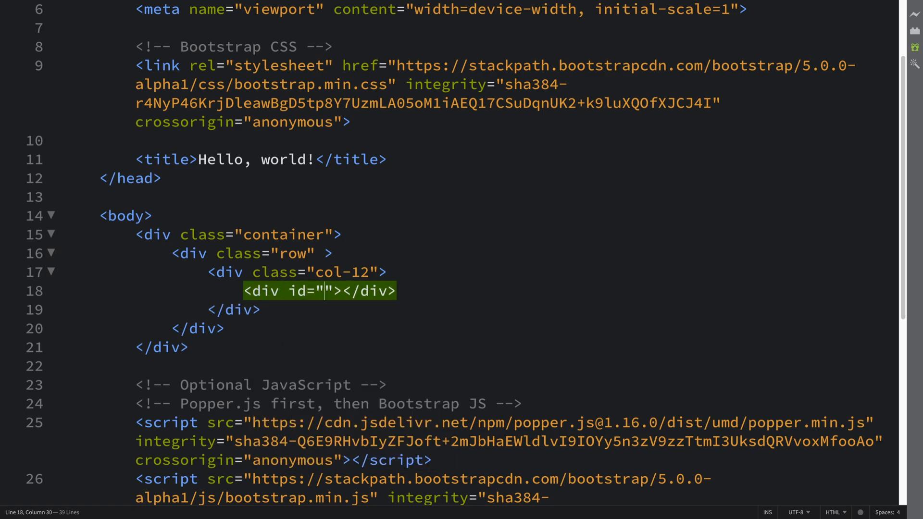
pyautogui.write('EpicCarous')
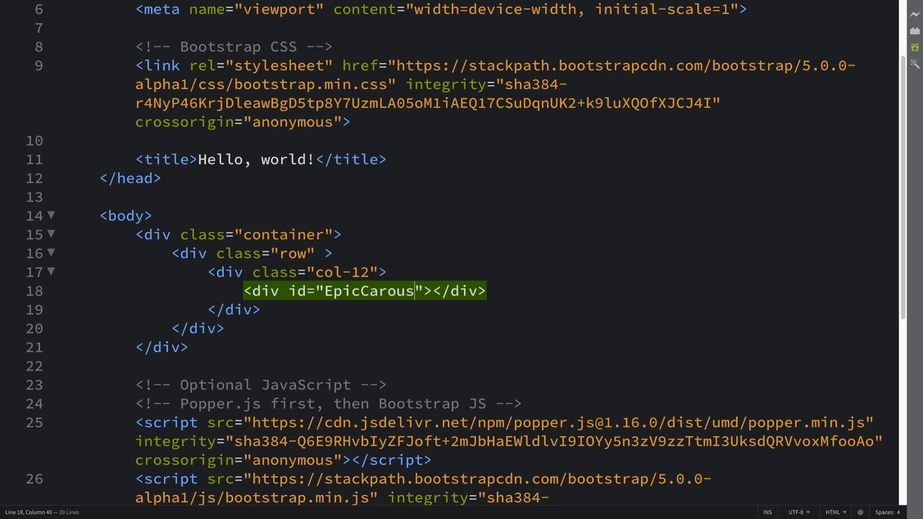
pyautogui.write('el" class="carousel s')
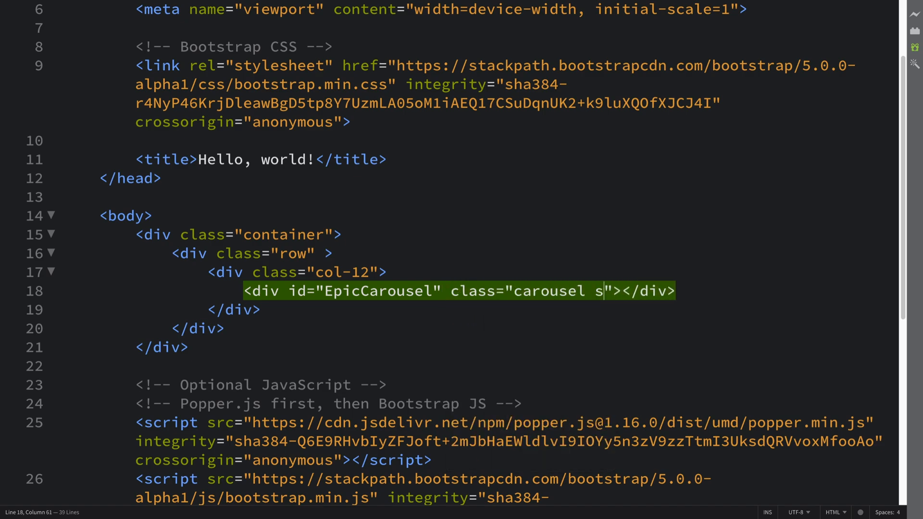
pyautogui.write('lide')
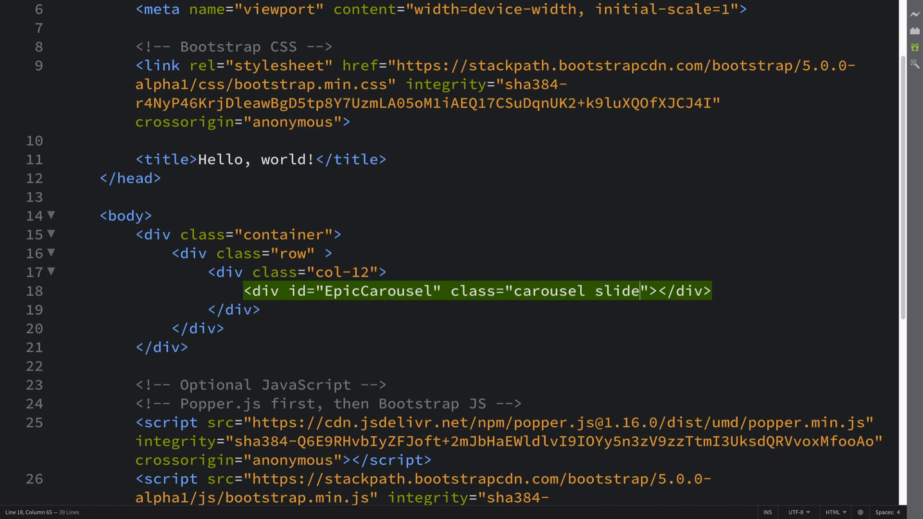
pyautogui.write('data')
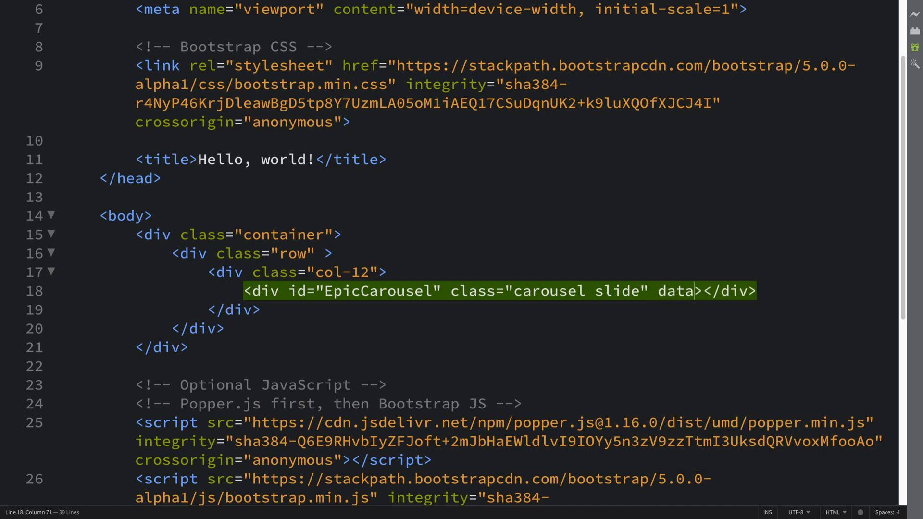
pyautogui.write('-ride="carousel')
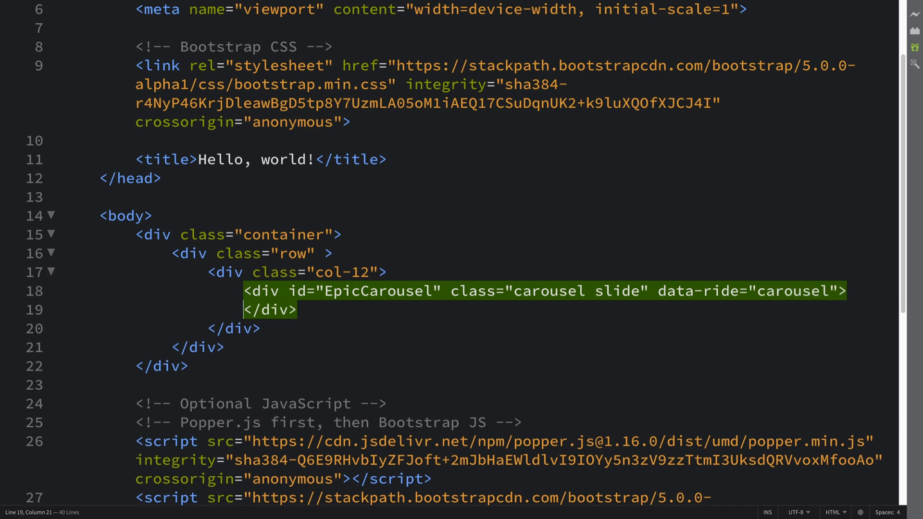
# Insert an empty ol inside the EpicCarousel div with a blank line opened within it.
pyautogui.click(846, 290)
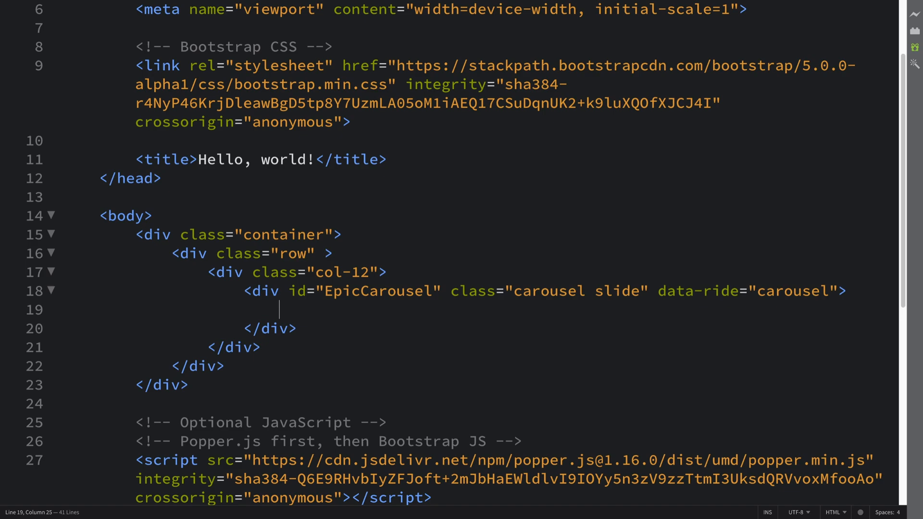
pyautogui.write('<ol>')
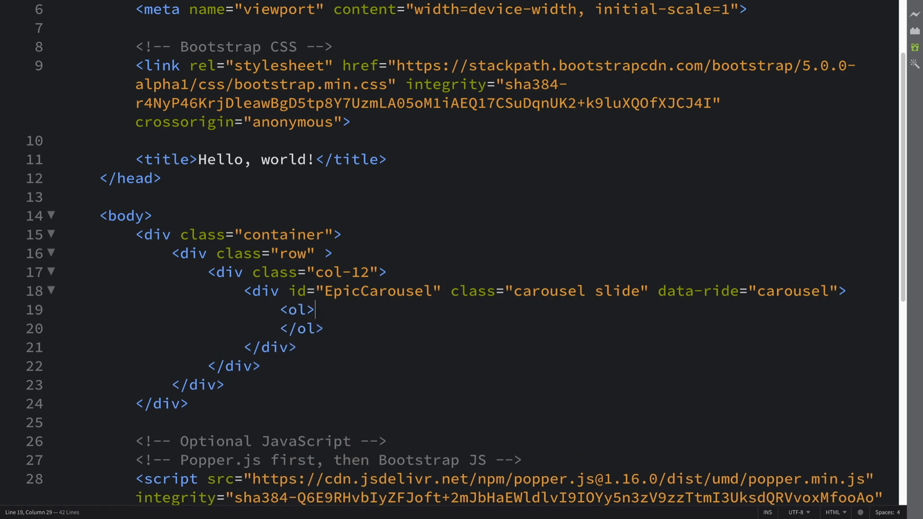
pyautogui.press('enter')
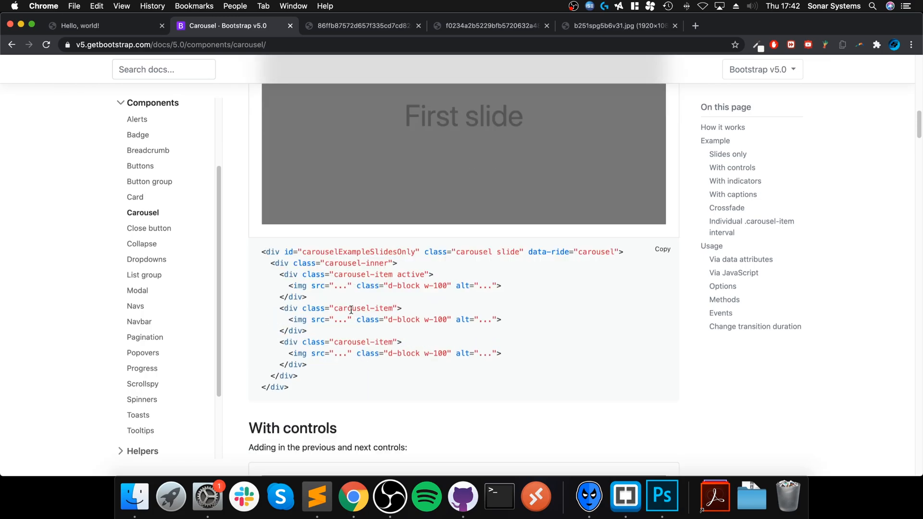
pyautogui.scroll(-3)
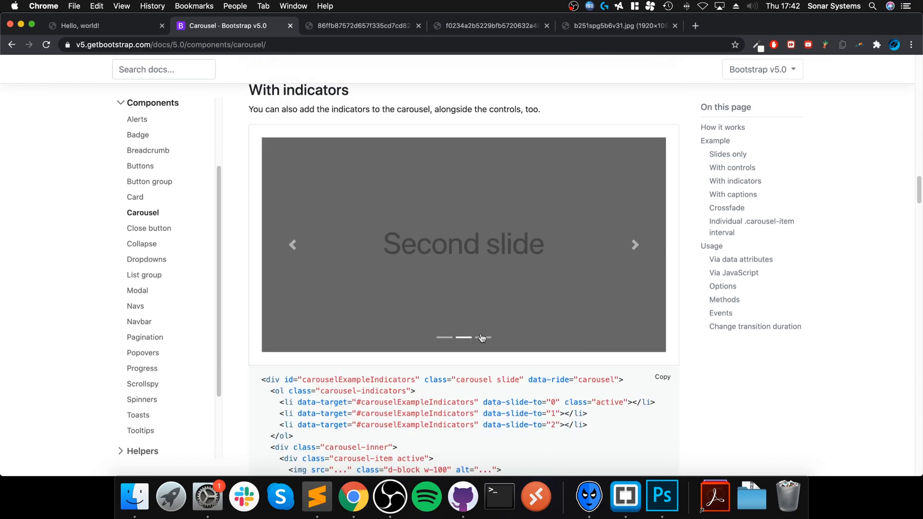
pyautogui.scroll(-3)
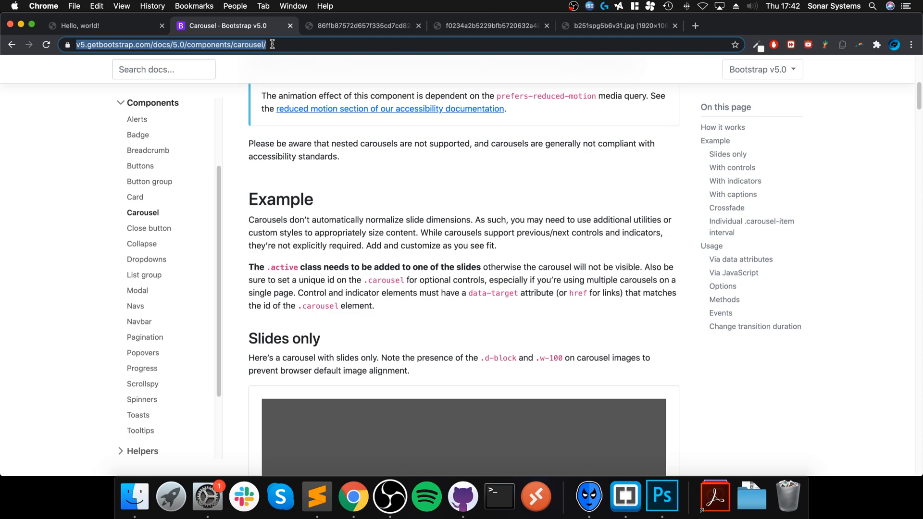
pyautogui.scroll(3)
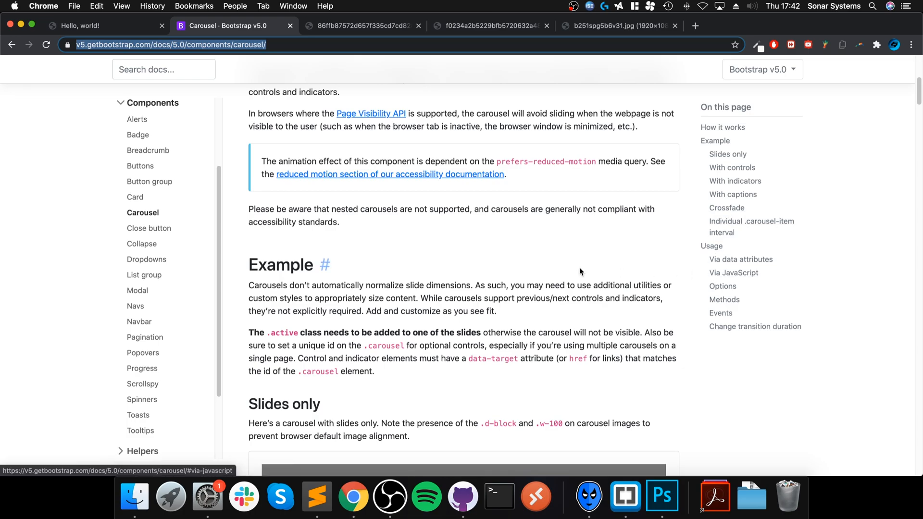
pyautogui.moveTo(559, 270)
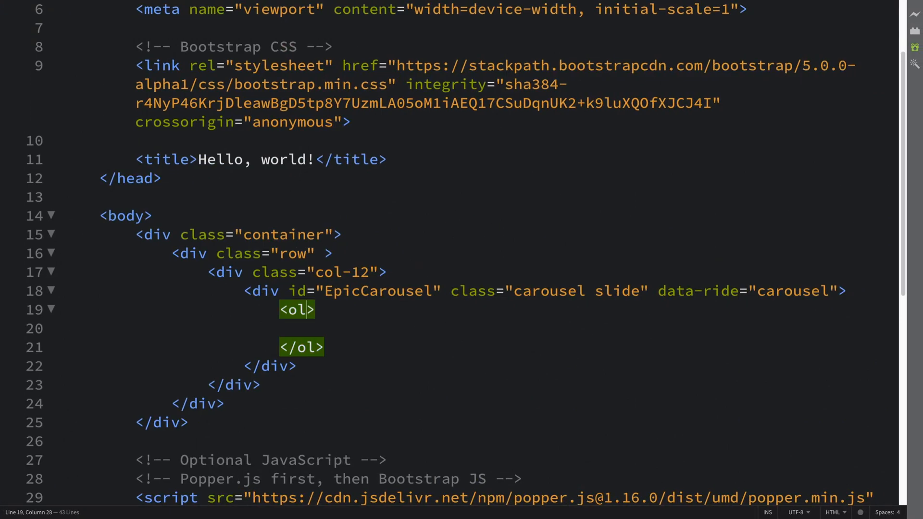
# Give the ordered list the class carousel-indicators.
pyautogui.write('cla')
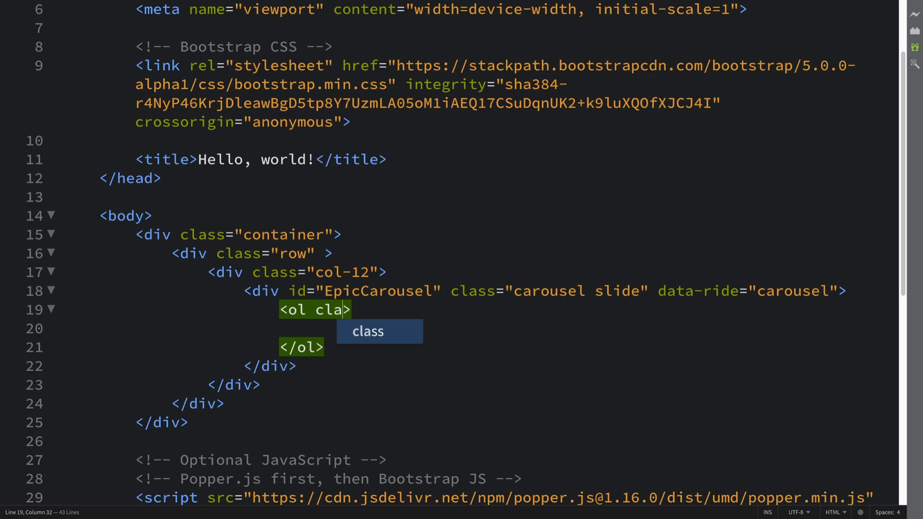
pyautogui.write('ss="caro')
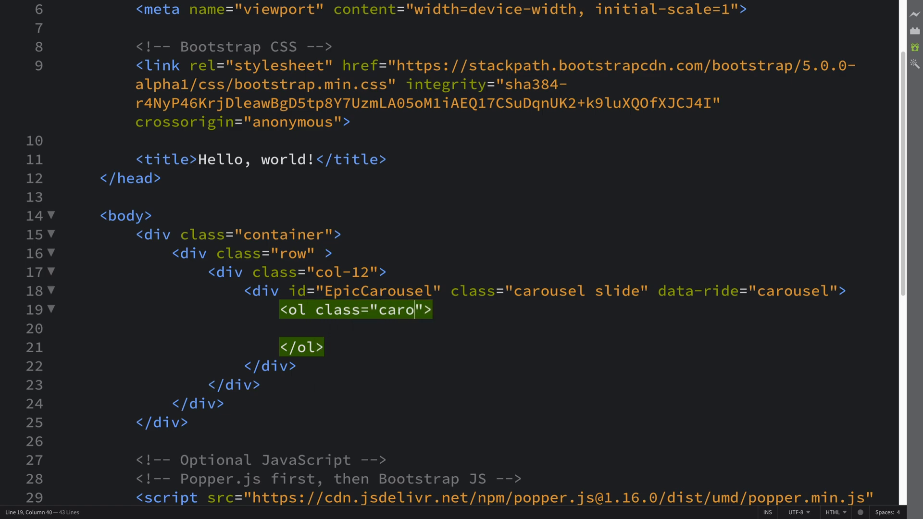
pyautogui.write('usel-d')
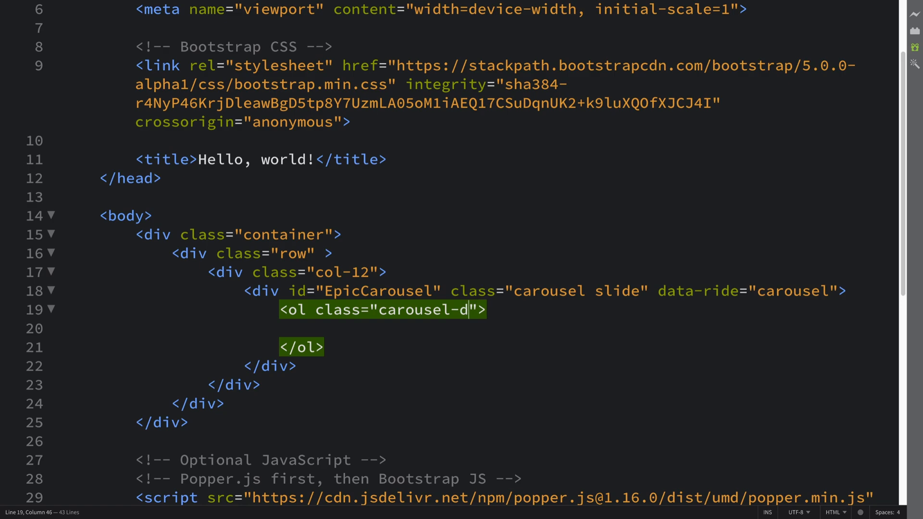
pyautogui.write('indicat')
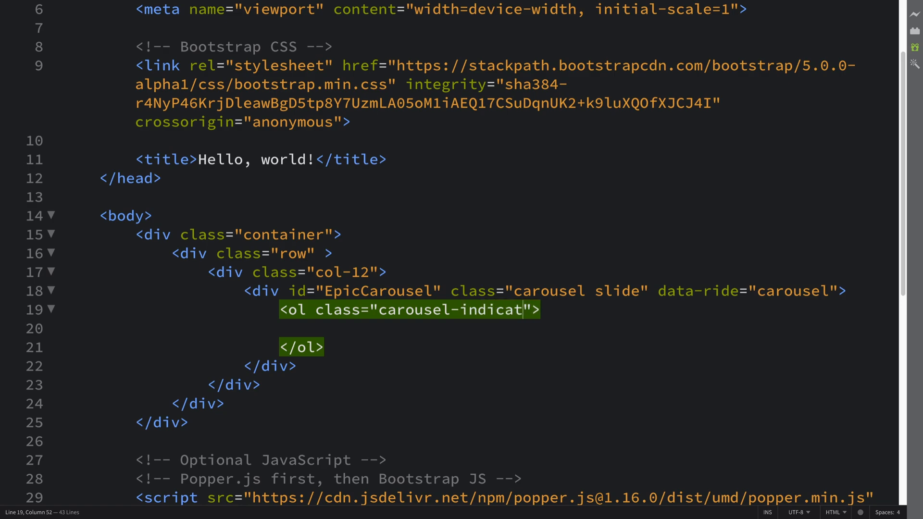
pyautogui.write('ors')
pyautogui.click(586, 329)
pyautogui.write('<li></li>')
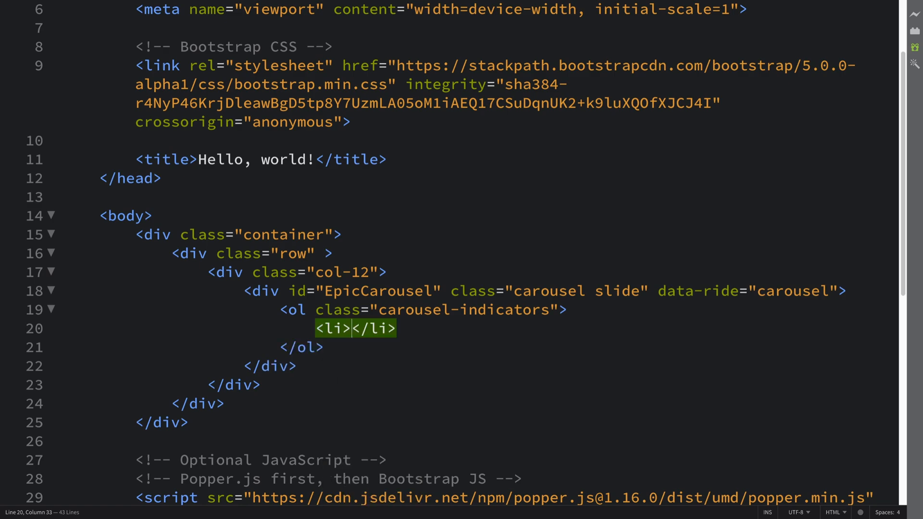
# Add a first li indicator with data-target="#EpicCarousel", reusing the carousel id.
pyautogui.write('data-t')
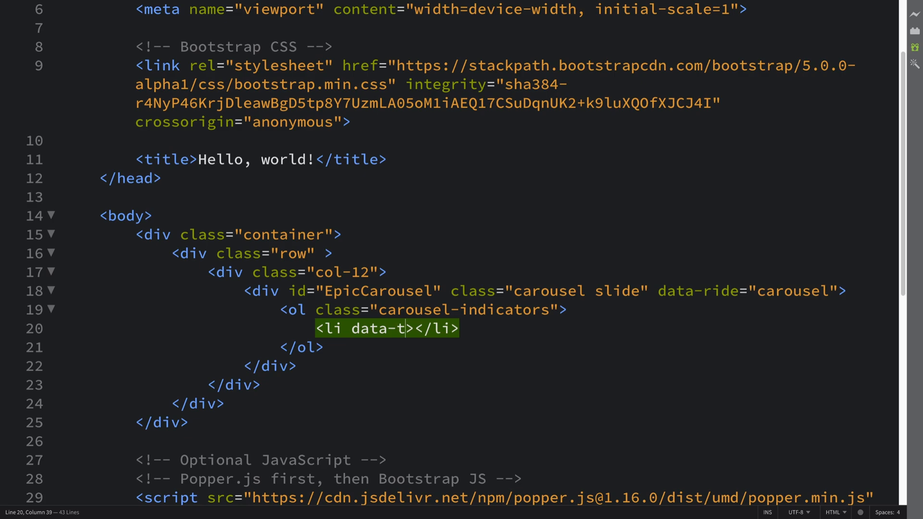
pyautogui.write('arget=""')
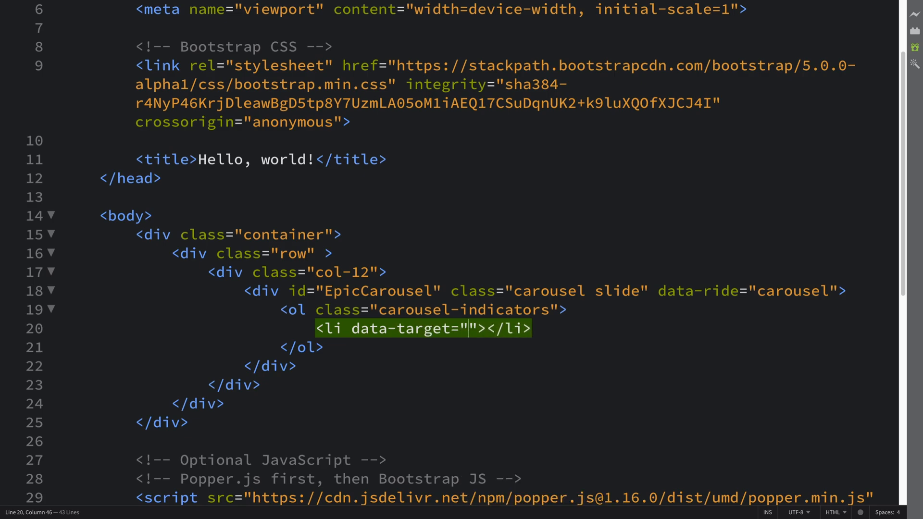
pyautogui.write('#')
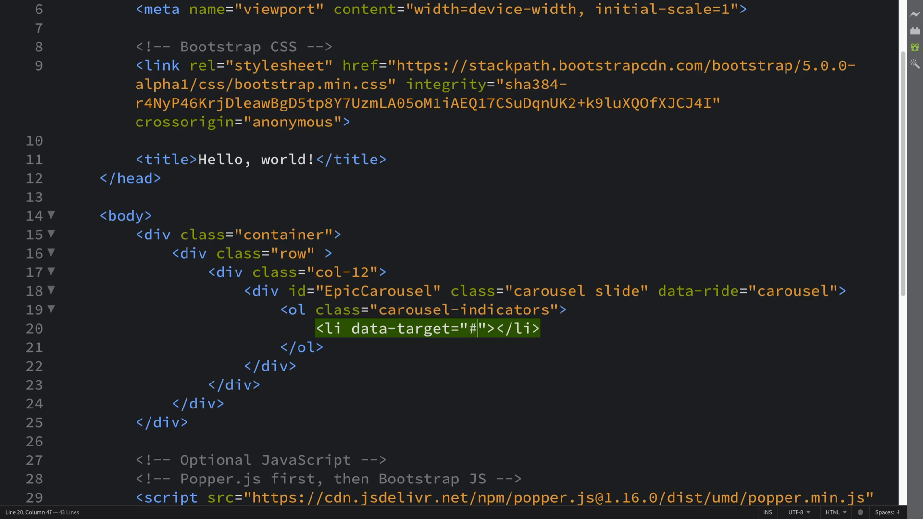
pyautogui.doubleClick(378, 291)
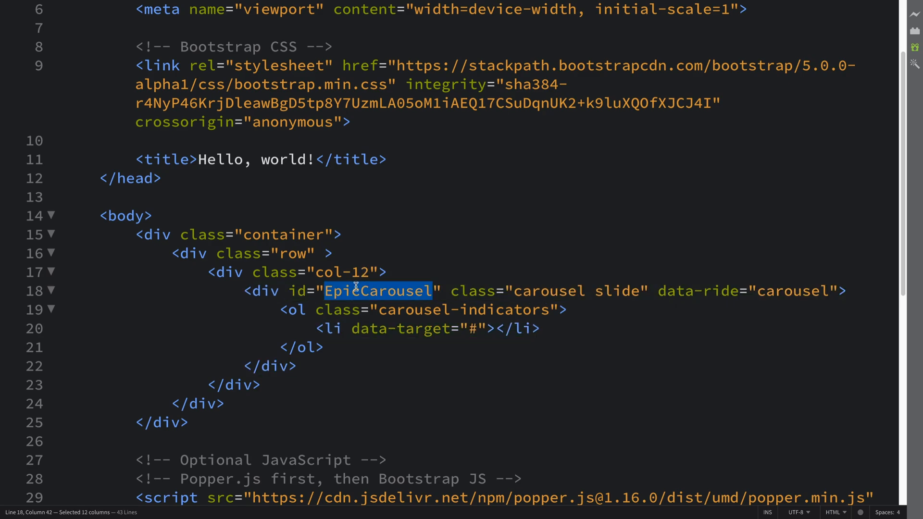
pyautogui.write('EpicCarousel')
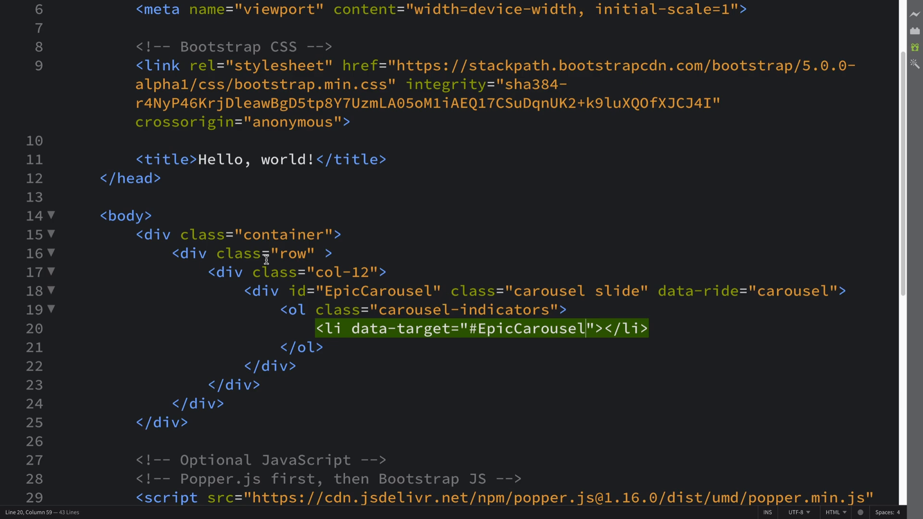
pyautogui.doubleClick(376, 290)
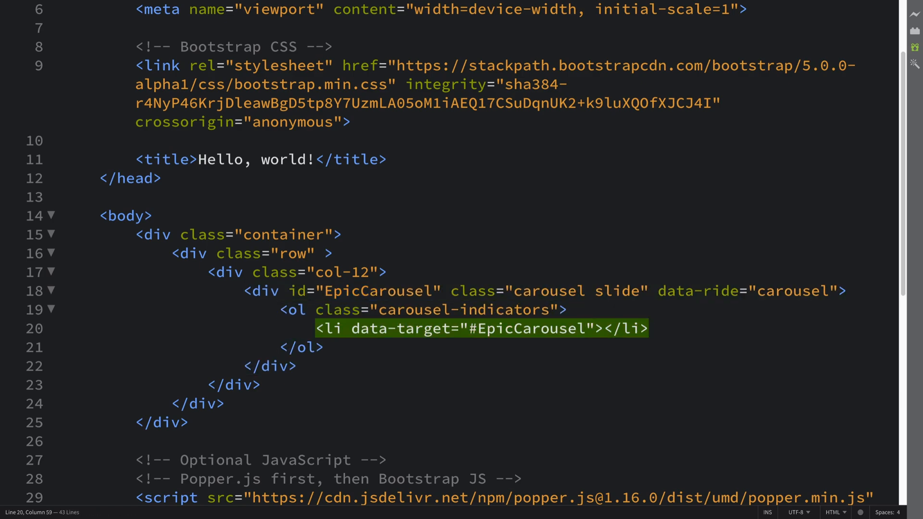
# Set the first indicator to data-slide-to="0" class="active" and paste a copy of it below.
pyautogui.write('d')
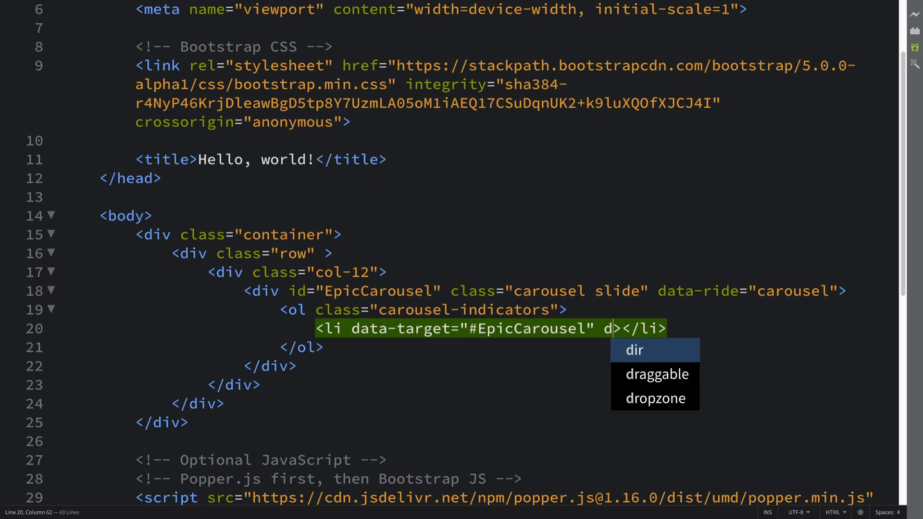
pyautogui.write('ata-')
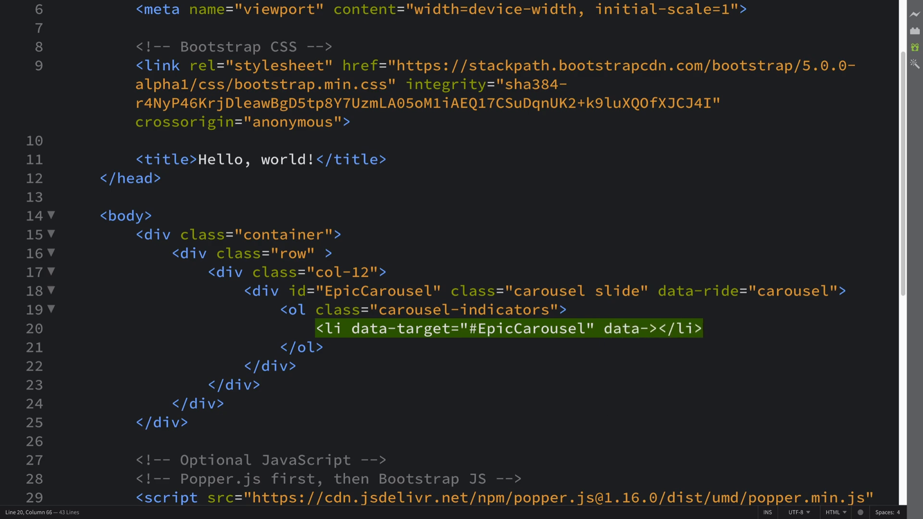
pyautogui.write('slide-to=')
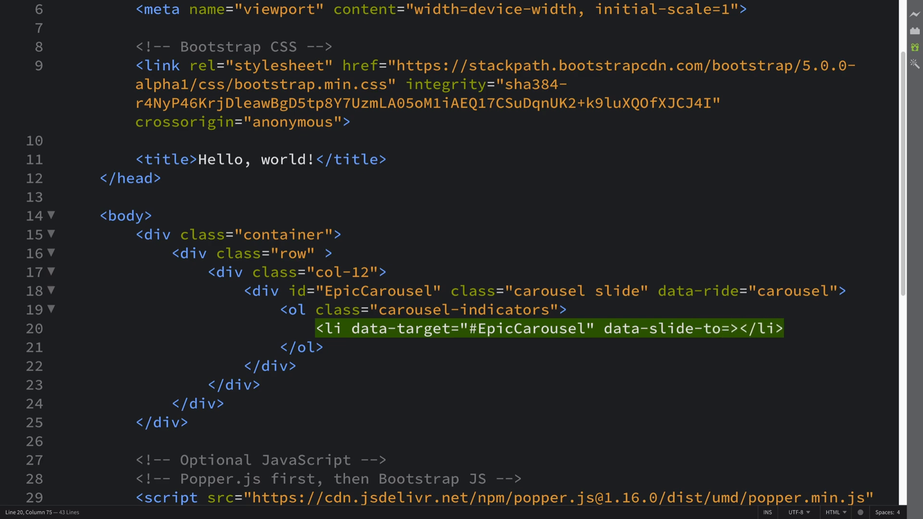
pyautogui.write('"0"')
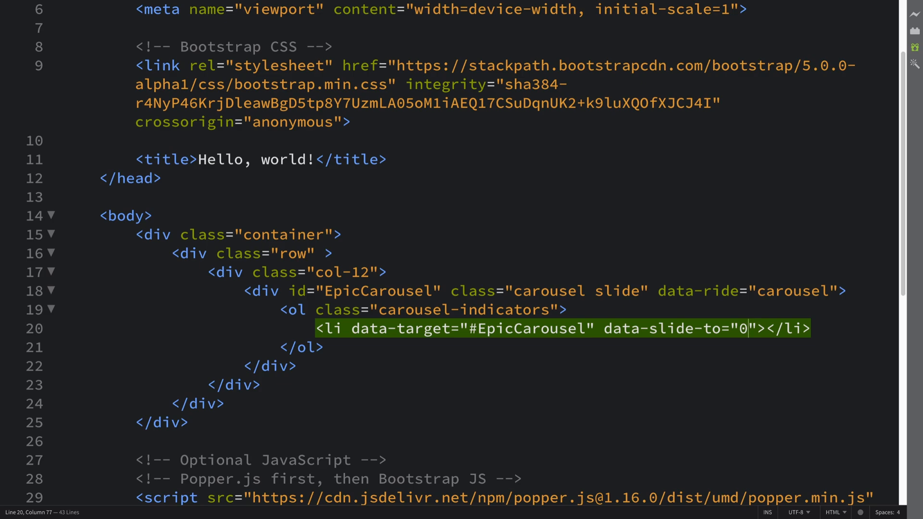
pyautogui.write('class="act')
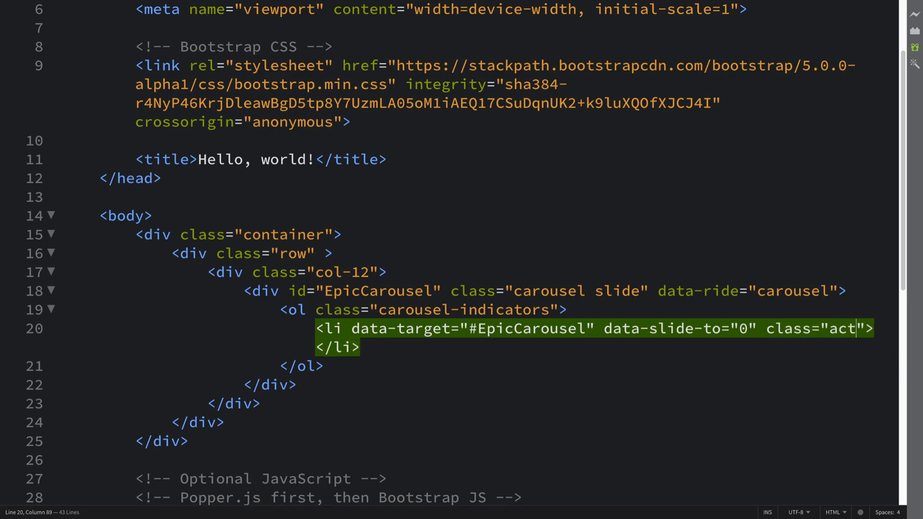
pyautogui.write('ive')
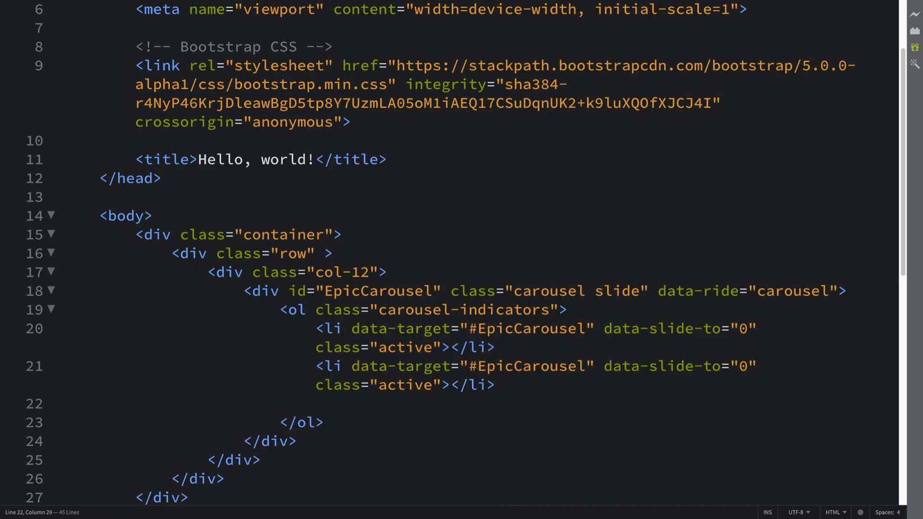
pyautogui.write('<li data-target="#EpicCarousel" data-slide-to="0" class="active"></li>')
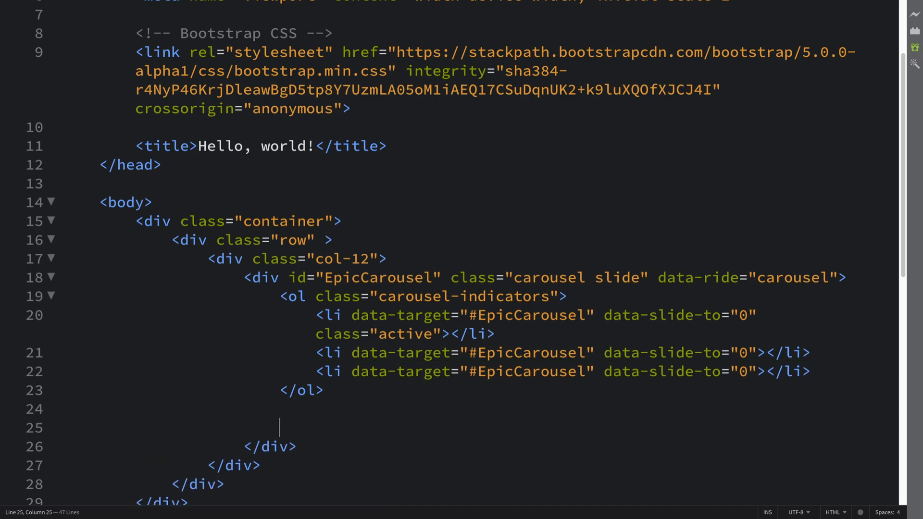
# Add a div with class carousel-inner after the list and open a blank line inside it.
pyautogui.write('<d')
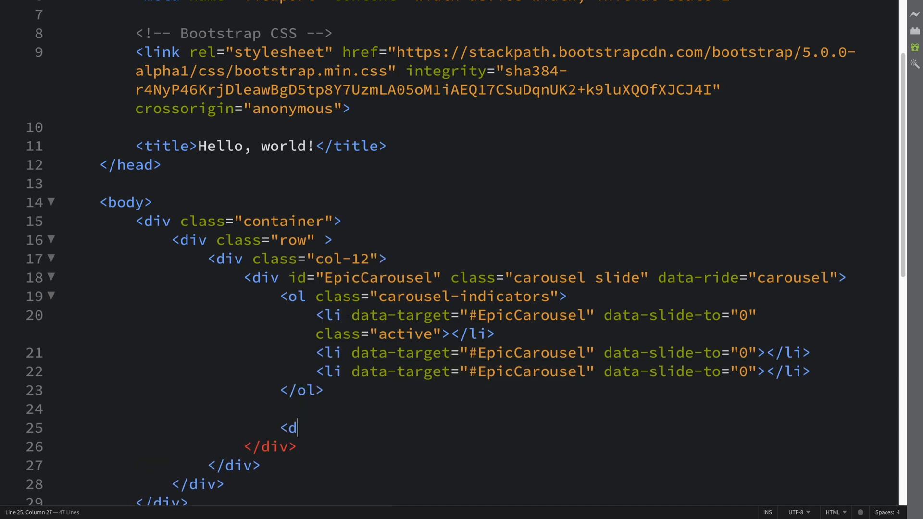
pyautogui.write('iv>')
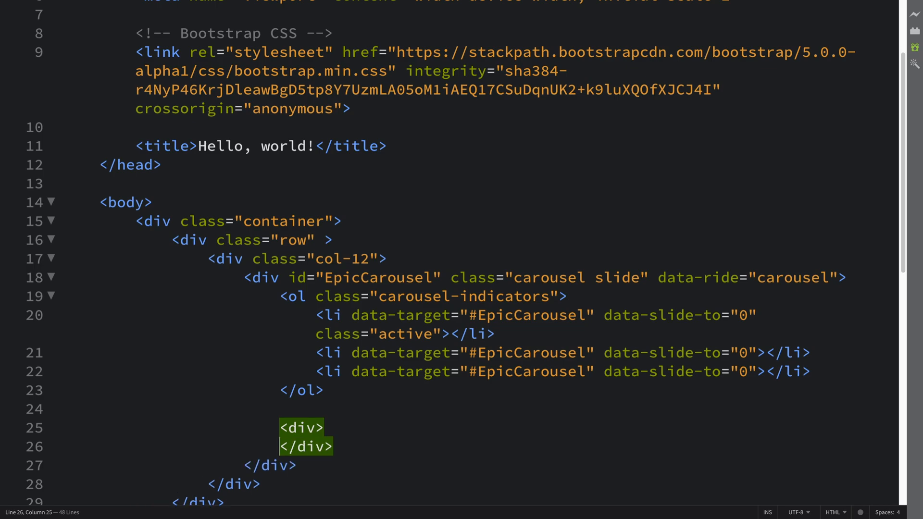
pyautogui.write('cl')
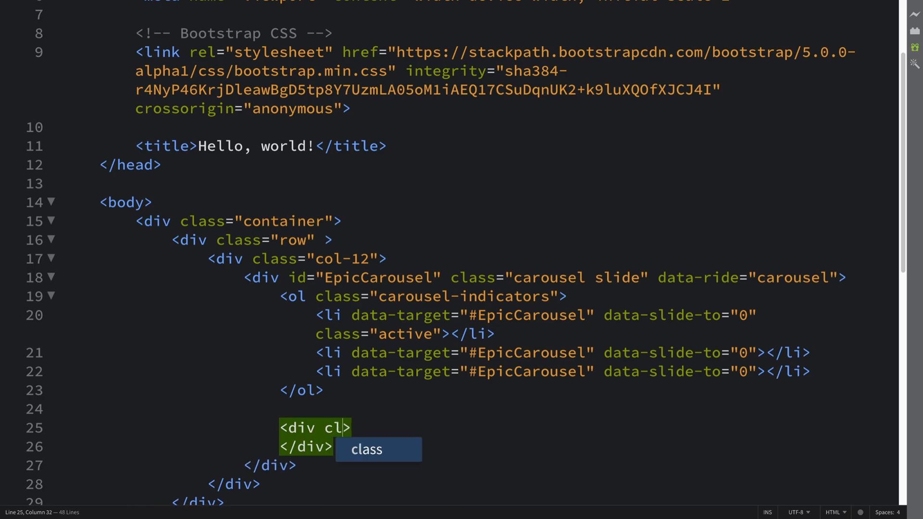
pyautogui.write('as')
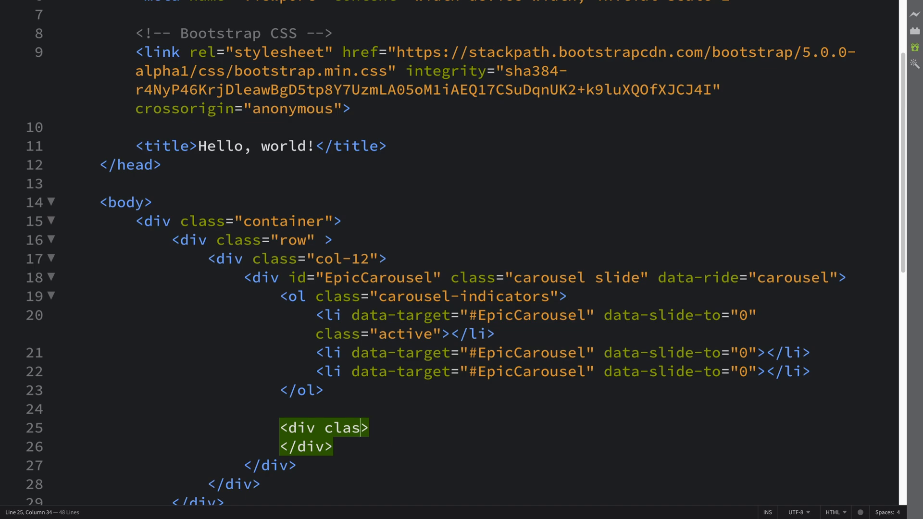
pyautogui.write('="carousel"')
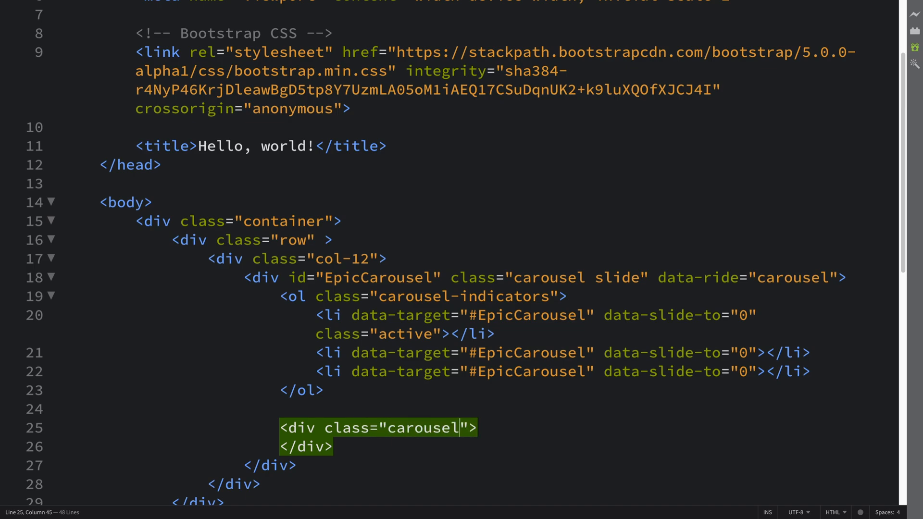
pyautogui.write('-inner')
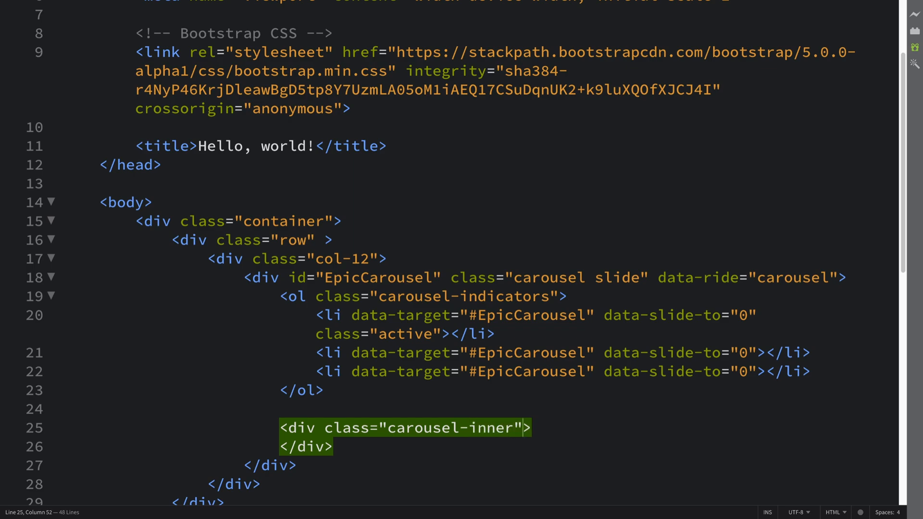
pyautogui.press('enter')
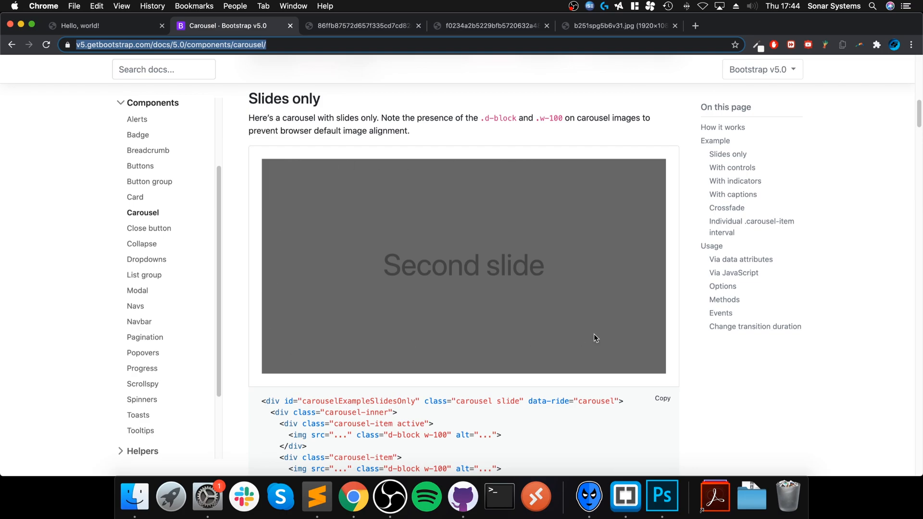
# Scroll the Bootstrap carousel docs to the slides-only example code.
pyautogui.scroll(-3)
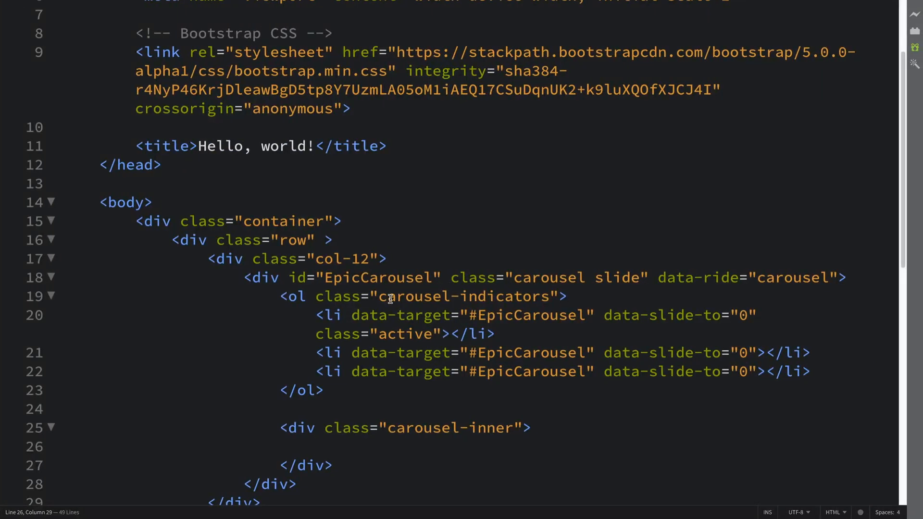
# Write a div with class carousel-item active inside carousel-inner.
pyautogui.write('<div>')
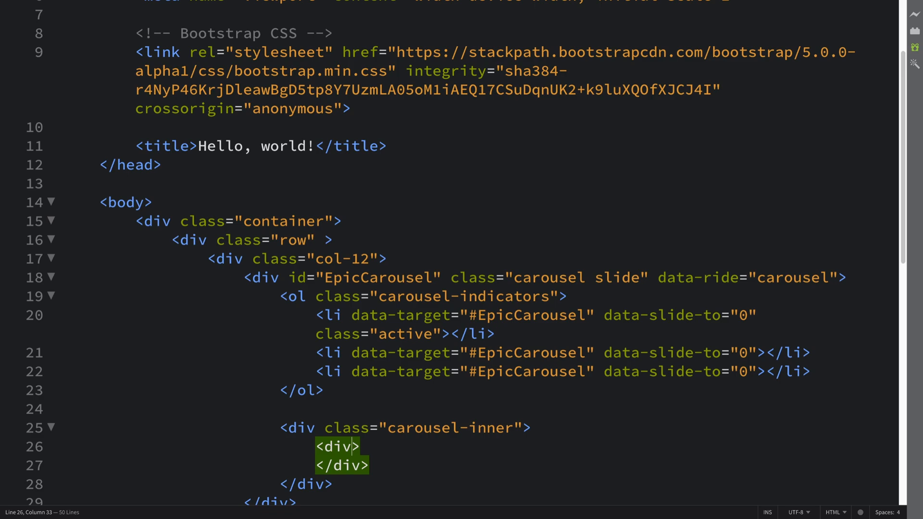
pyautogui.write('class="car"')
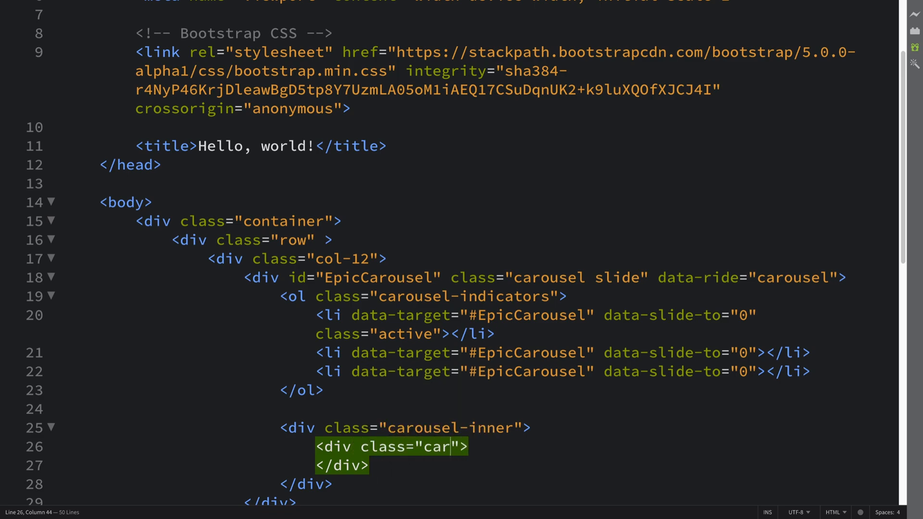
pyautogui.write('ousel-')
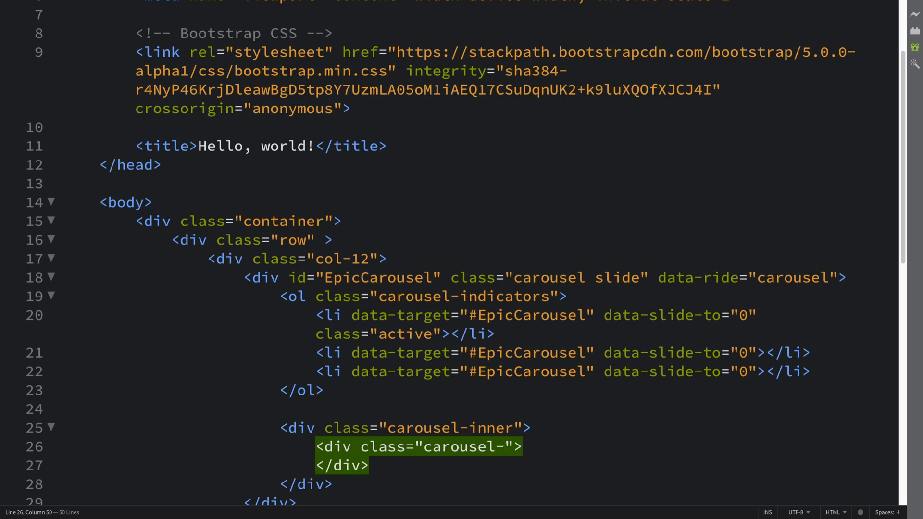
pyautogui.write('item active')
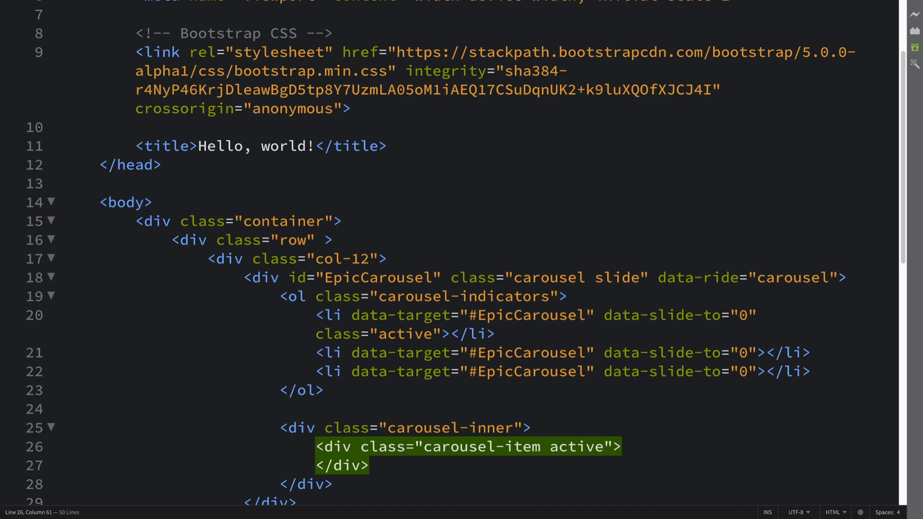
pyautogui.moveTo(453, 338)
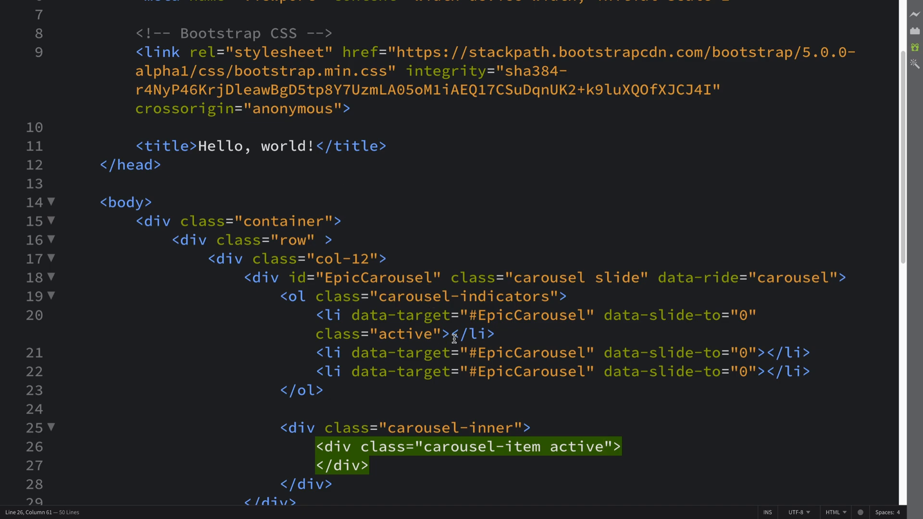
pyautogui.doubleClick(670, 353)
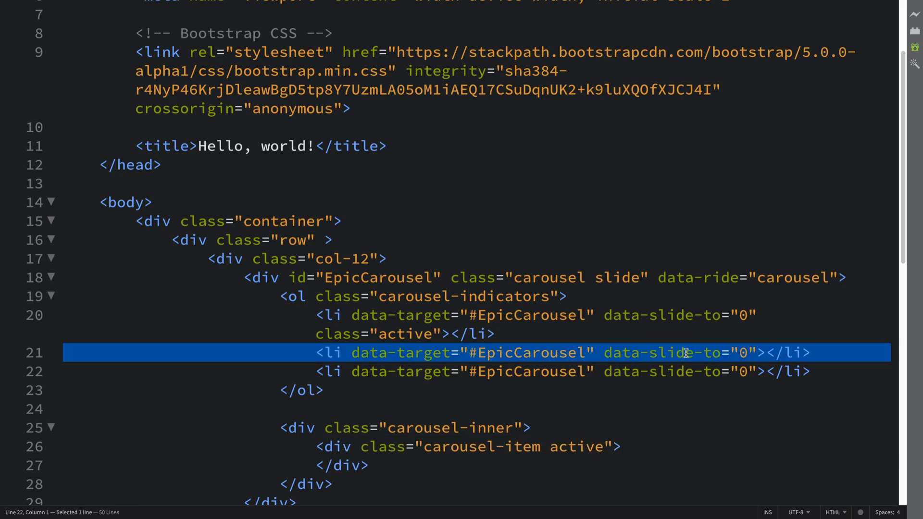
pyautogui.moveTo(485, 457)
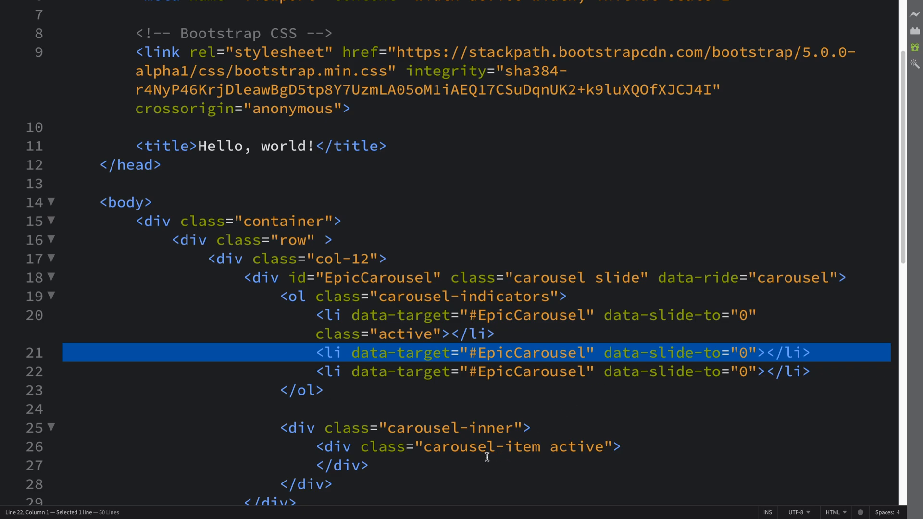
pyautogui.moveTo(530, 433)
pyautogui.write('2')
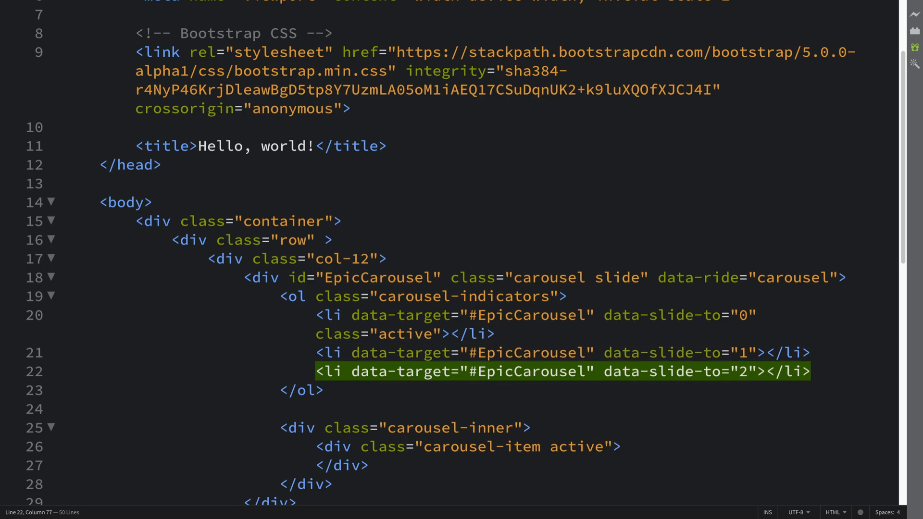
# Place the cursor inside the active carousel item to start its content.
pyautogui.click(622, 447)
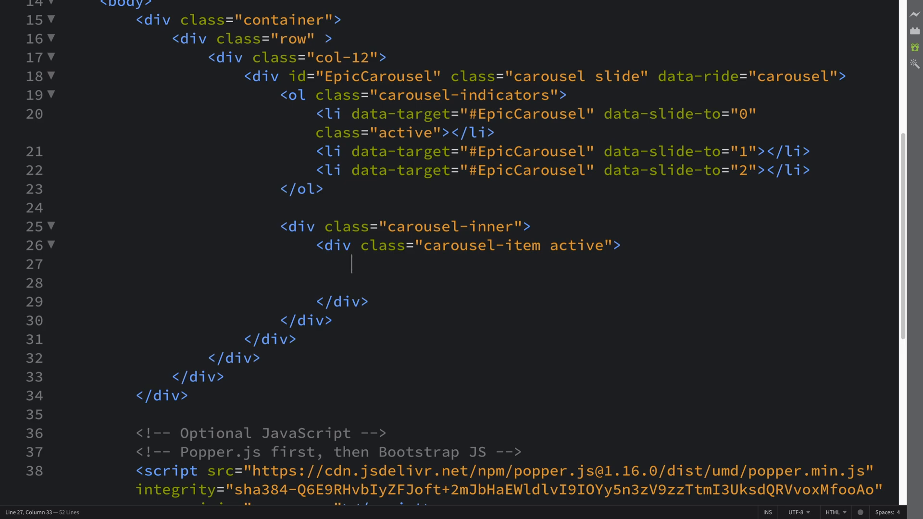
# Begin an img tag in the active slide and check the With indicators example markup.
pyautogui.write('<img')
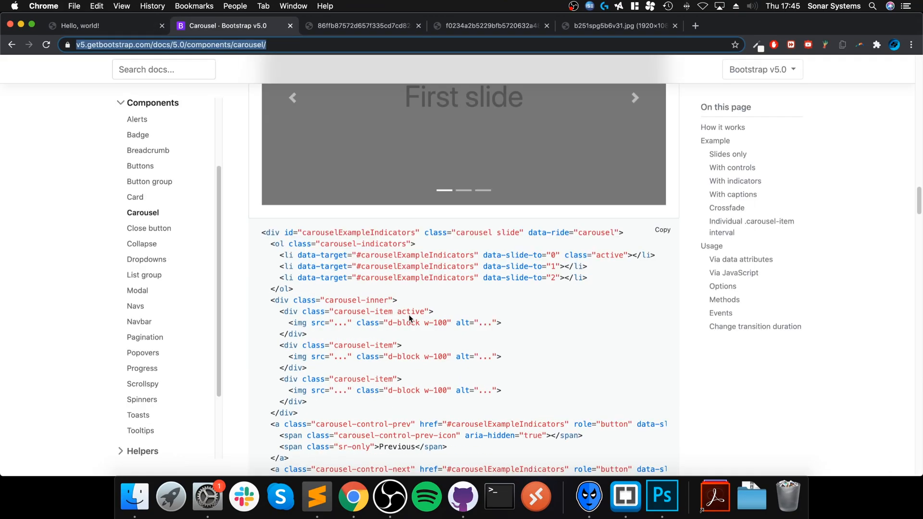
pyautogui.scroll(-3)
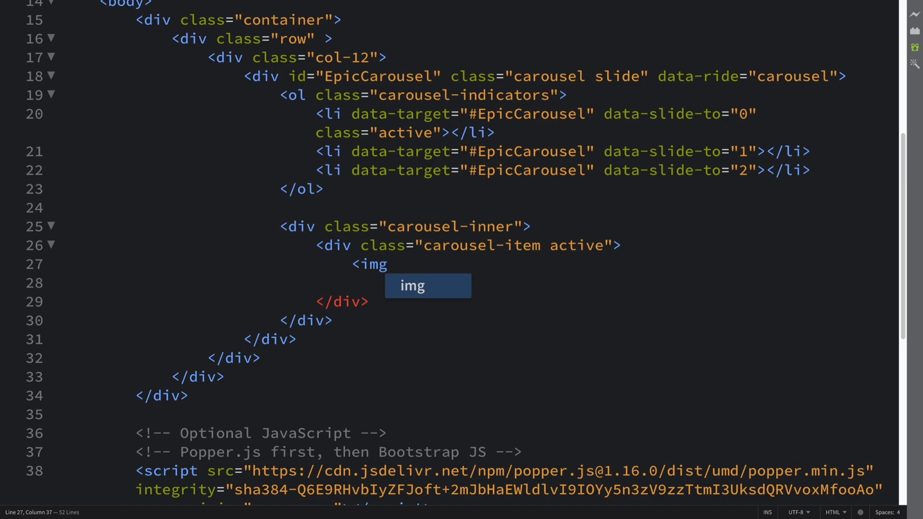
# Complete the self-closing img with the pinimg picture URL and class d-block w-100.
pyautogui.write('src=""')
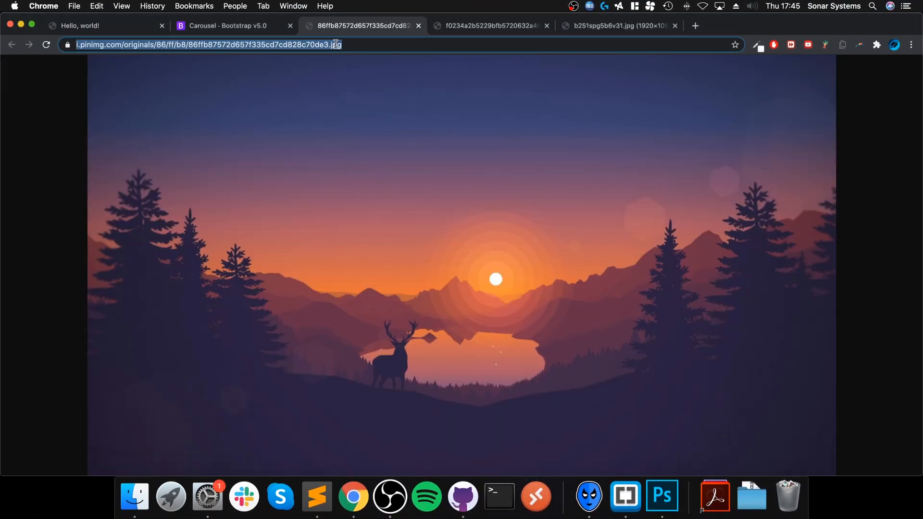
pyautogui.moveTo(501, 187)
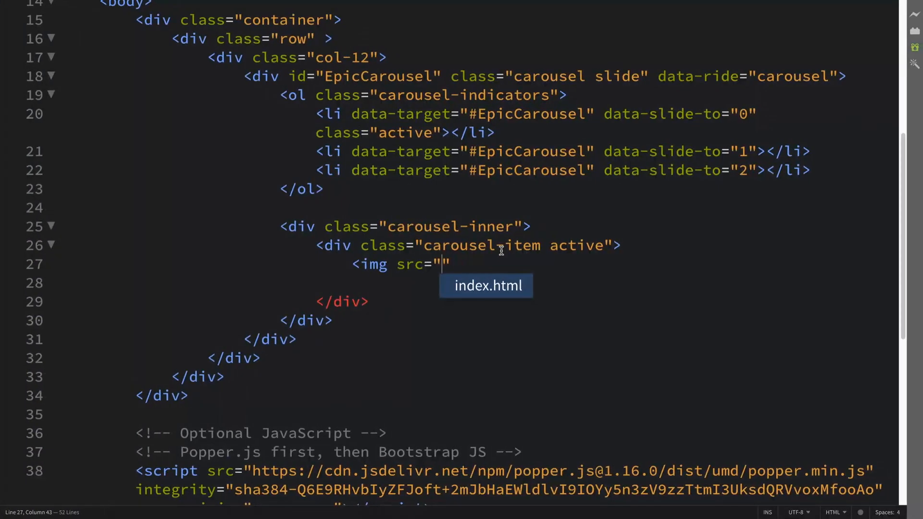
pyautogui.write('https://i.pinimg.com/originals/86/ff/b8/86ffb87572d657f335cd7cd828c70de3.jpg')
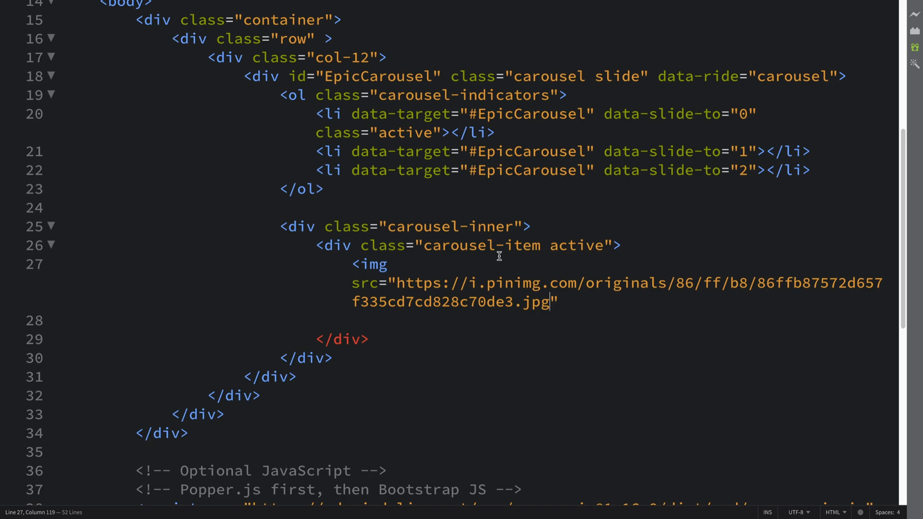
pyautogui.write('class=')
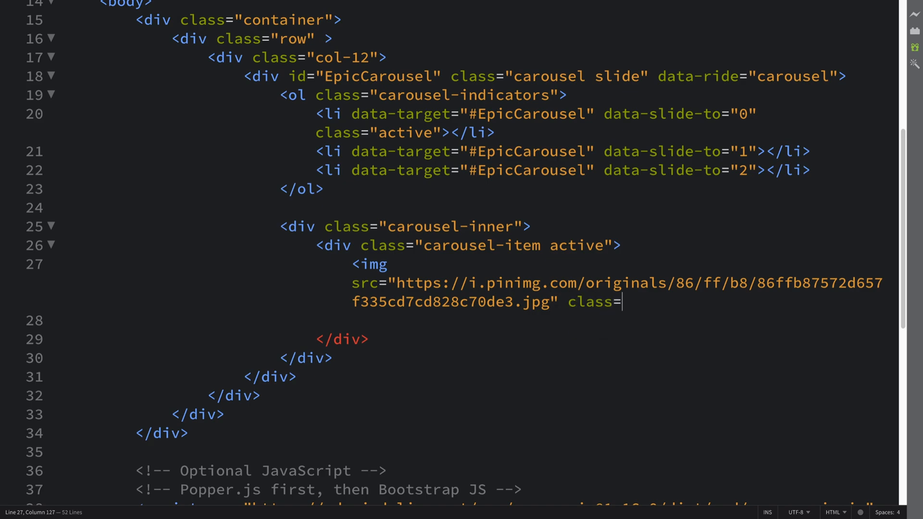
pyautogui.write('"d-"')
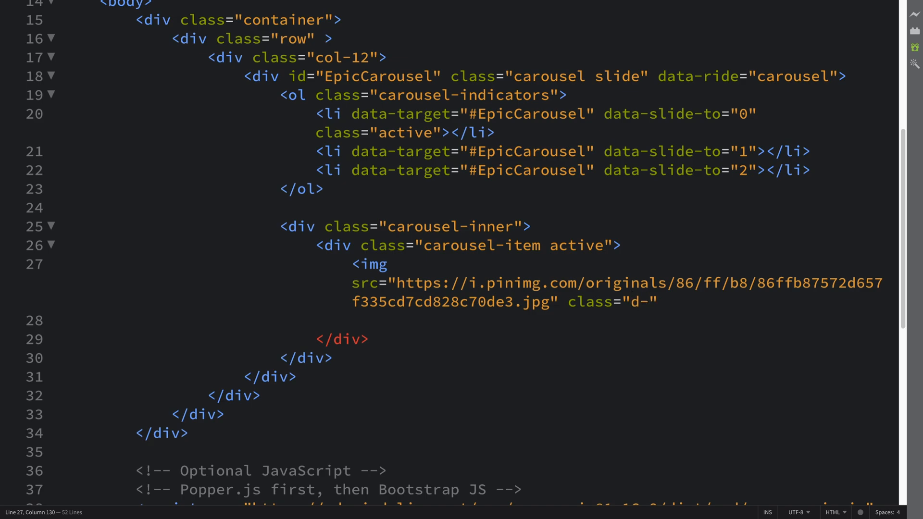
pyautogui.write('block w-')
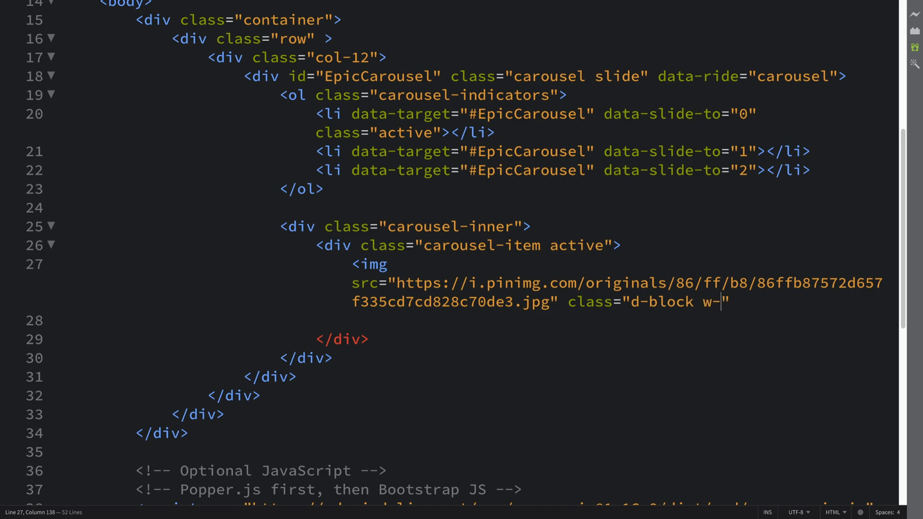
pyautogui.write('100')
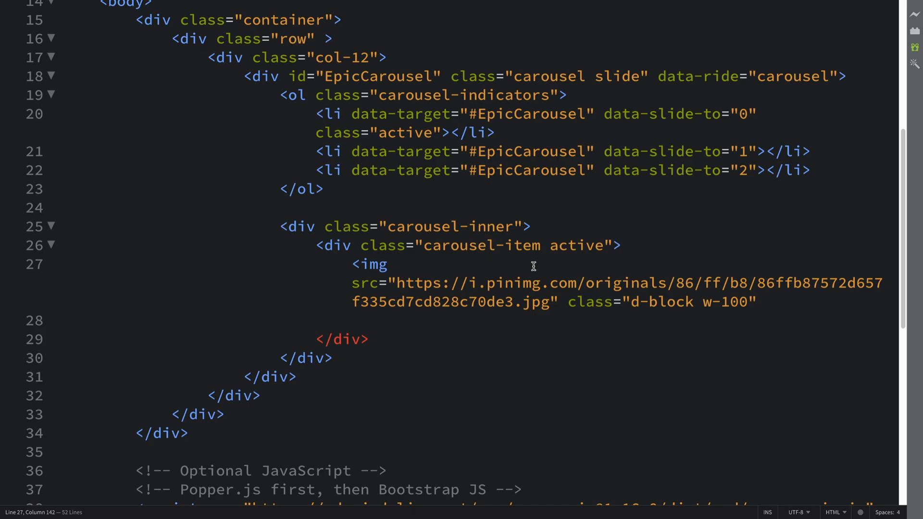
pyautogui.write('/>')
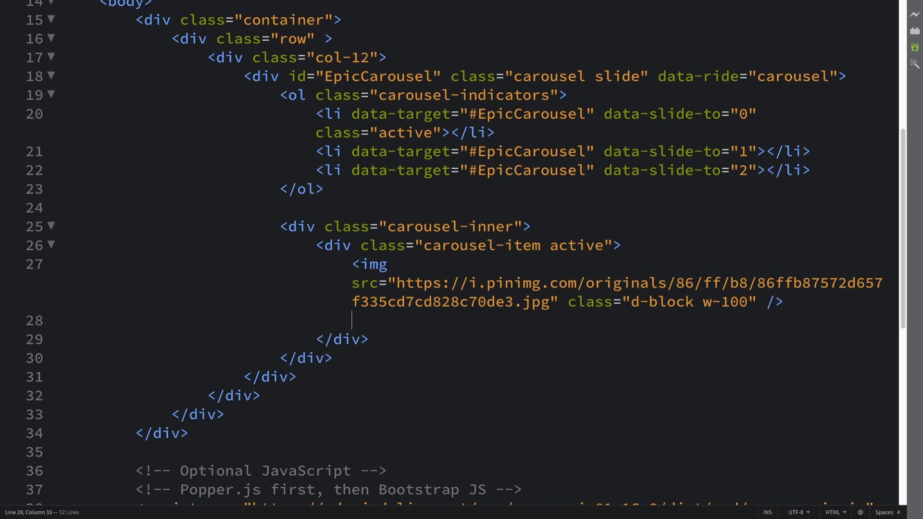
pyautogui.press('enter')
pyautogui.write('<div></div>')
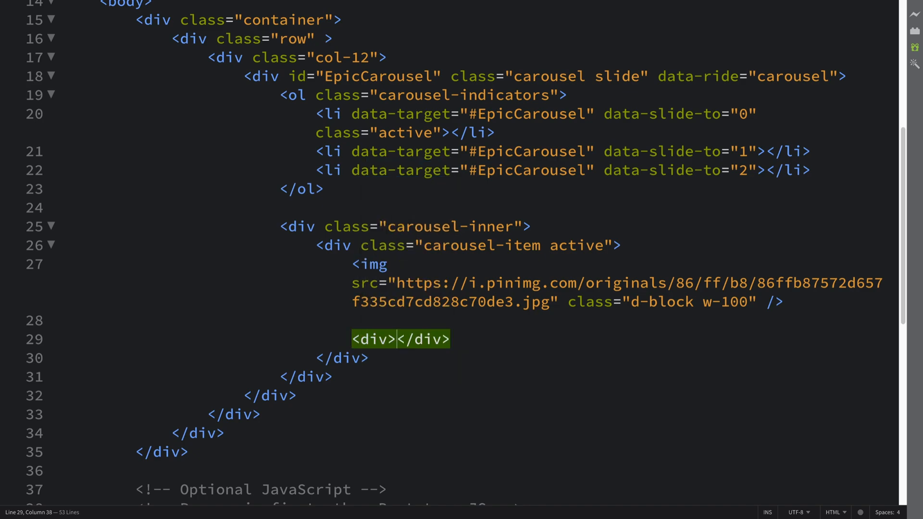
# Add a caption div with classes carousel-caption d-none d-md-block below the first image.
pyautogui.press('enter')
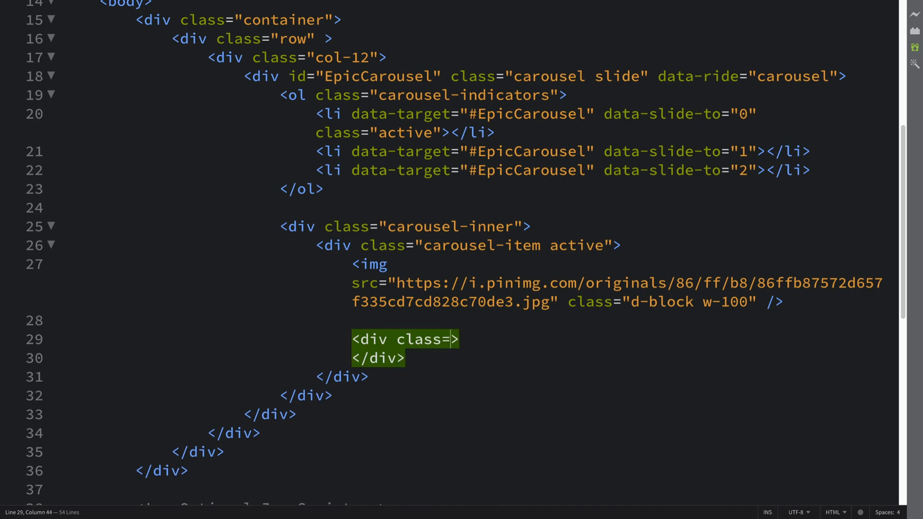
pyautogui.write('carousel-caption "')
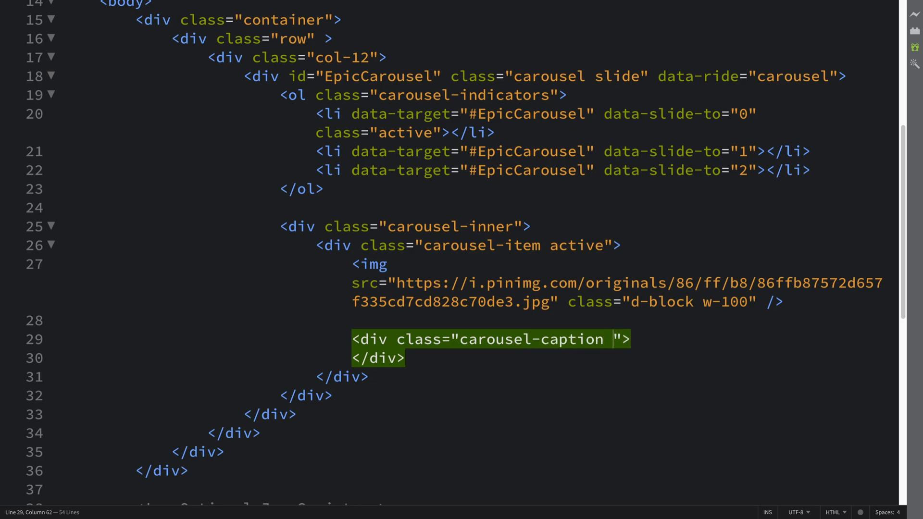
pyautogui.write('d-none d-md-')
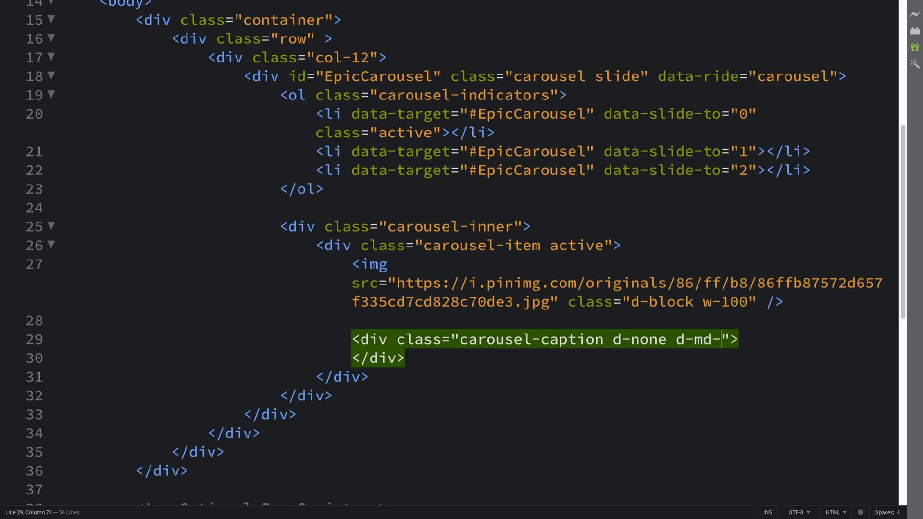
pyautogui.write('block')
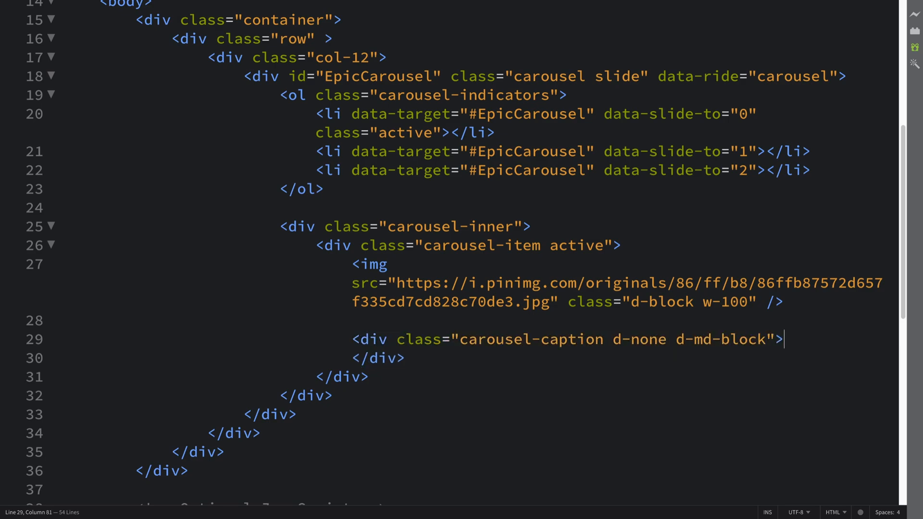
pyautogui.press('enter')
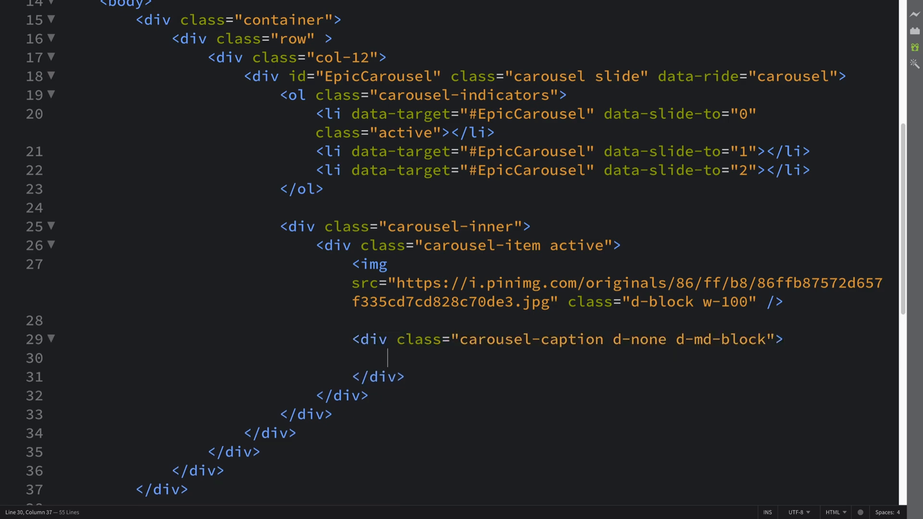
# Fill the caption with heading 'First Slide' and paragraph 'Epic image 1'.
pyautogui.write('<')
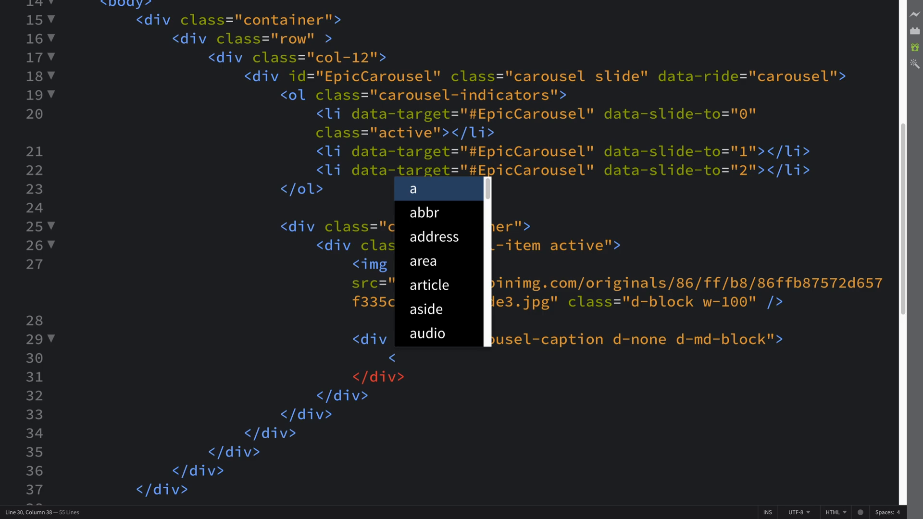
pyautogui.write('h')
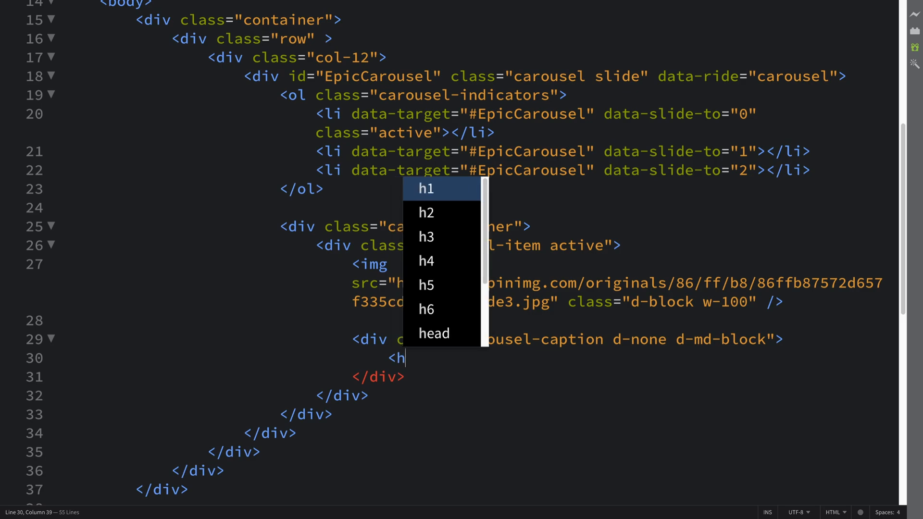
pyautogui.click(425, 285)
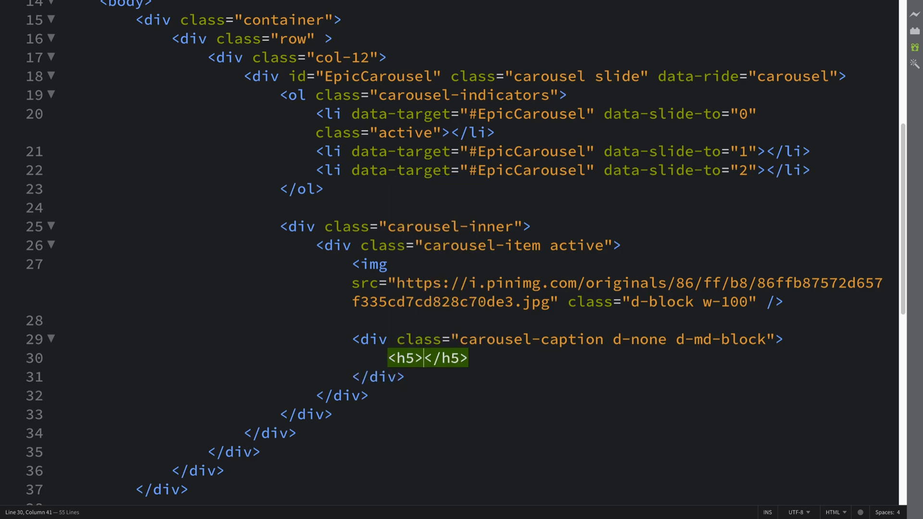
pyautogui.write('First')
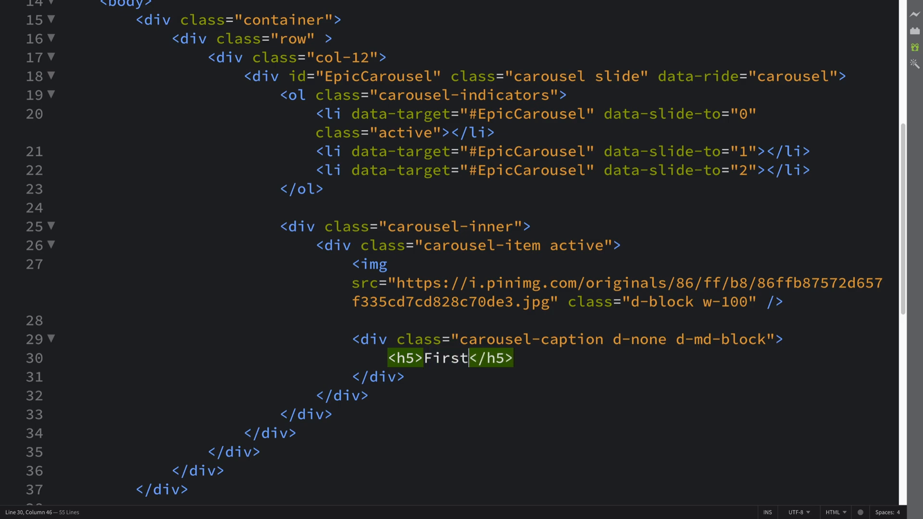
pyautogui.write('Slide')
pyautogui.write('<')
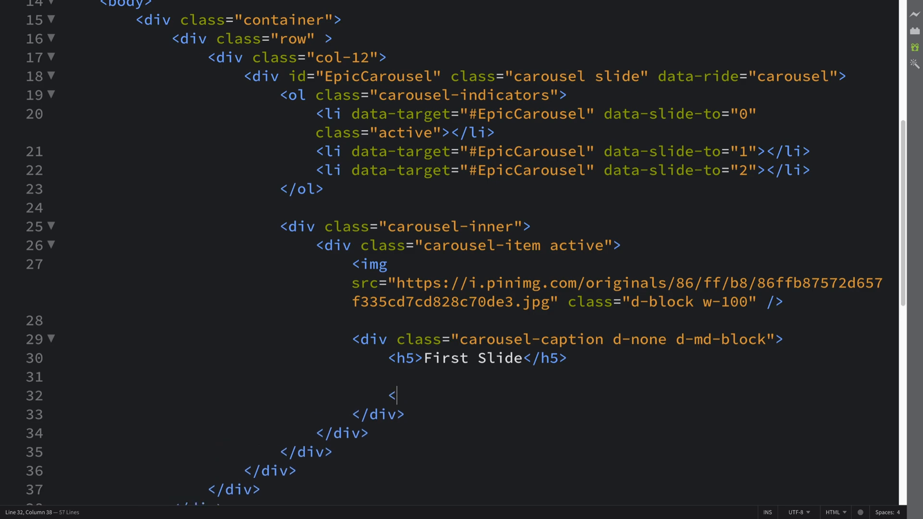
pyautogui.write('p></p>')
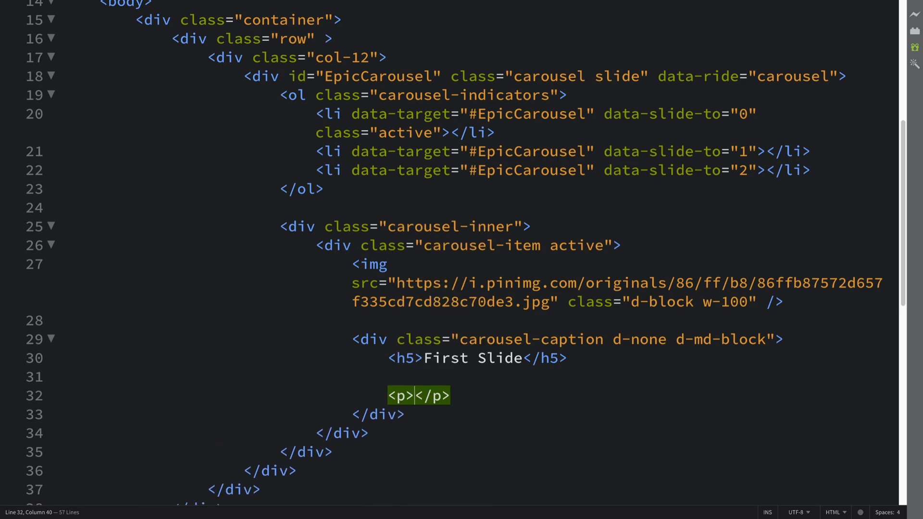
pyautogui.write('Epic')
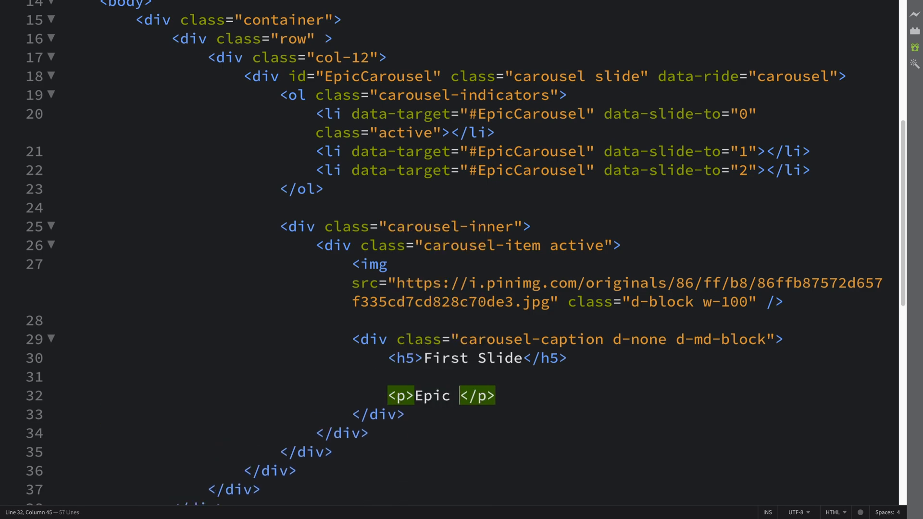
pyautogui.write('image')
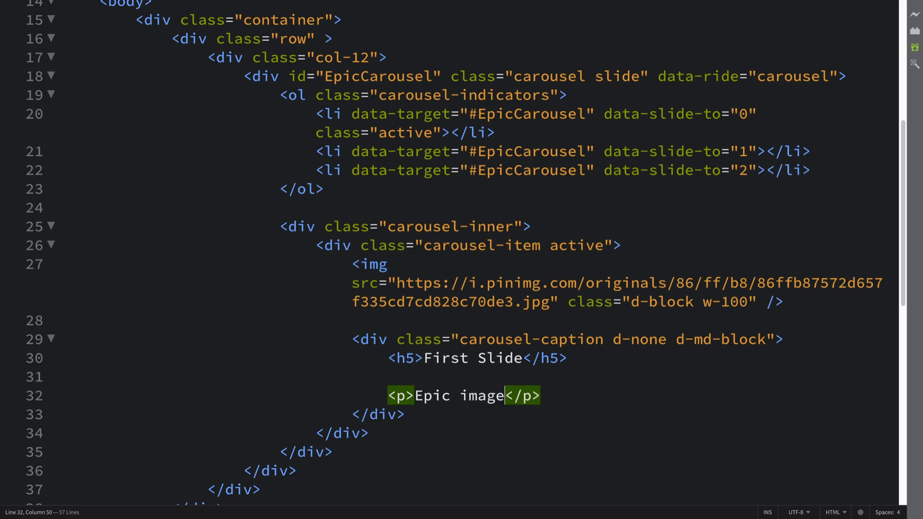
pyautogui.write('1')
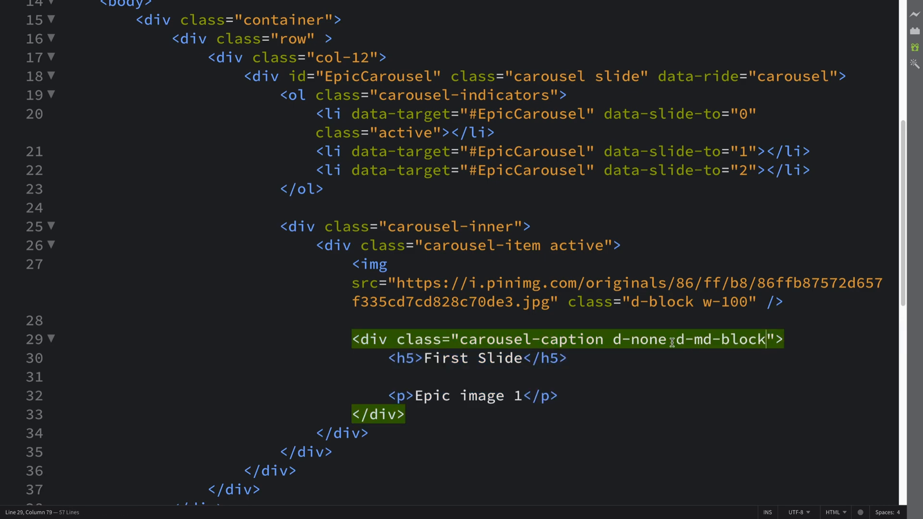
# Highlight the d-none and d-md-block classes to explain hiding on small screens.
pyautogui.doubleClick(637, 340)
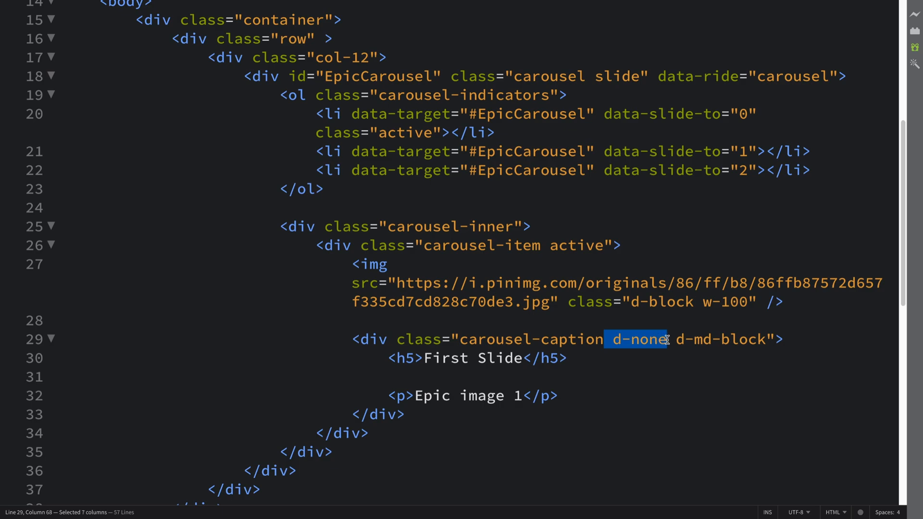
pyautogui.click(679, 340)
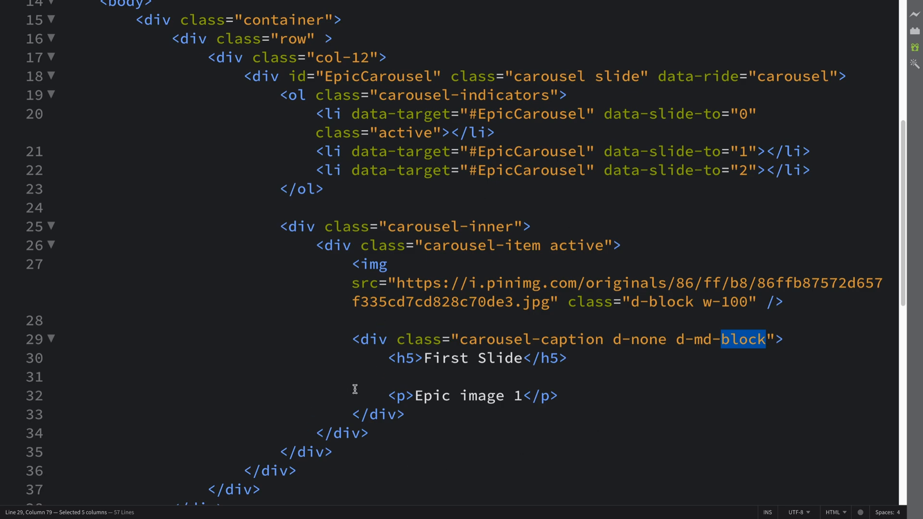
pyautogui.moveTo(340, 229)
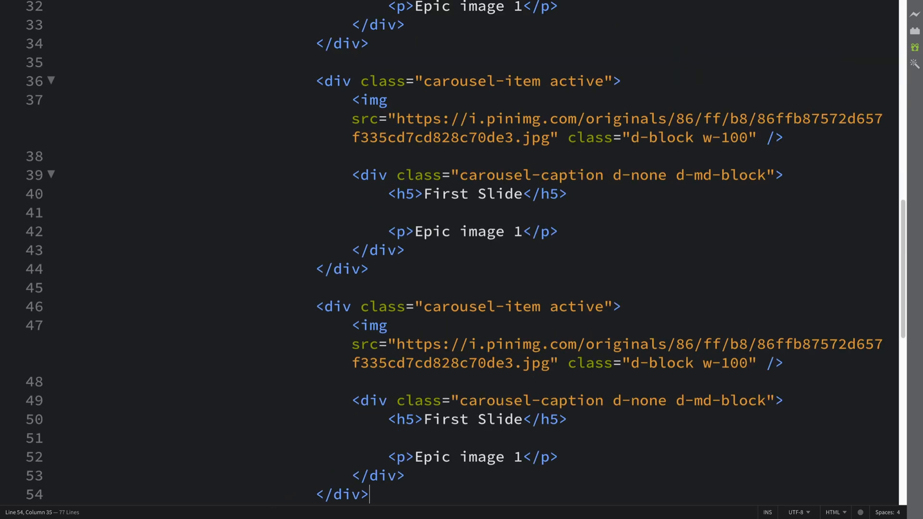
# Relabel the copied slides' headings, changing the third one's 'First' to 'Third'.
pyautogui.scroll(-3)
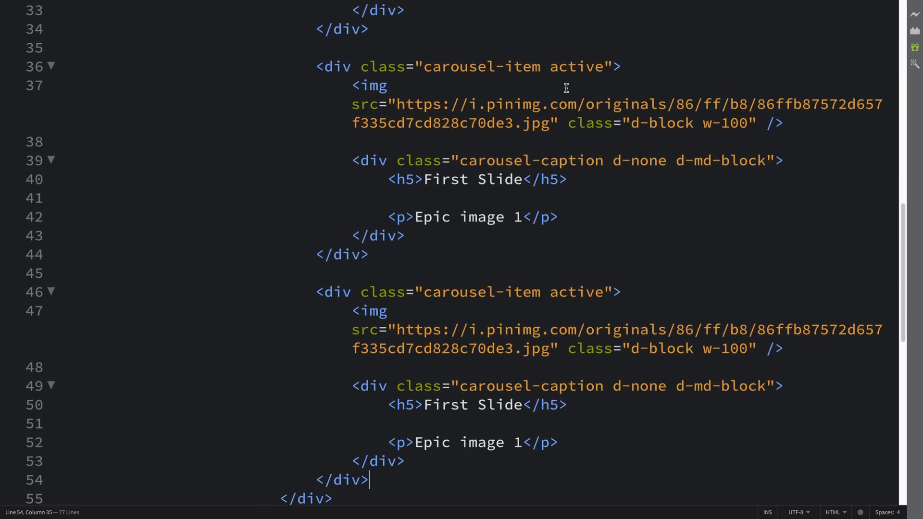
pyautogui.doubleClick(444, 180)
pyautogui.write('Second')
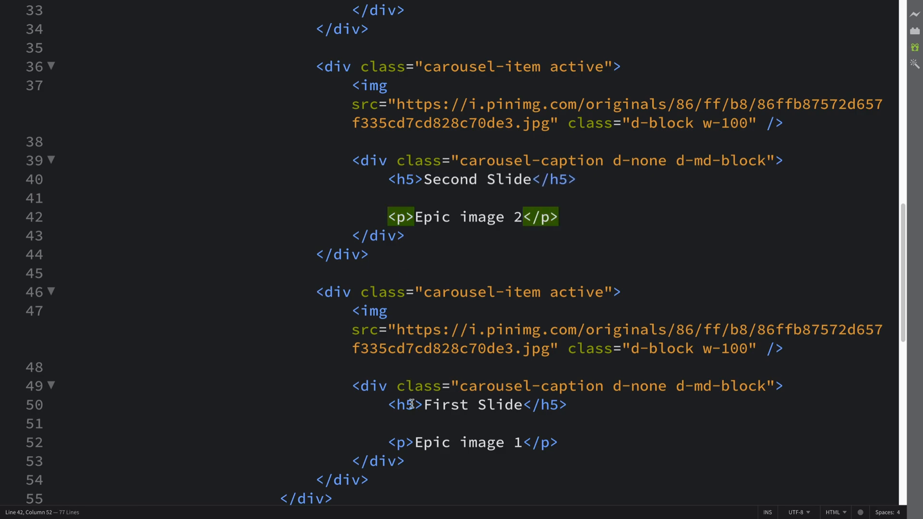
pyautogui.doubleClick(445, 405)
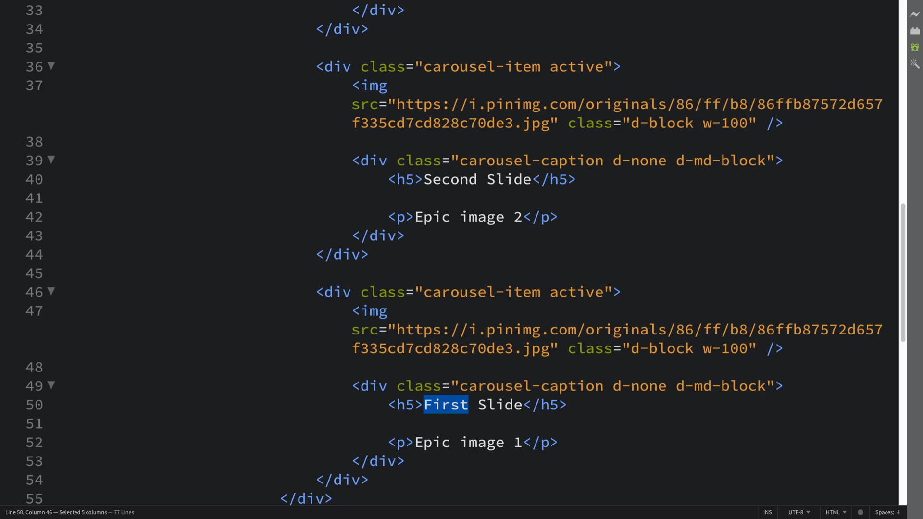
pyautogui.write('Third')
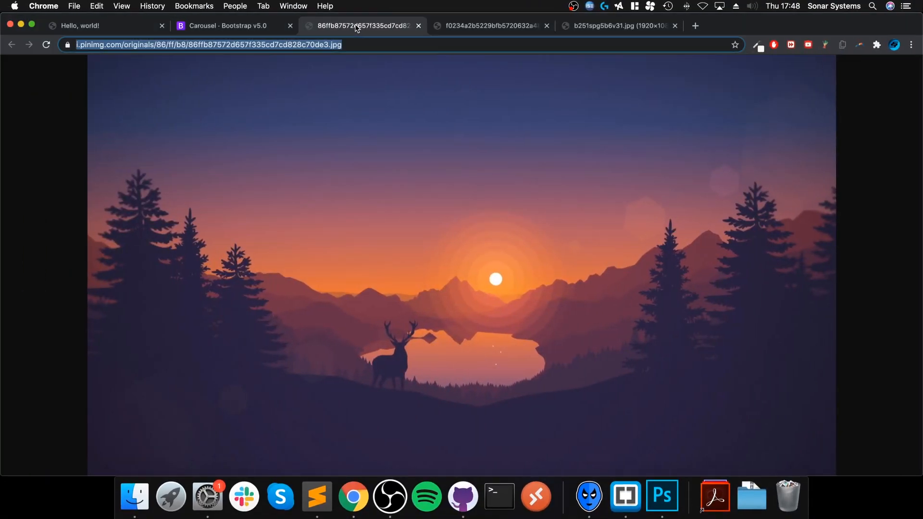
# Replace the second and third slides' img src with the Earth and cave image URLs.
pyautogui.click(489, 25)
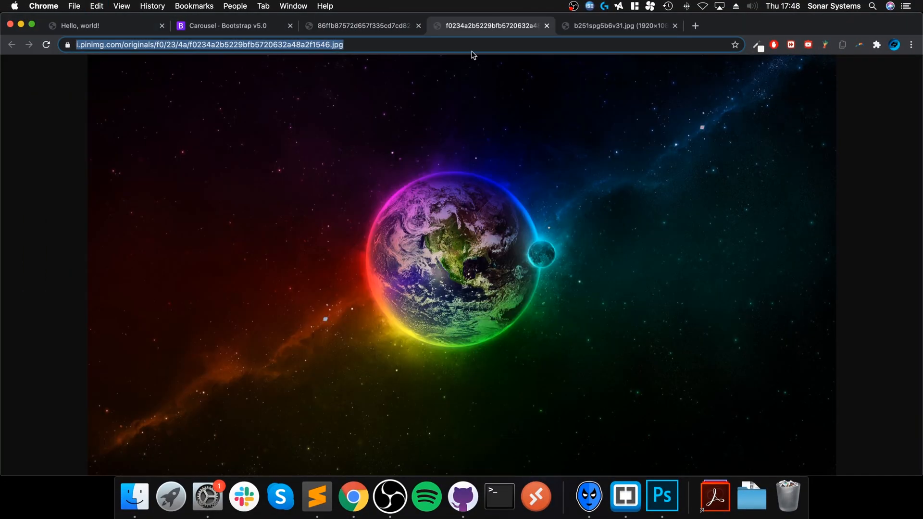
pyautogui.click(316, 496)
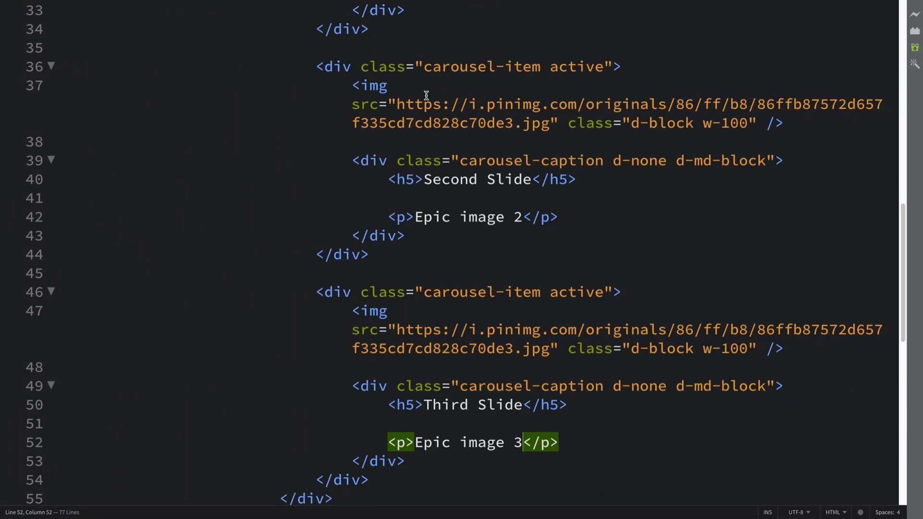
pyautogui.moveTo(395, 104); pyautogui.dragTo(555, 123)
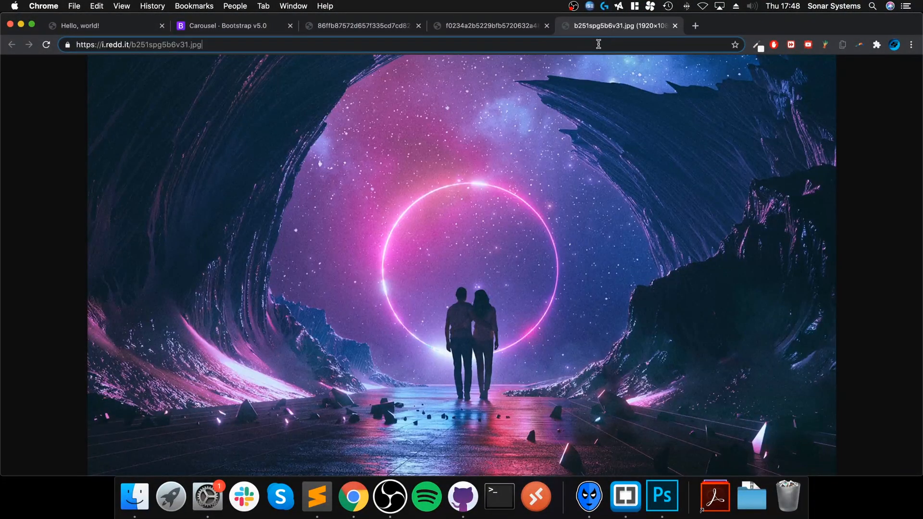
pyautogui.click(139, 44)
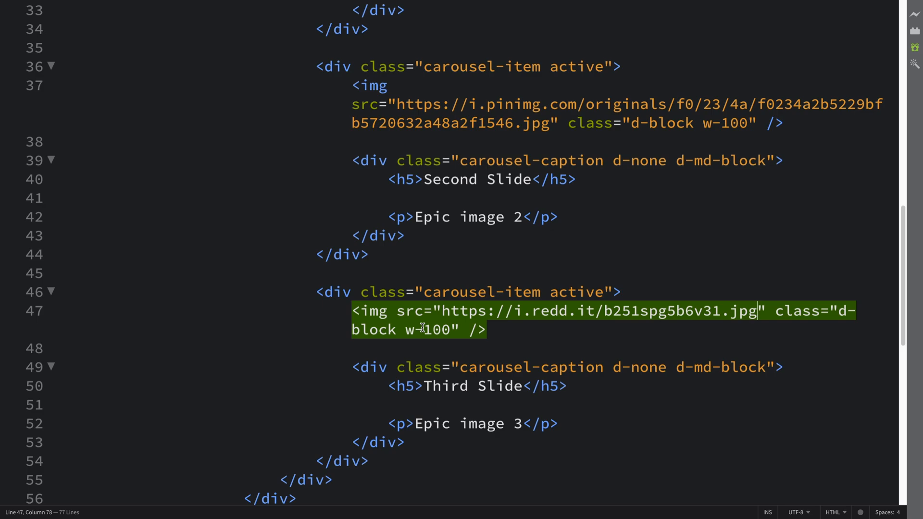
pyautogui.scroll(-3)
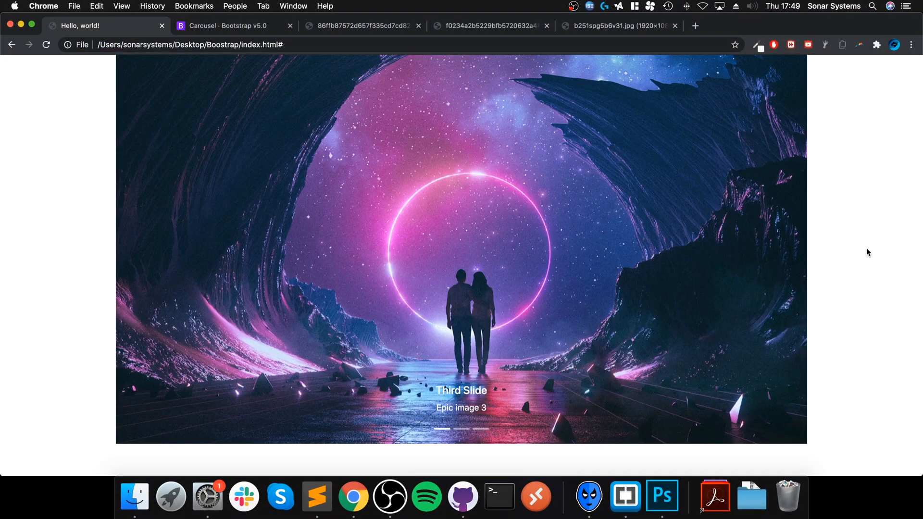
pyautogui.moveTo(841, 406)
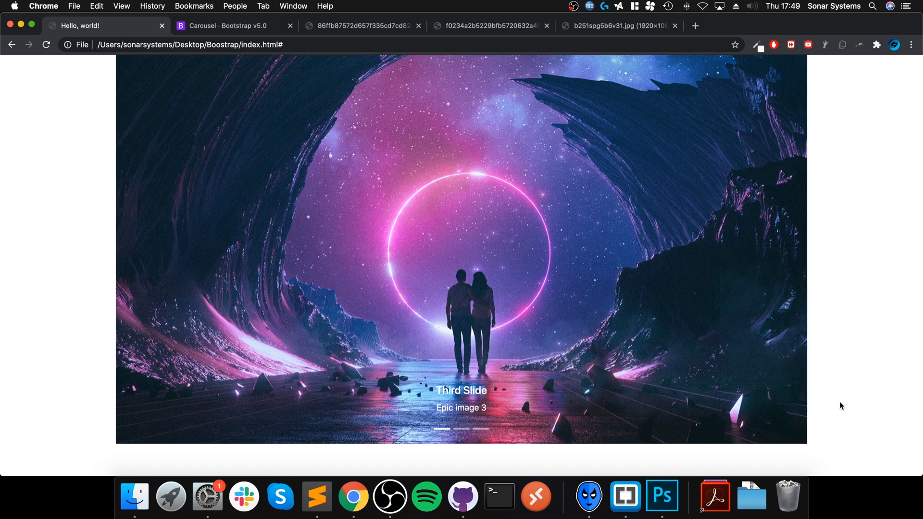
# Step through the carousel to the second and third slides in Chrome.
pyautogui.press('F12')
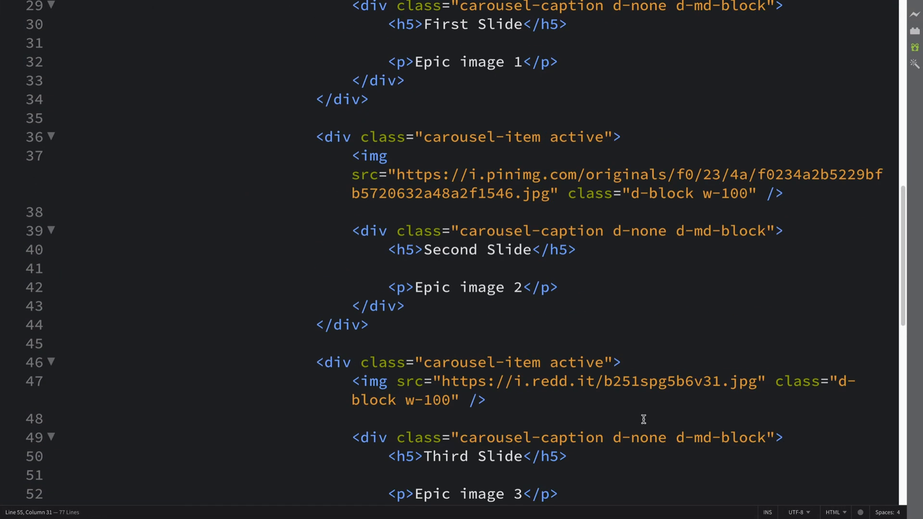
pyautogui.moveTo(581, 363)
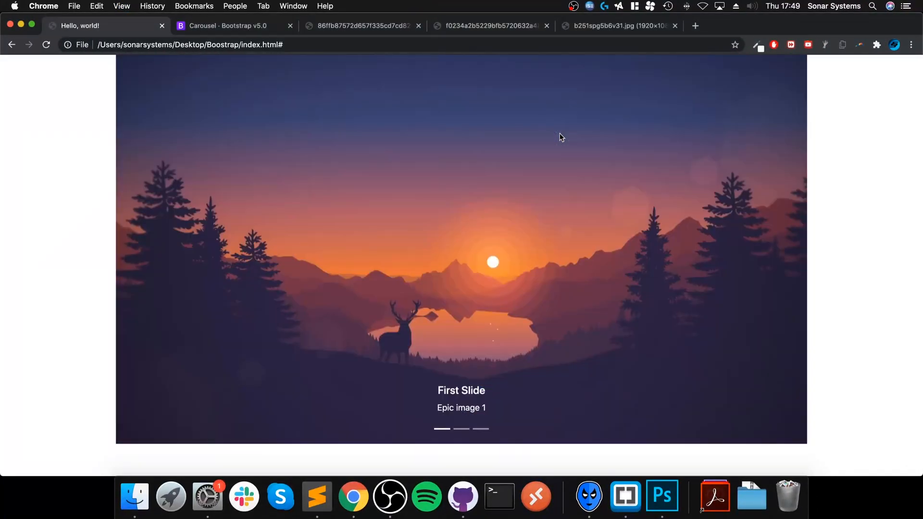
pyautogui.click(461, 429)
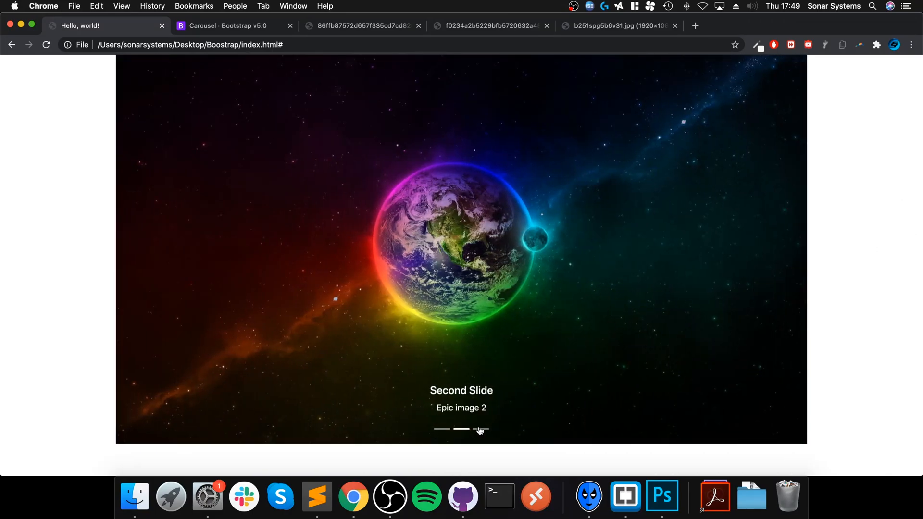
pyautogui.click(435, 428)
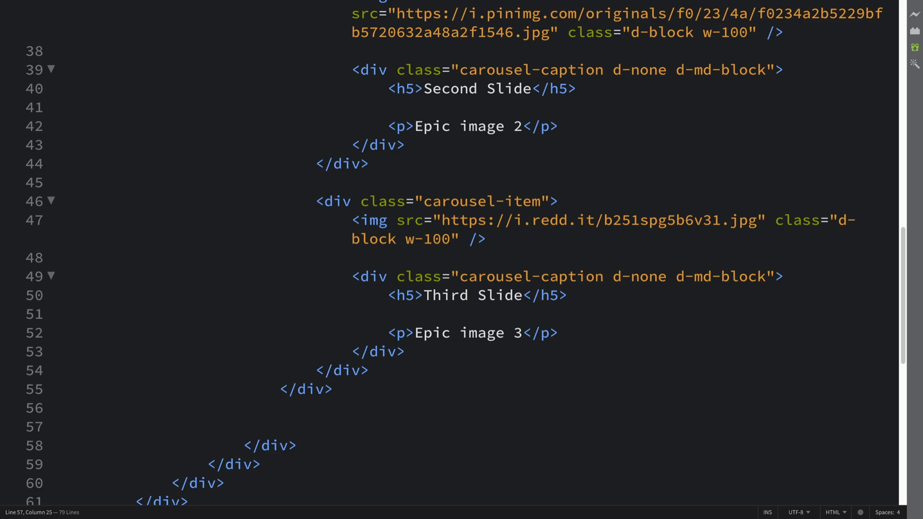
# Start an anchor after carousel-inner with class carousel-control-prev.
pyautogui.click(280, 427)
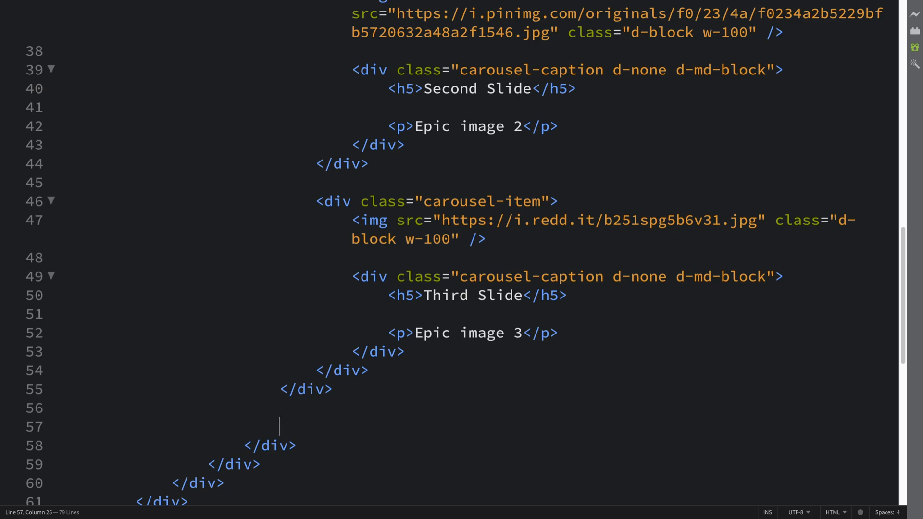
pyautogui.write('a')
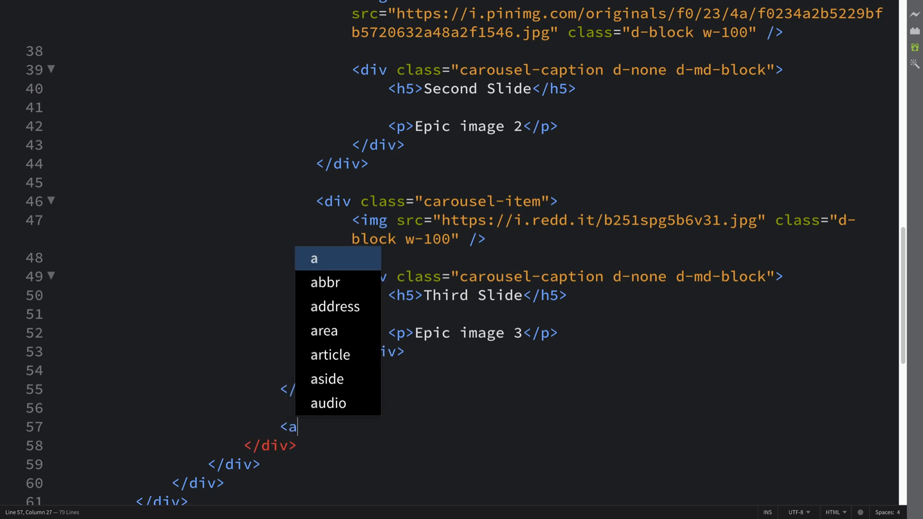
pyautogui.write('class=')
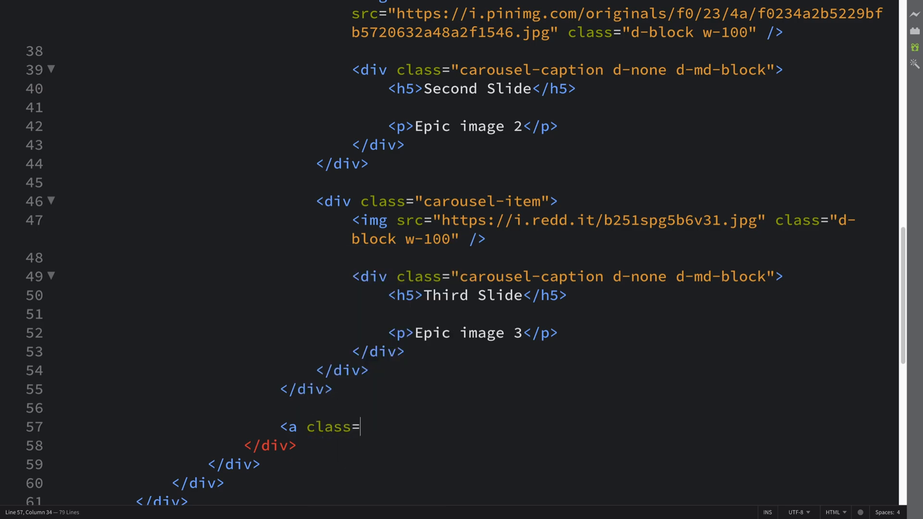
pyautogui.write('"carousel"')
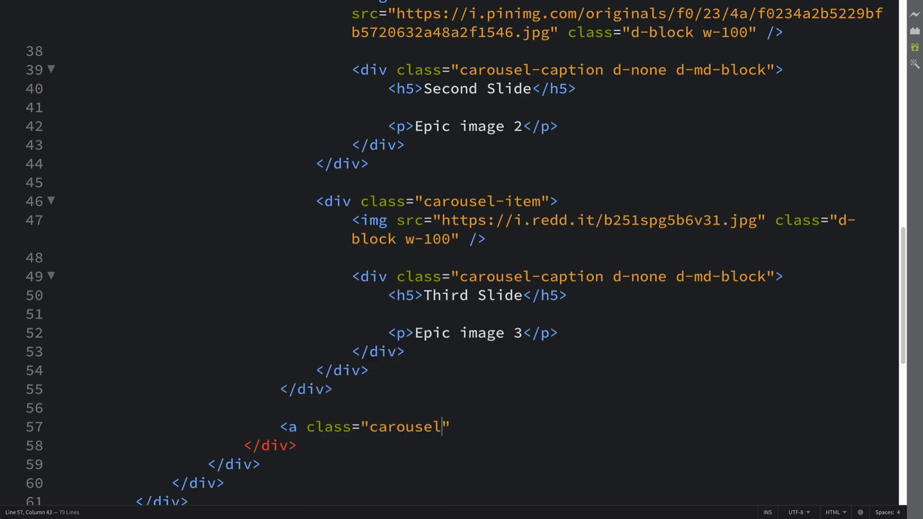
pyautogui.write('control-')
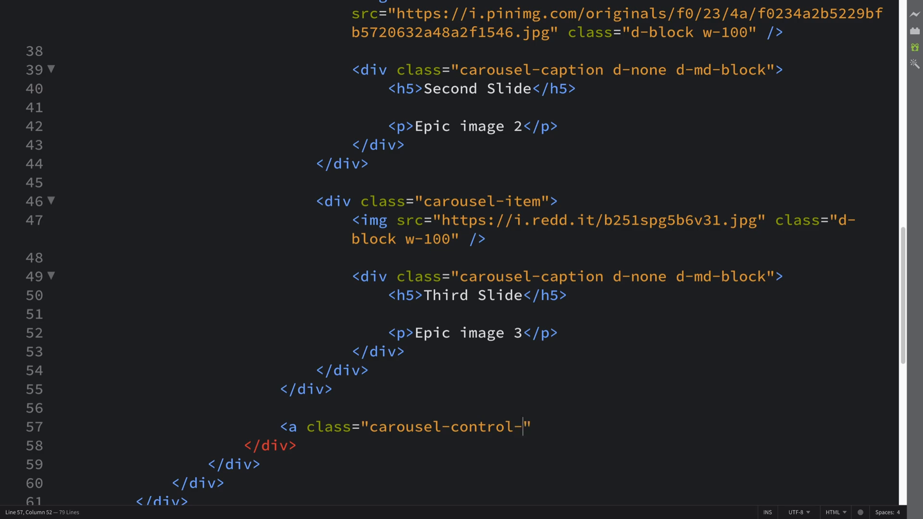
pyautogui.write('prev')
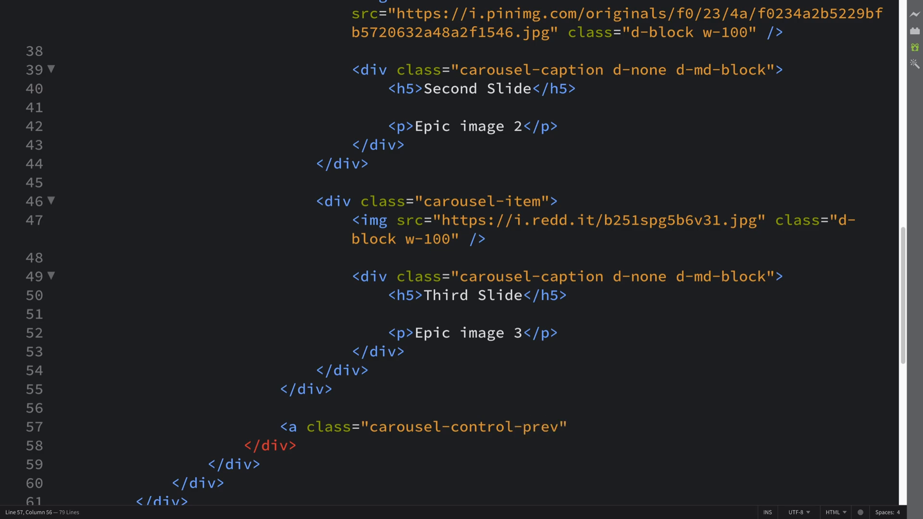
pyautogui.write('hj')
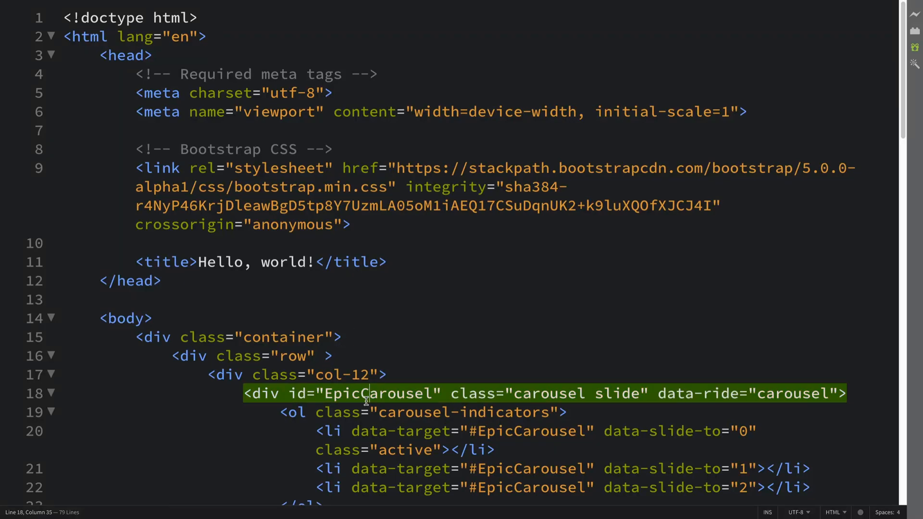
# Give the prev link href #EpicCarousel, role button and data-slide prev.
pyautogui.scroll(-3)
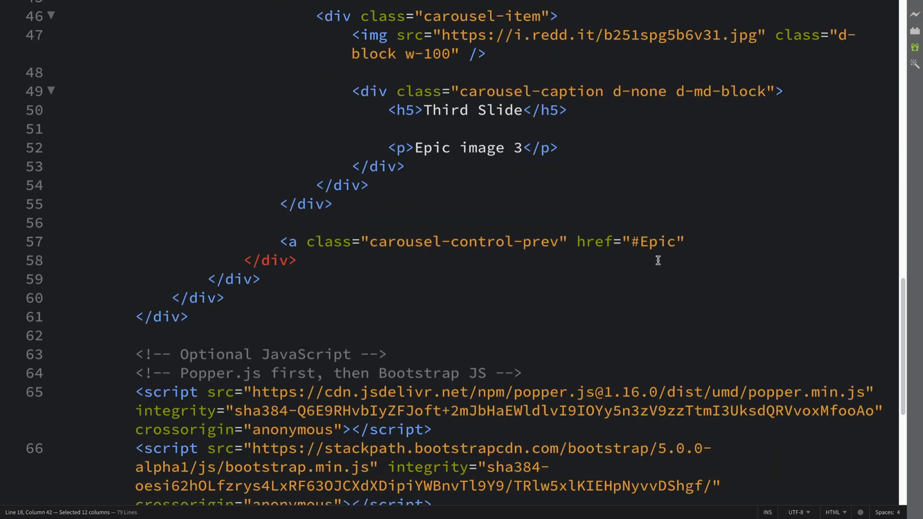
pyautogui.write('Carousel')
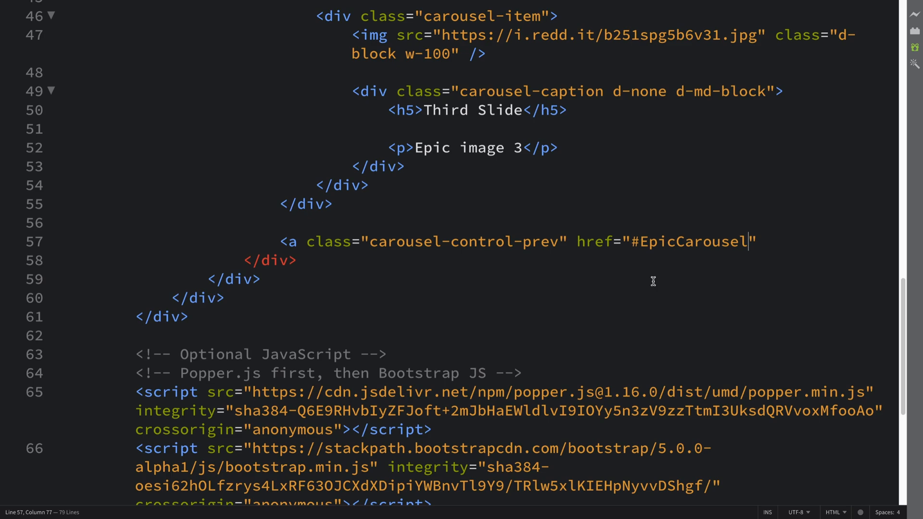
pyautogui.write('role=')
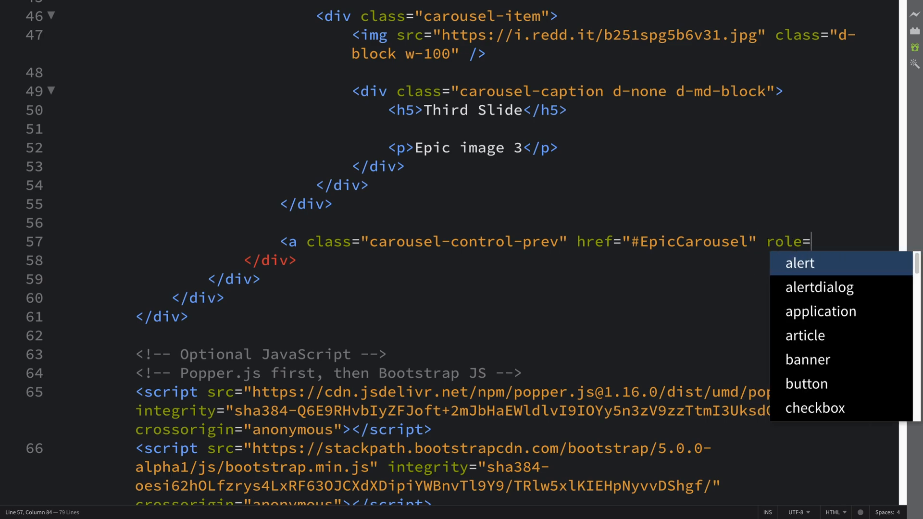
pyautogui.write('"')
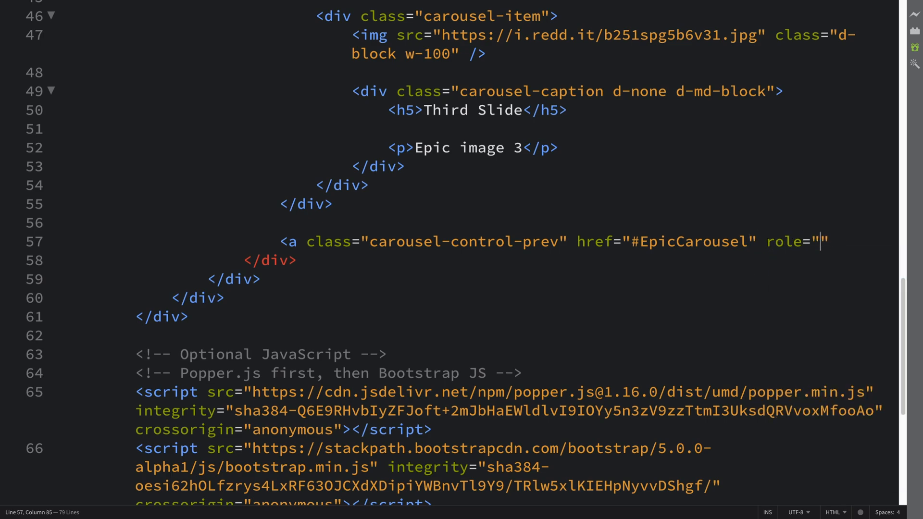
pyautogui.write('button')
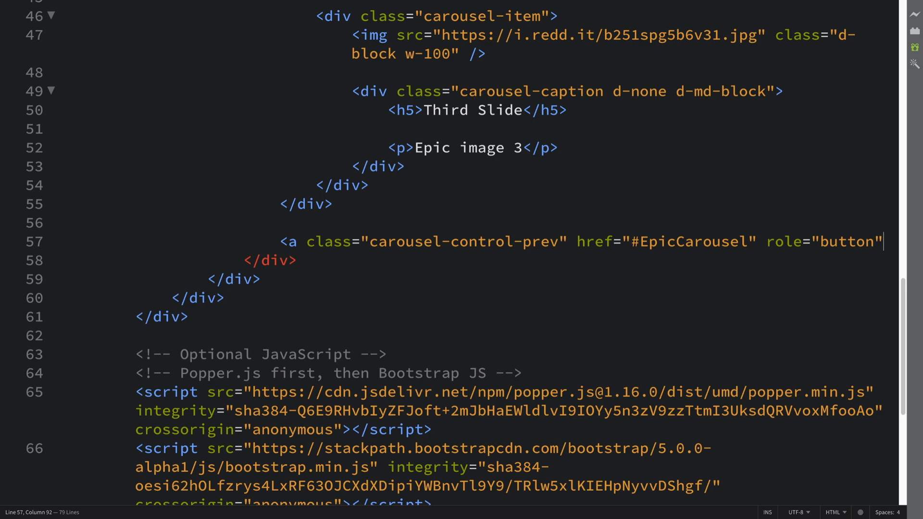
pyautogui.write('dat')
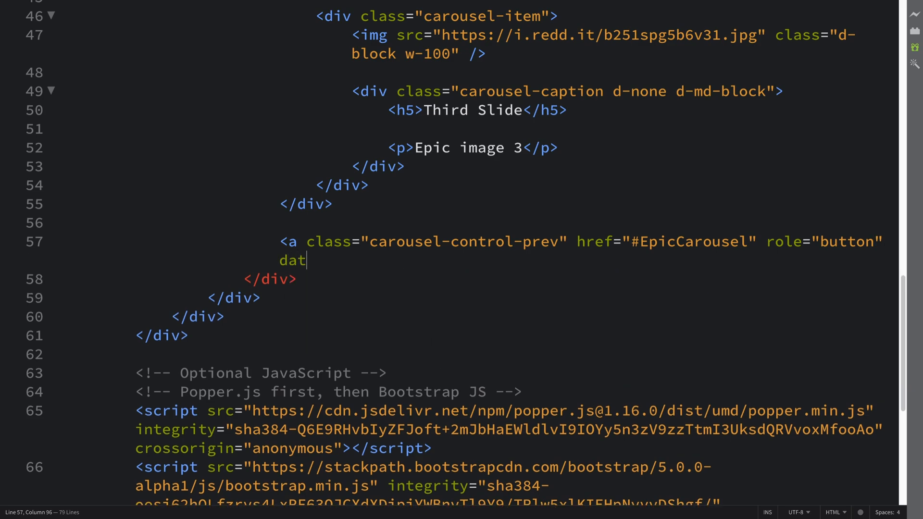
pyautogui.write('a-')
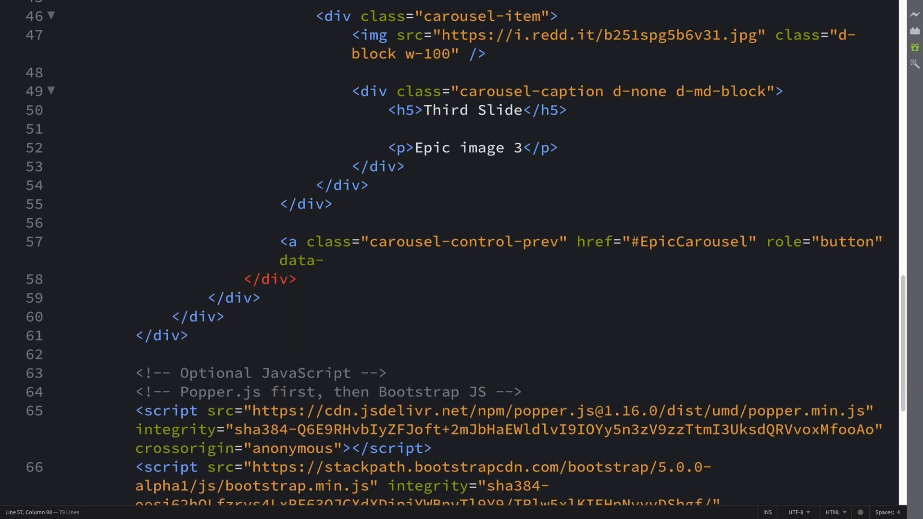
pyautogui.write('slid')
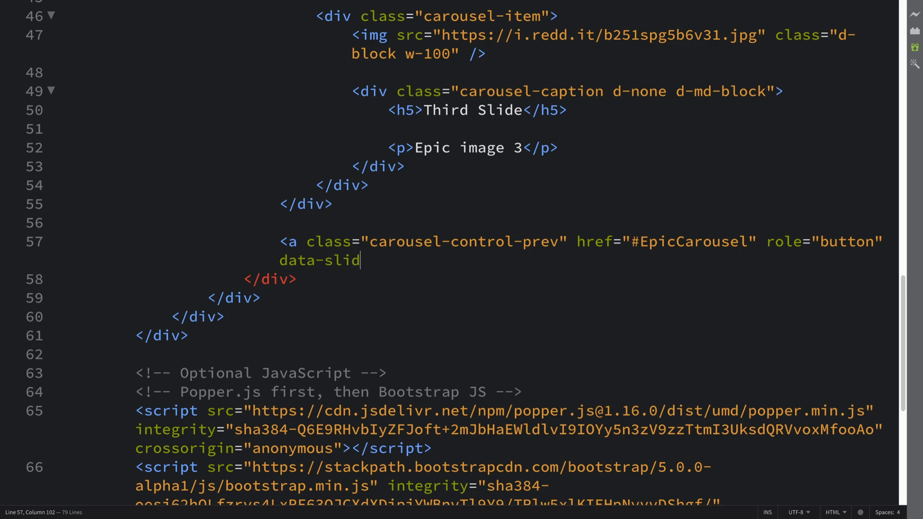
pyautogui.write('e="p"')
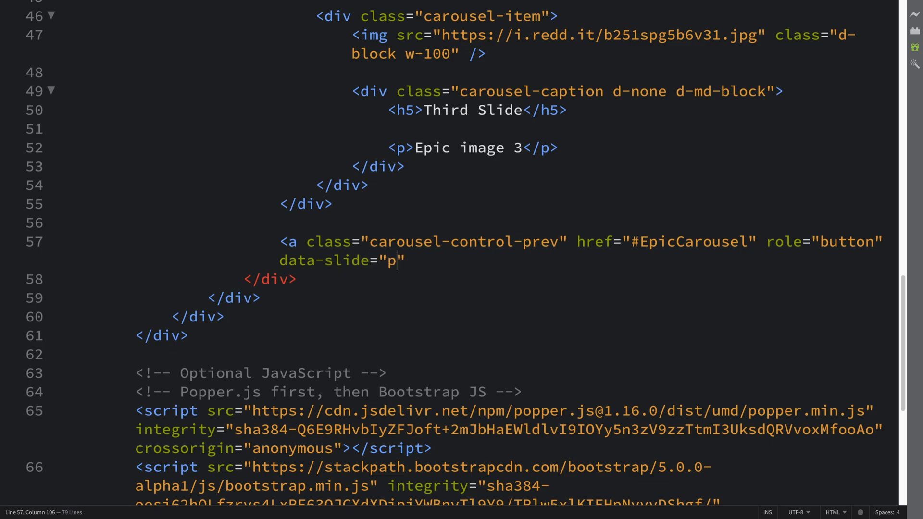
pyautogui.write('rev')
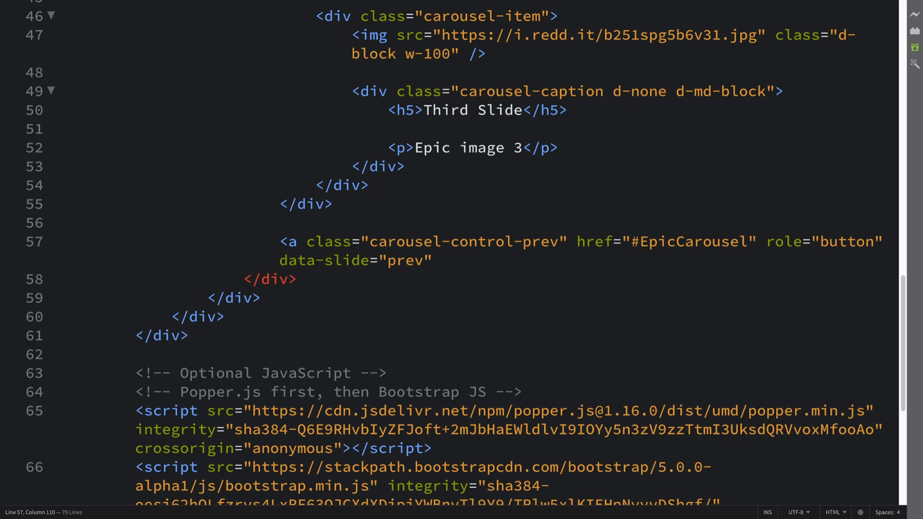
pyautogui.write('?')
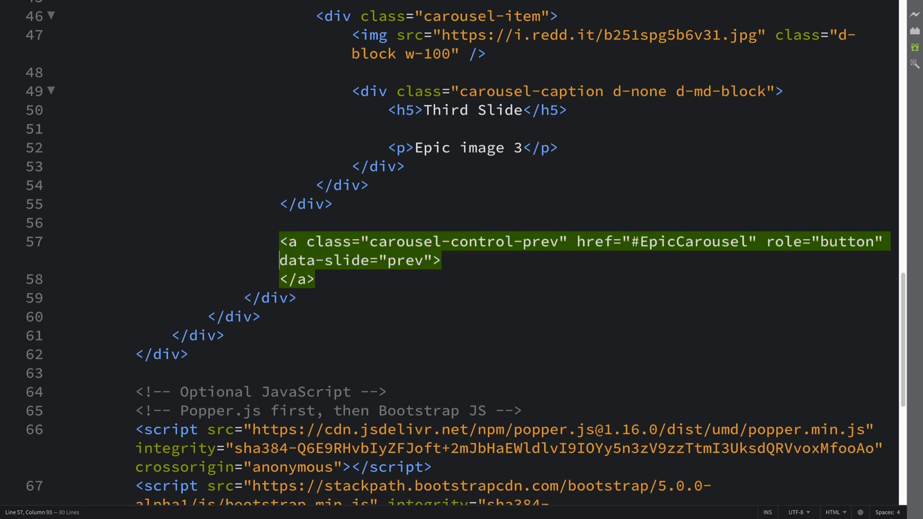
# Add a span with class carousel-control-prev-icon and aria-hidden true.
pyautogui.write('<')
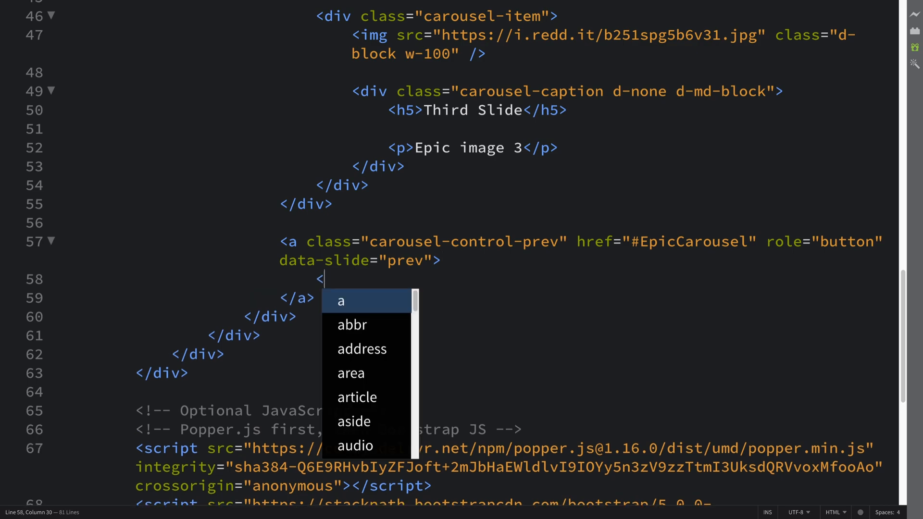
pyautogui.write('span></span>')
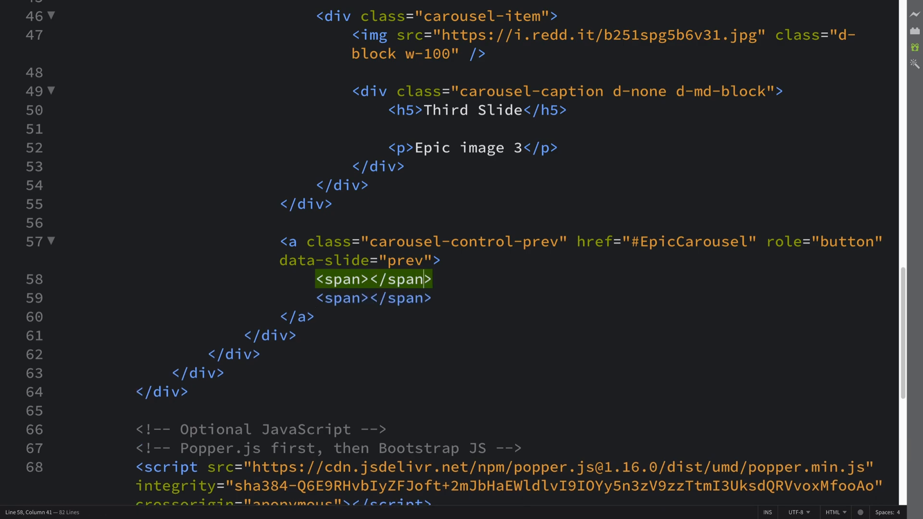
pyautogui.write('class=""')
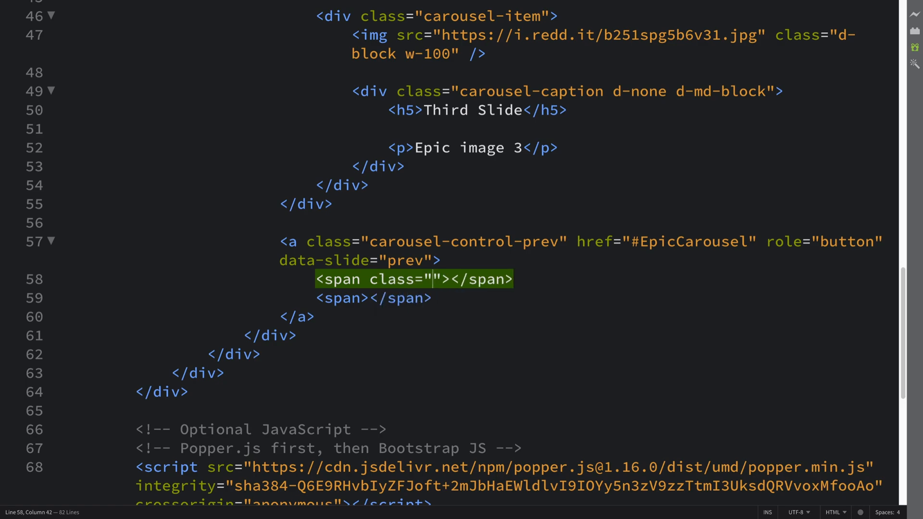
pyautogui.write('carousel')
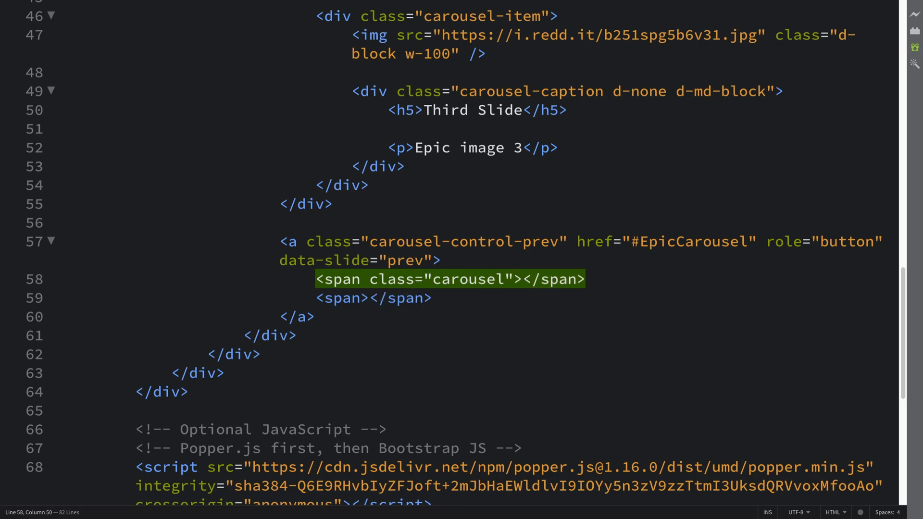
pyautogui.write('-control')
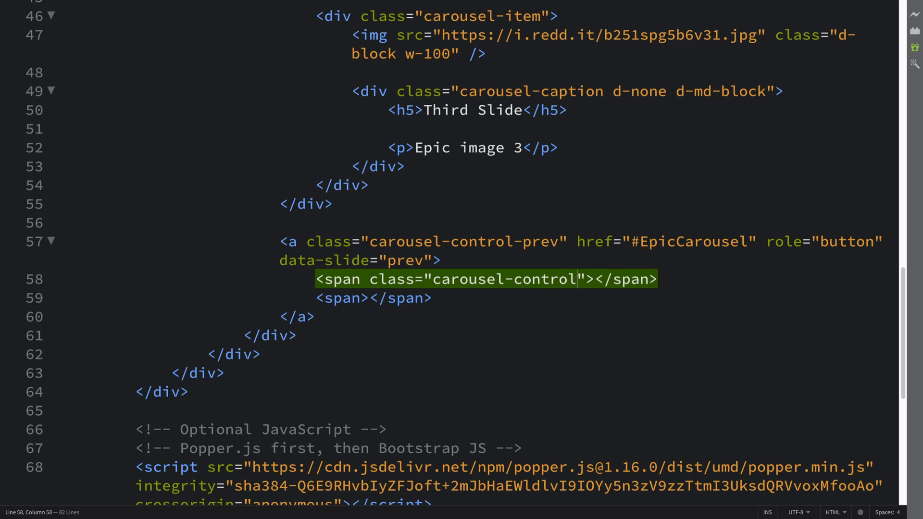
pyautogui.write('-prev-icon')
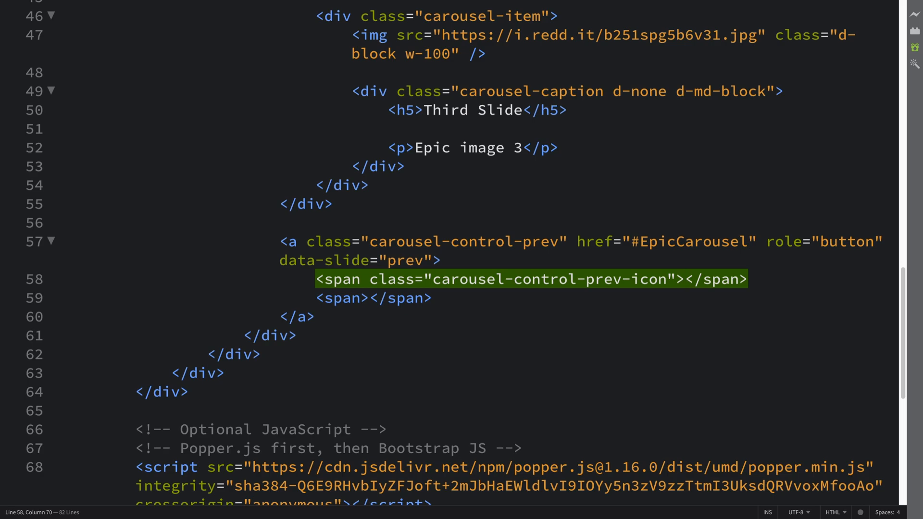
pyautogui.write('ari')
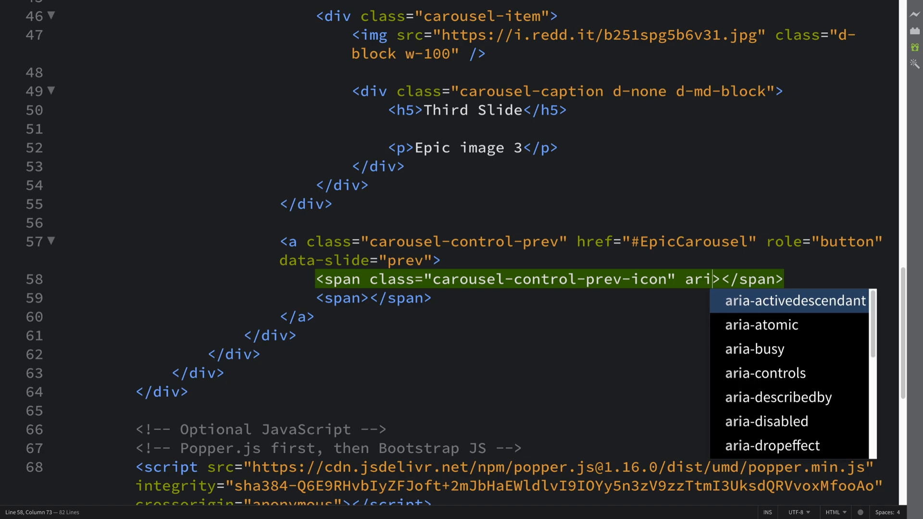
pyautogui.write('a-hidden=')
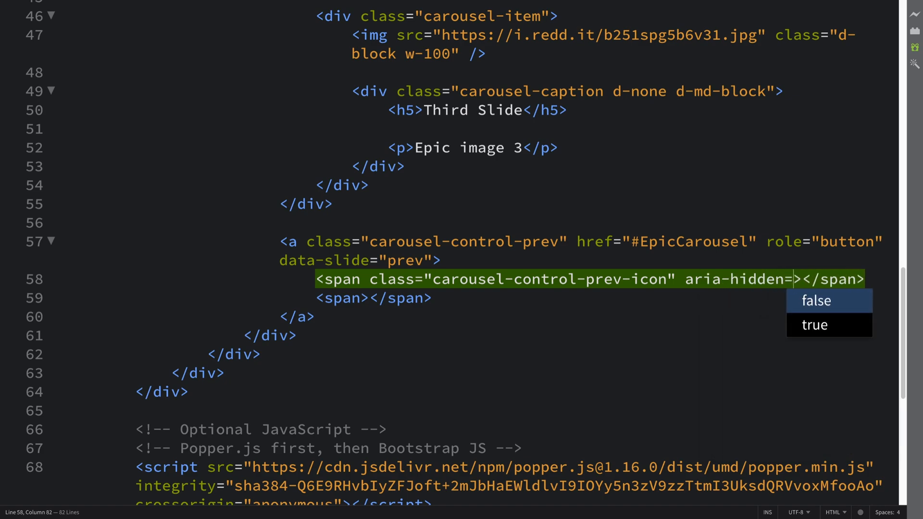
pyautogui.click(815, 324)
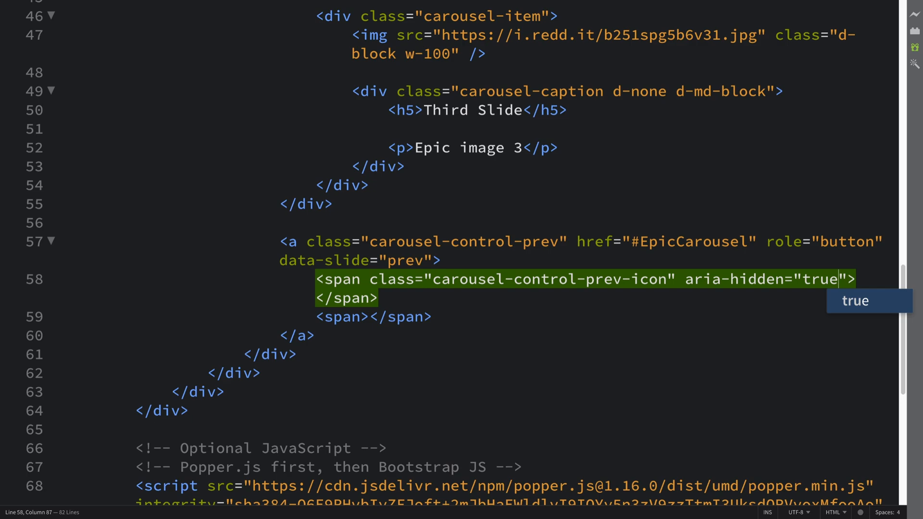
# Make the second span class sr-only with the text Previous.
pyautogui.click(433, 316)
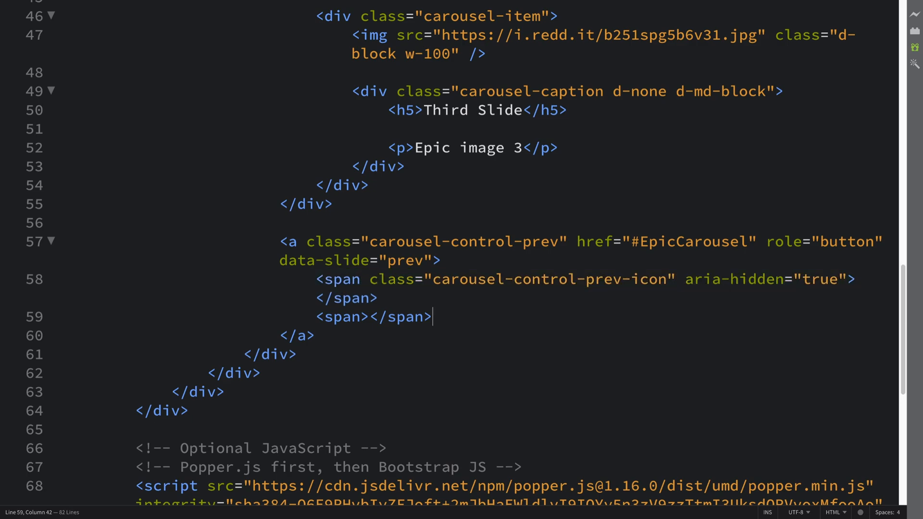
pyautogui.doubleClick(374, 316)
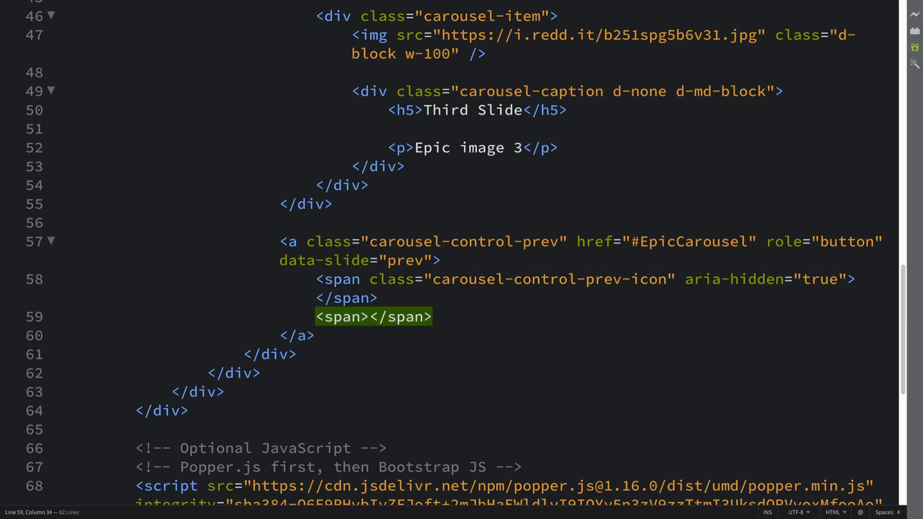
pyautogui.write('class=""')
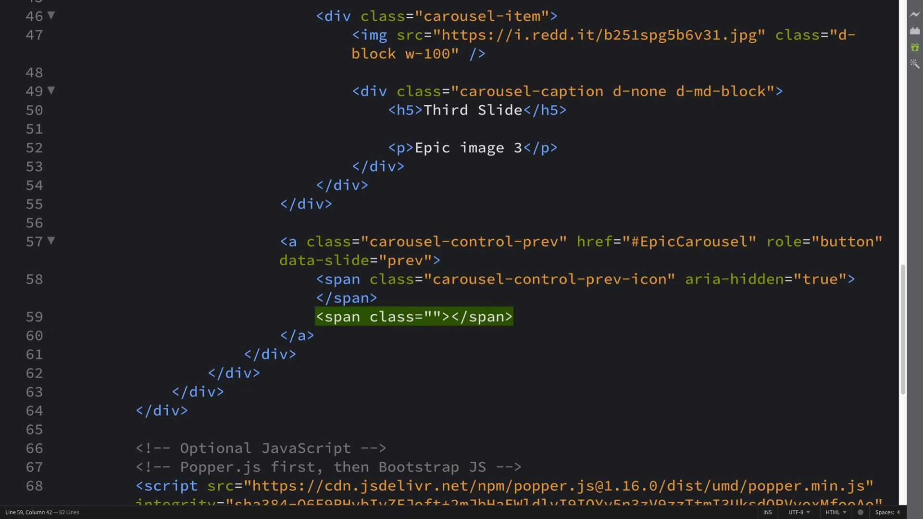
pyautogui.write('sr-only')
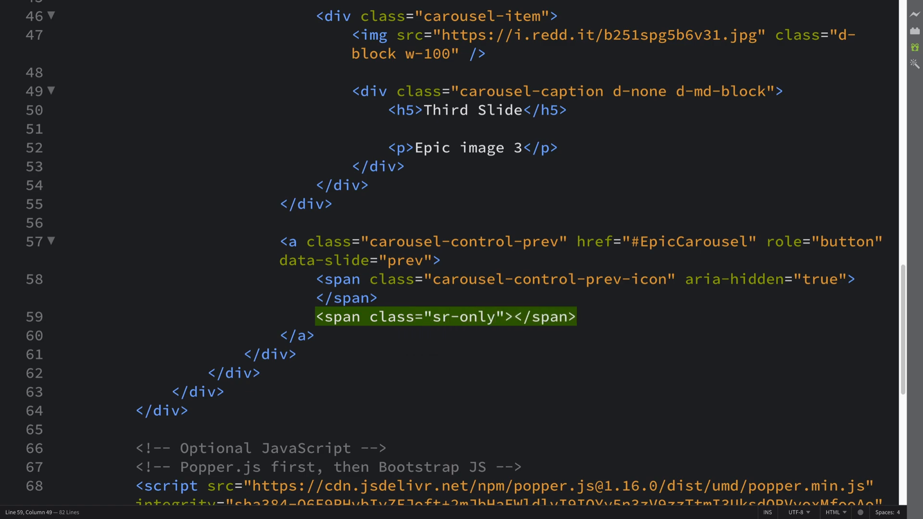
pyautogui.write('Previous')
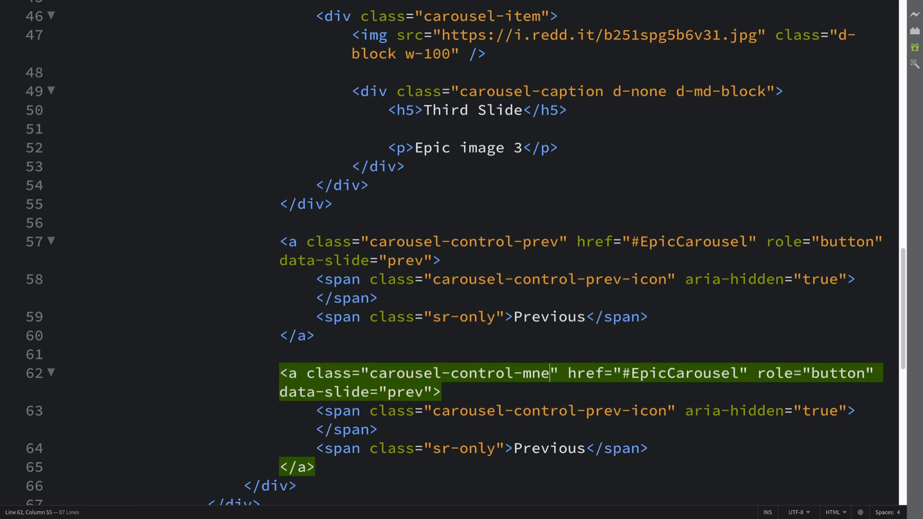
# Retype the copied control's class, data-slide, icon and label from prev to next.
pyautogui.write('nex')
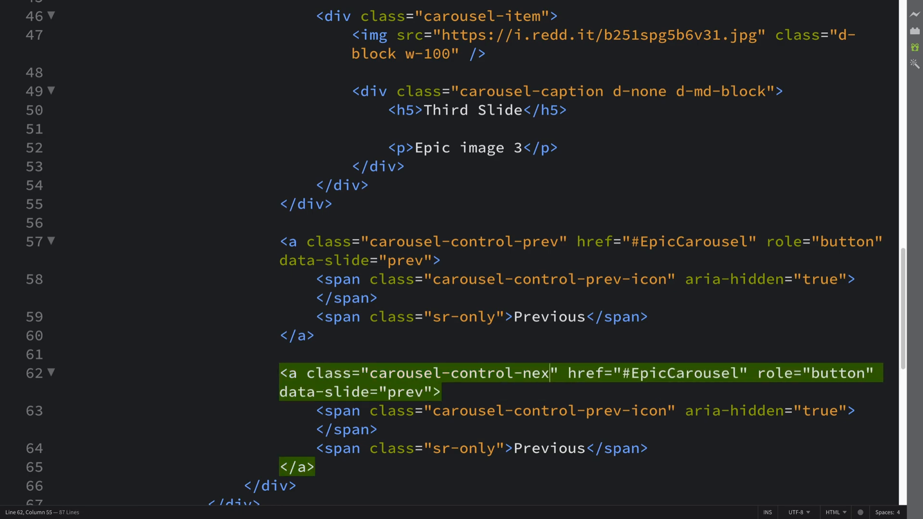
pyautogui.write('t')
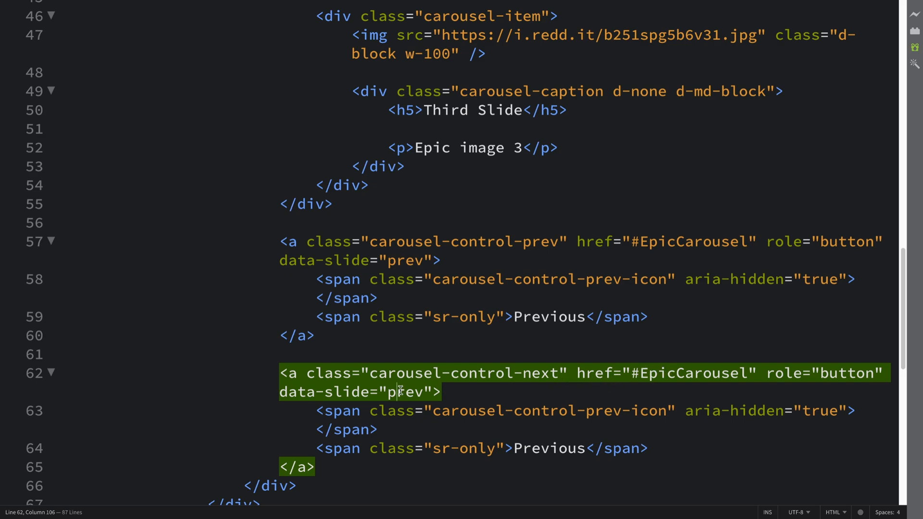
pyautogui.write('next')
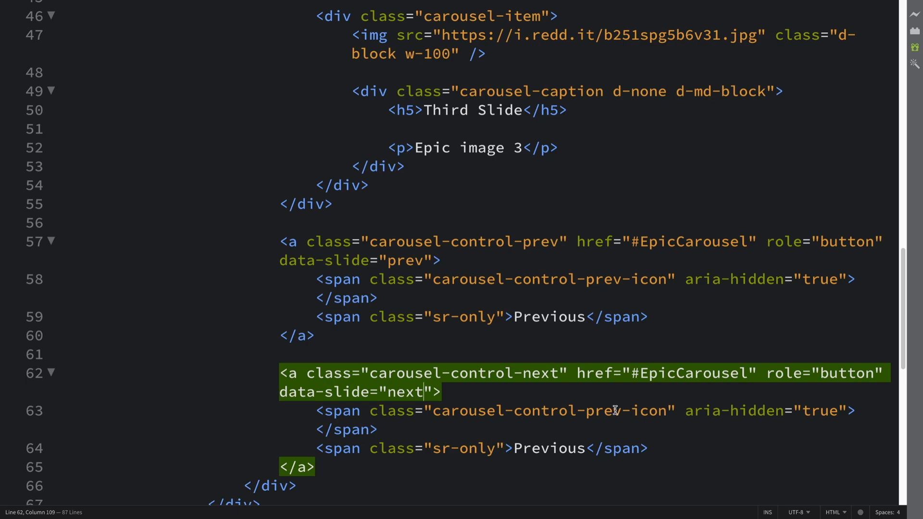
pyautogui.write('next')
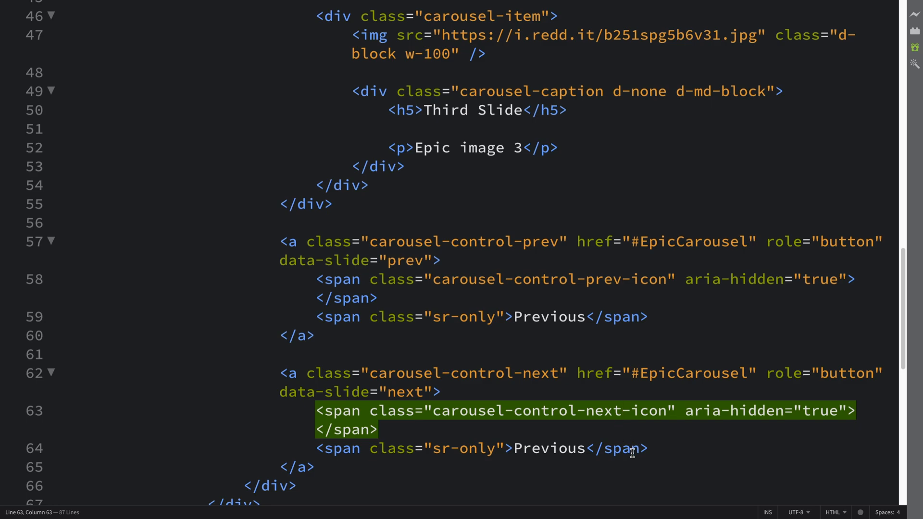
pyautogui.write('Nex')
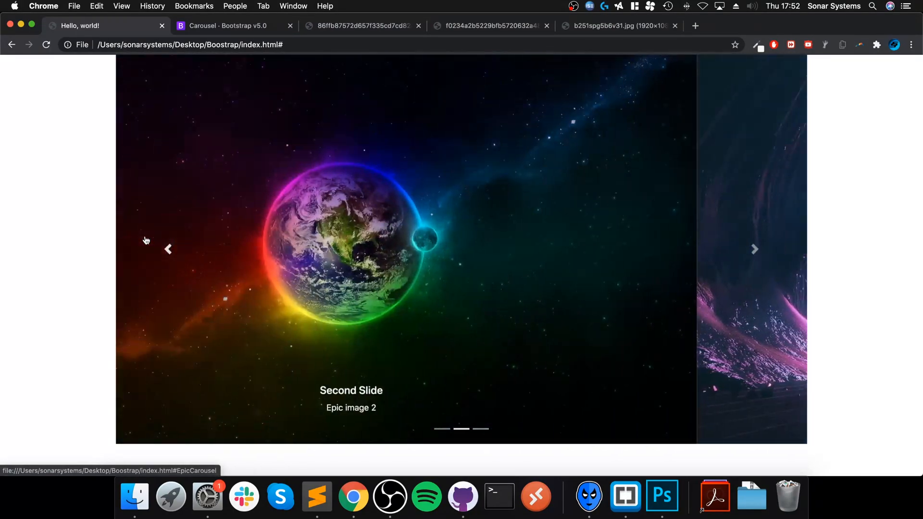
# Click through the carousel slides with the arrow controls in Chrome.
pyautogui.click(754, 249)
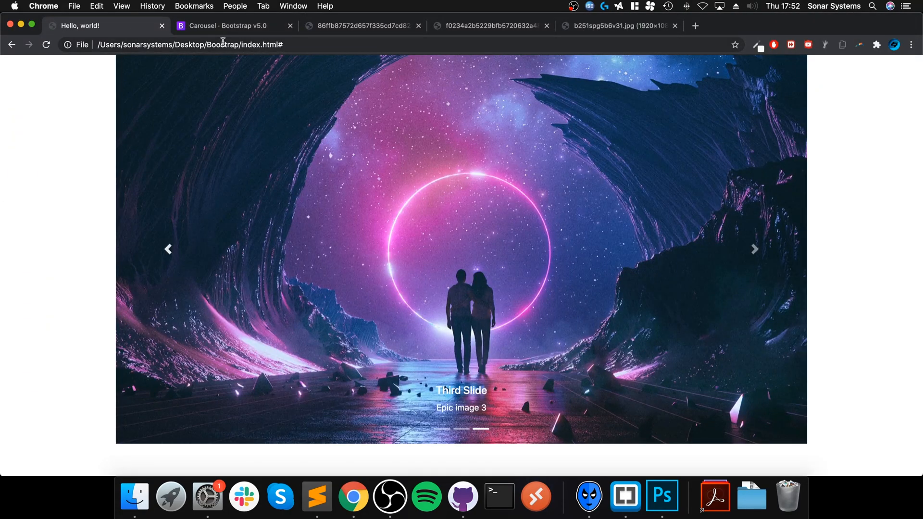
pyautogui.moveTo(224, 25)
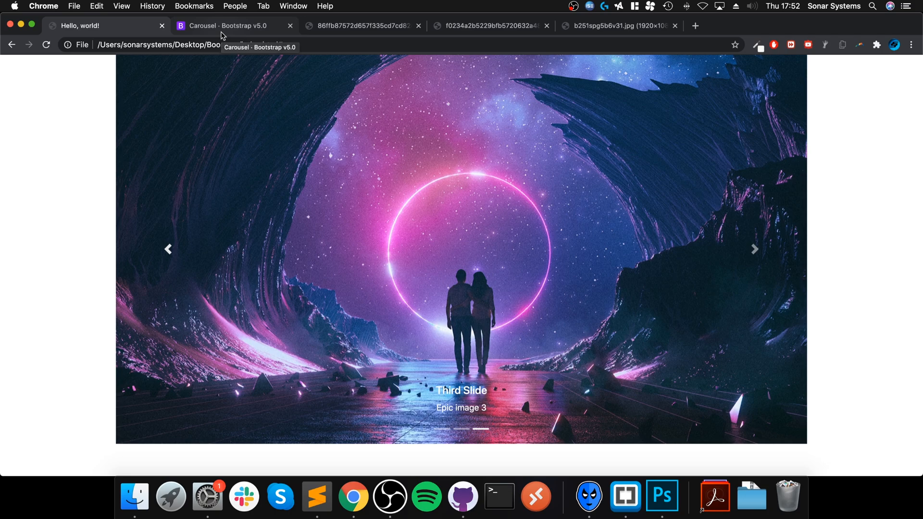
pyautogui.click(755, 248)
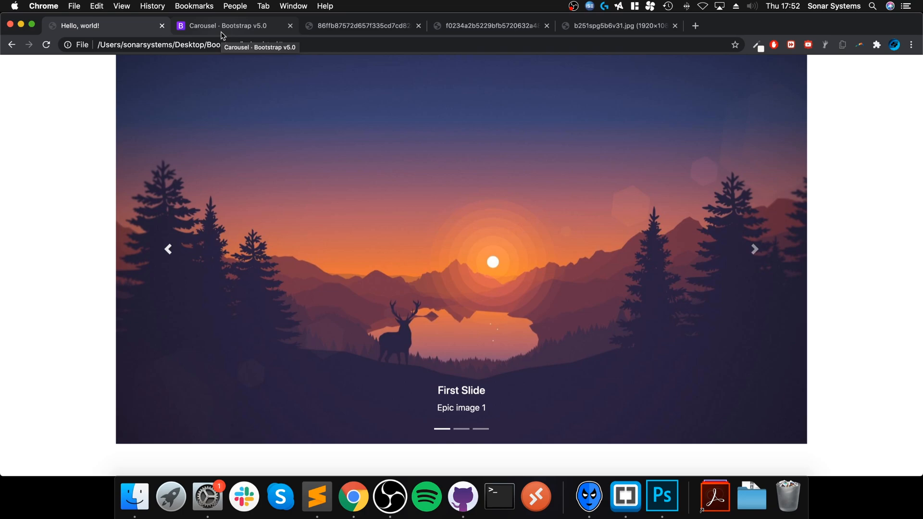
pyautogui.click(753, 248)
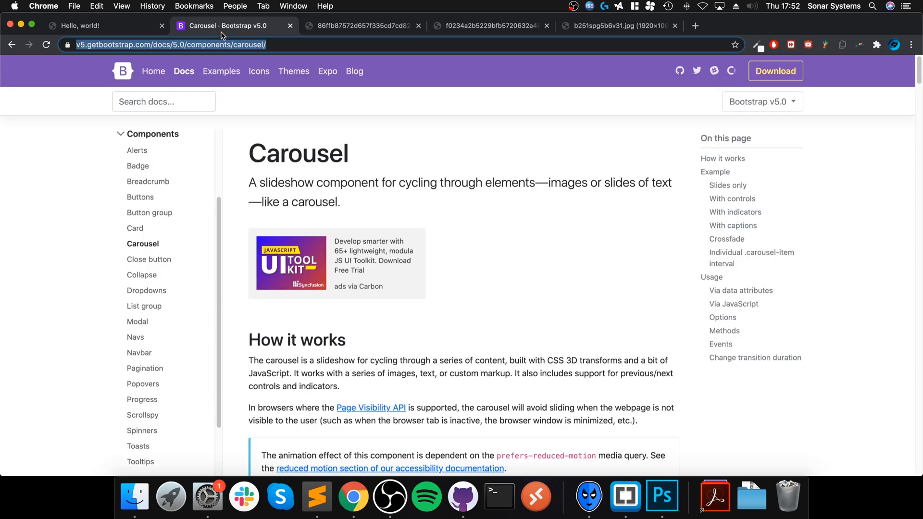
# Scroll to the With controls example and highlight its control markup and img src placeholder.
pyautogui.scroll(-3)
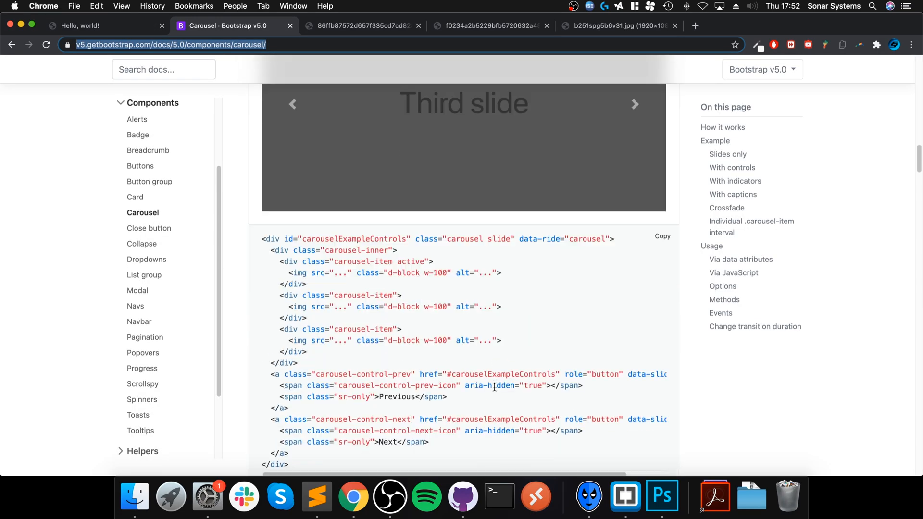
pyautogui.scroll(-3)
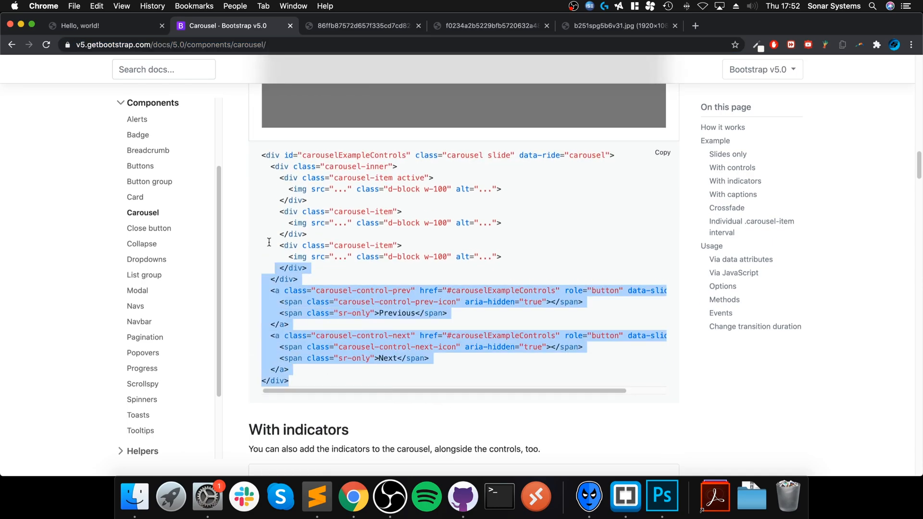
pyautogui.click(413, 268)
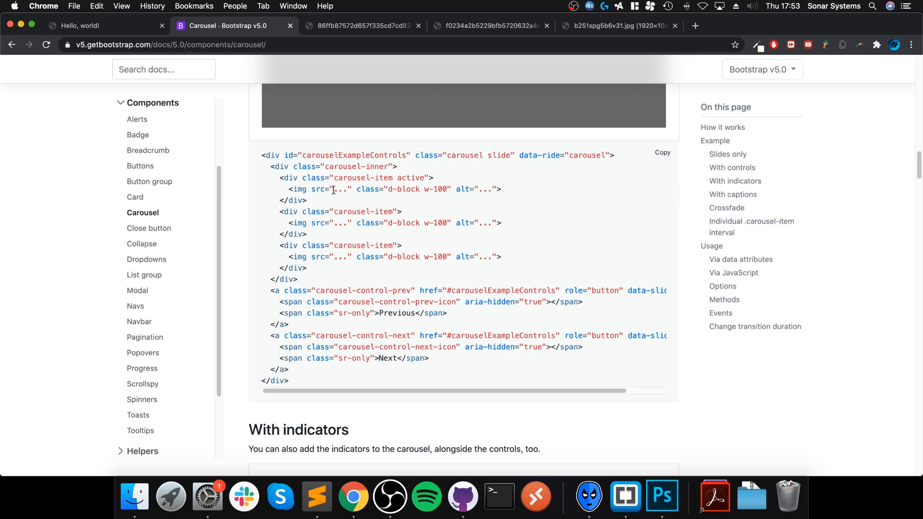
pyautogui.doubleClick(339, 190)
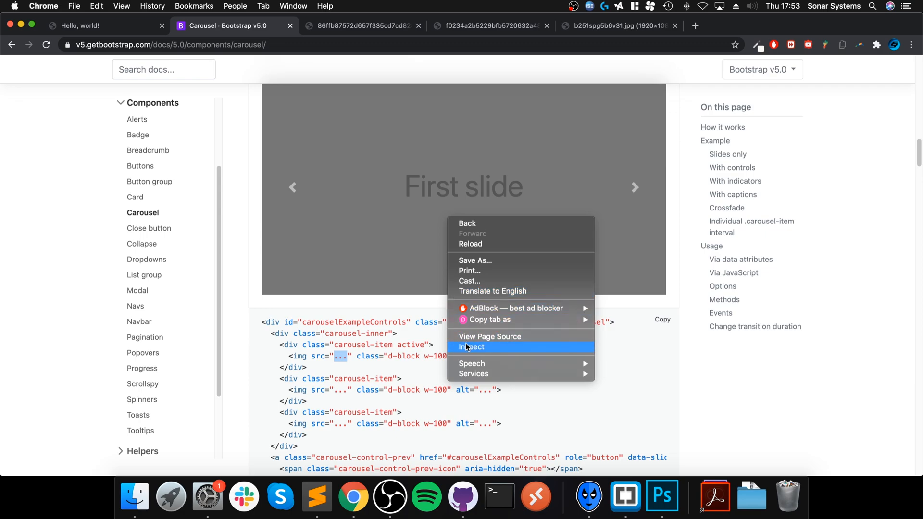
pyautogui.click(472, 347)
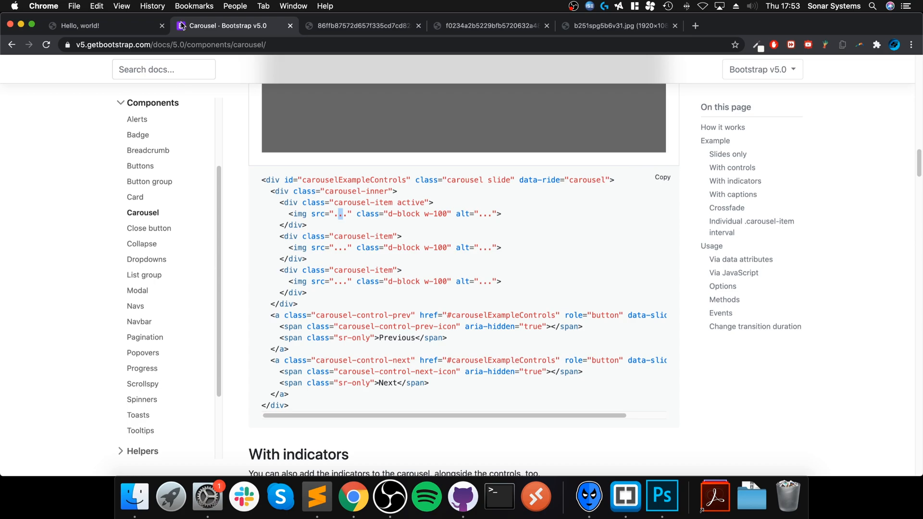
# Return to the Hello, world! tab and advance the carousel to the next slide.
pyautogui.click(88, 25)
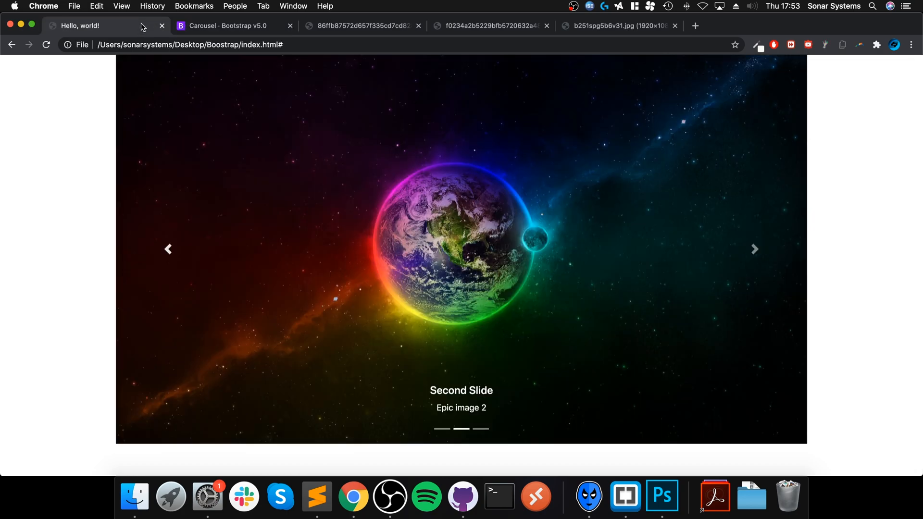
pyautogui.click(755, 248)
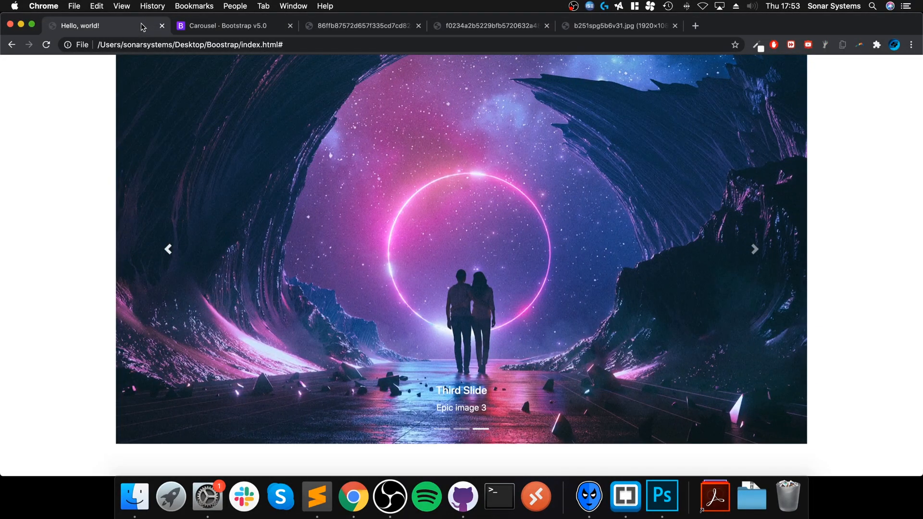